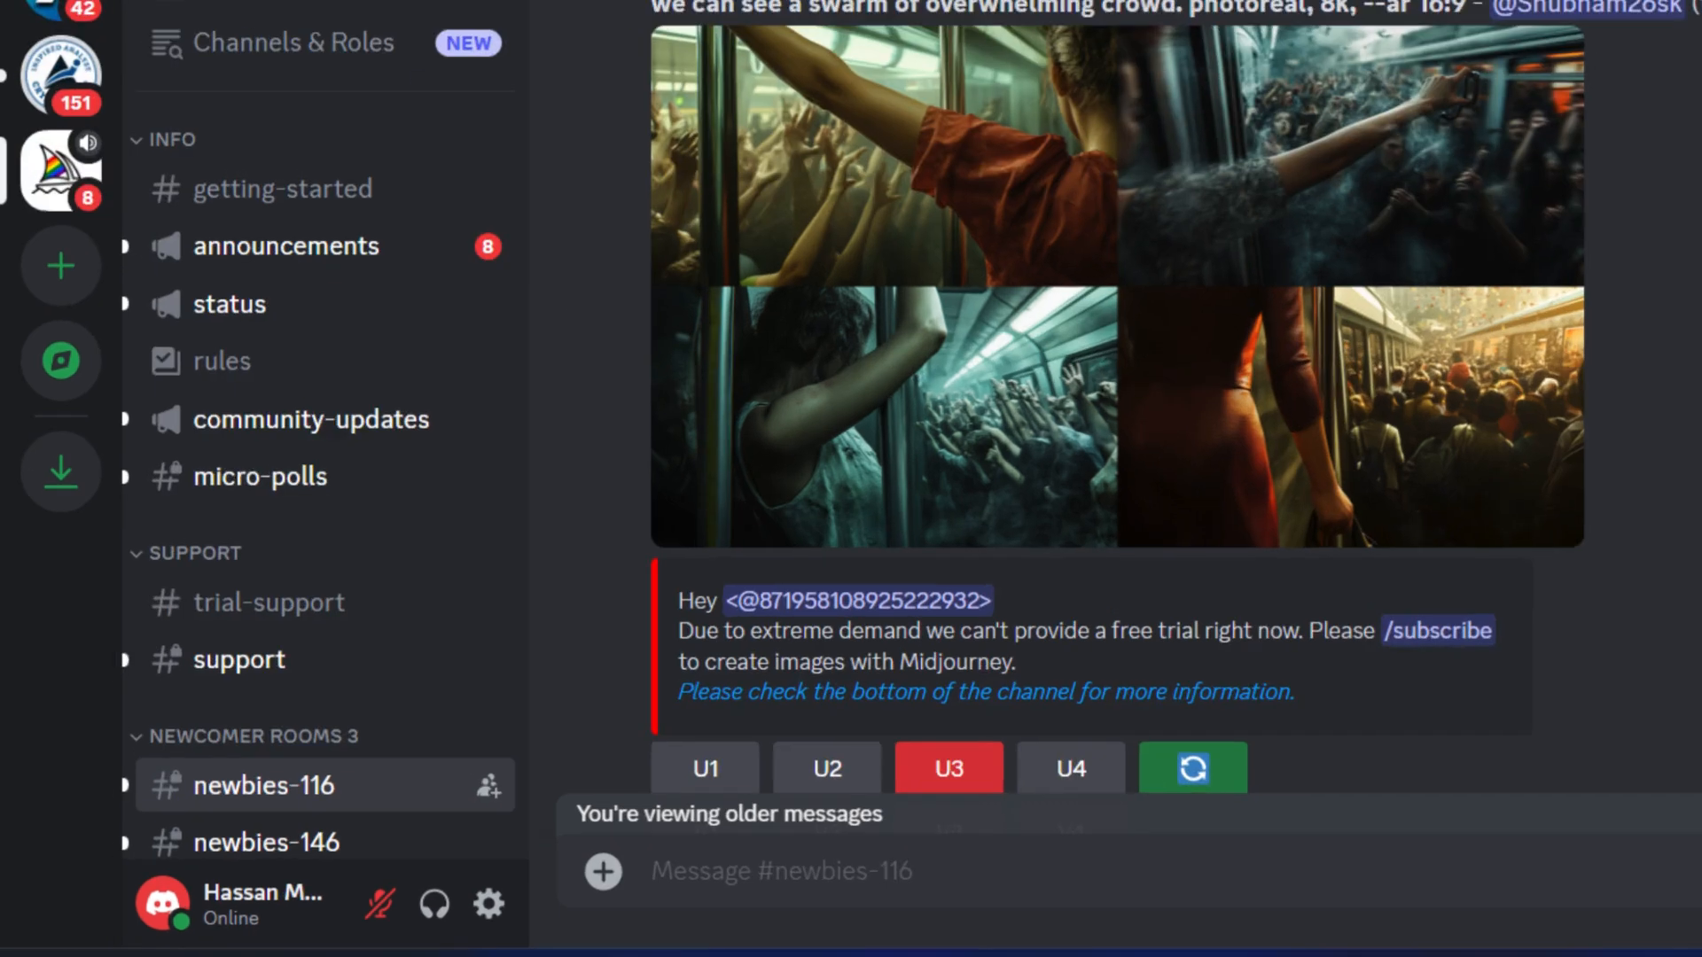
- Submit the prompt 'A cute horse in a busy urban area.' for generation
scroll(down, 3)
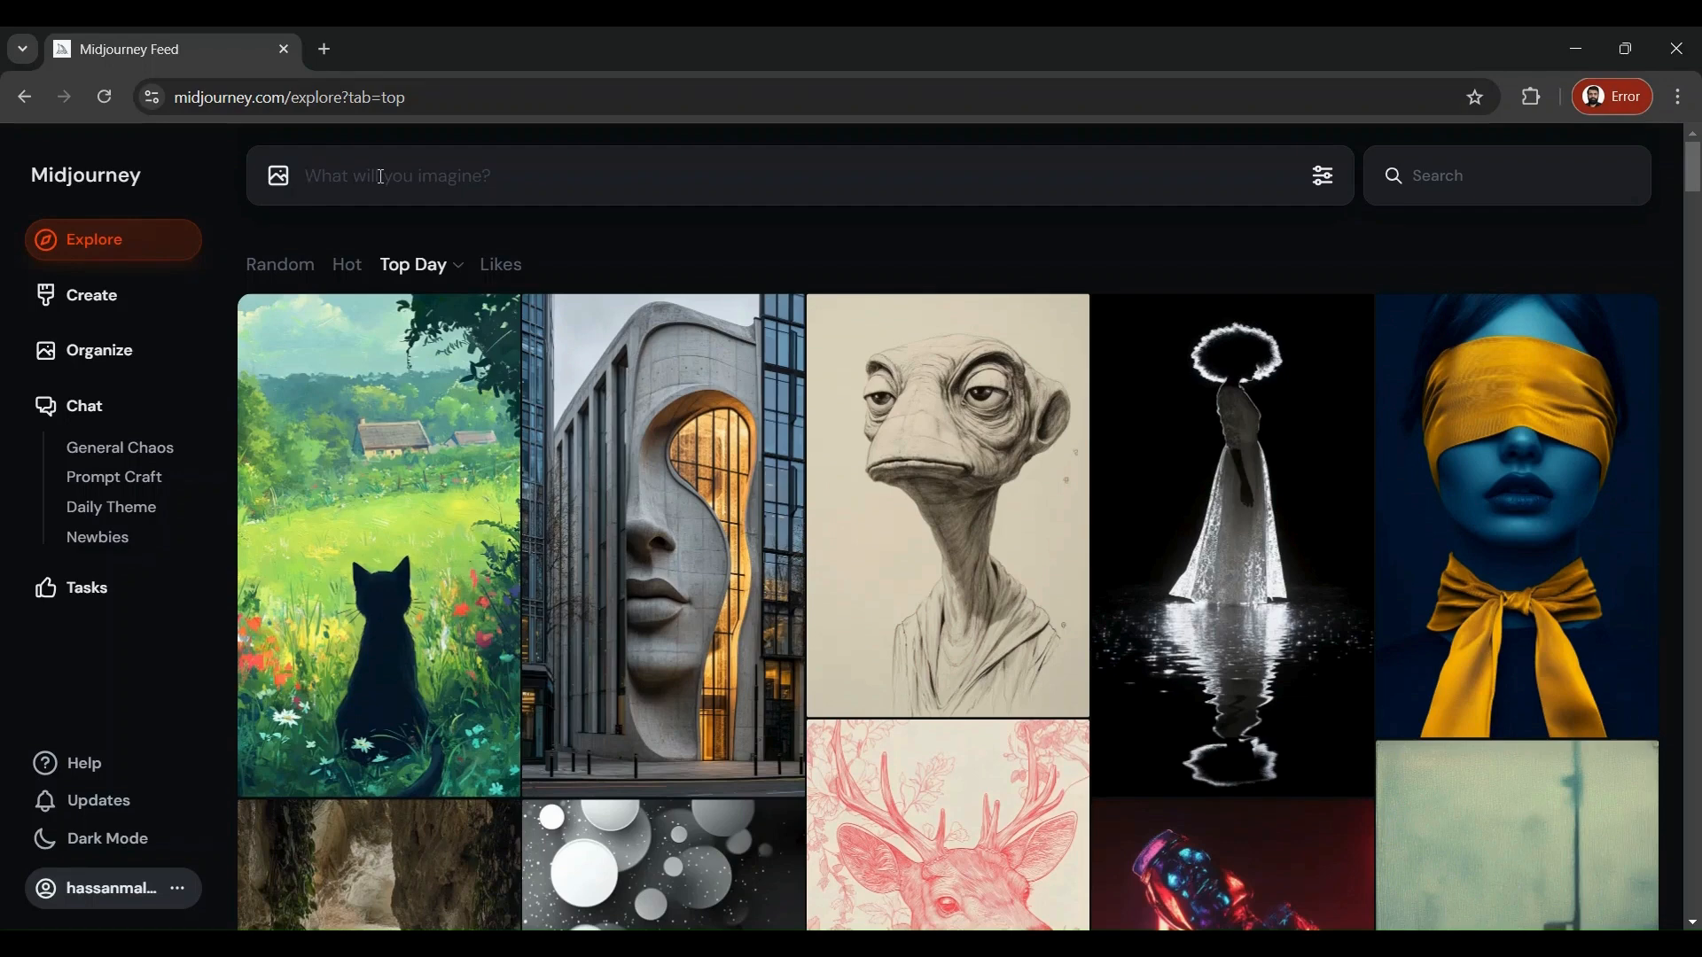
text(A)
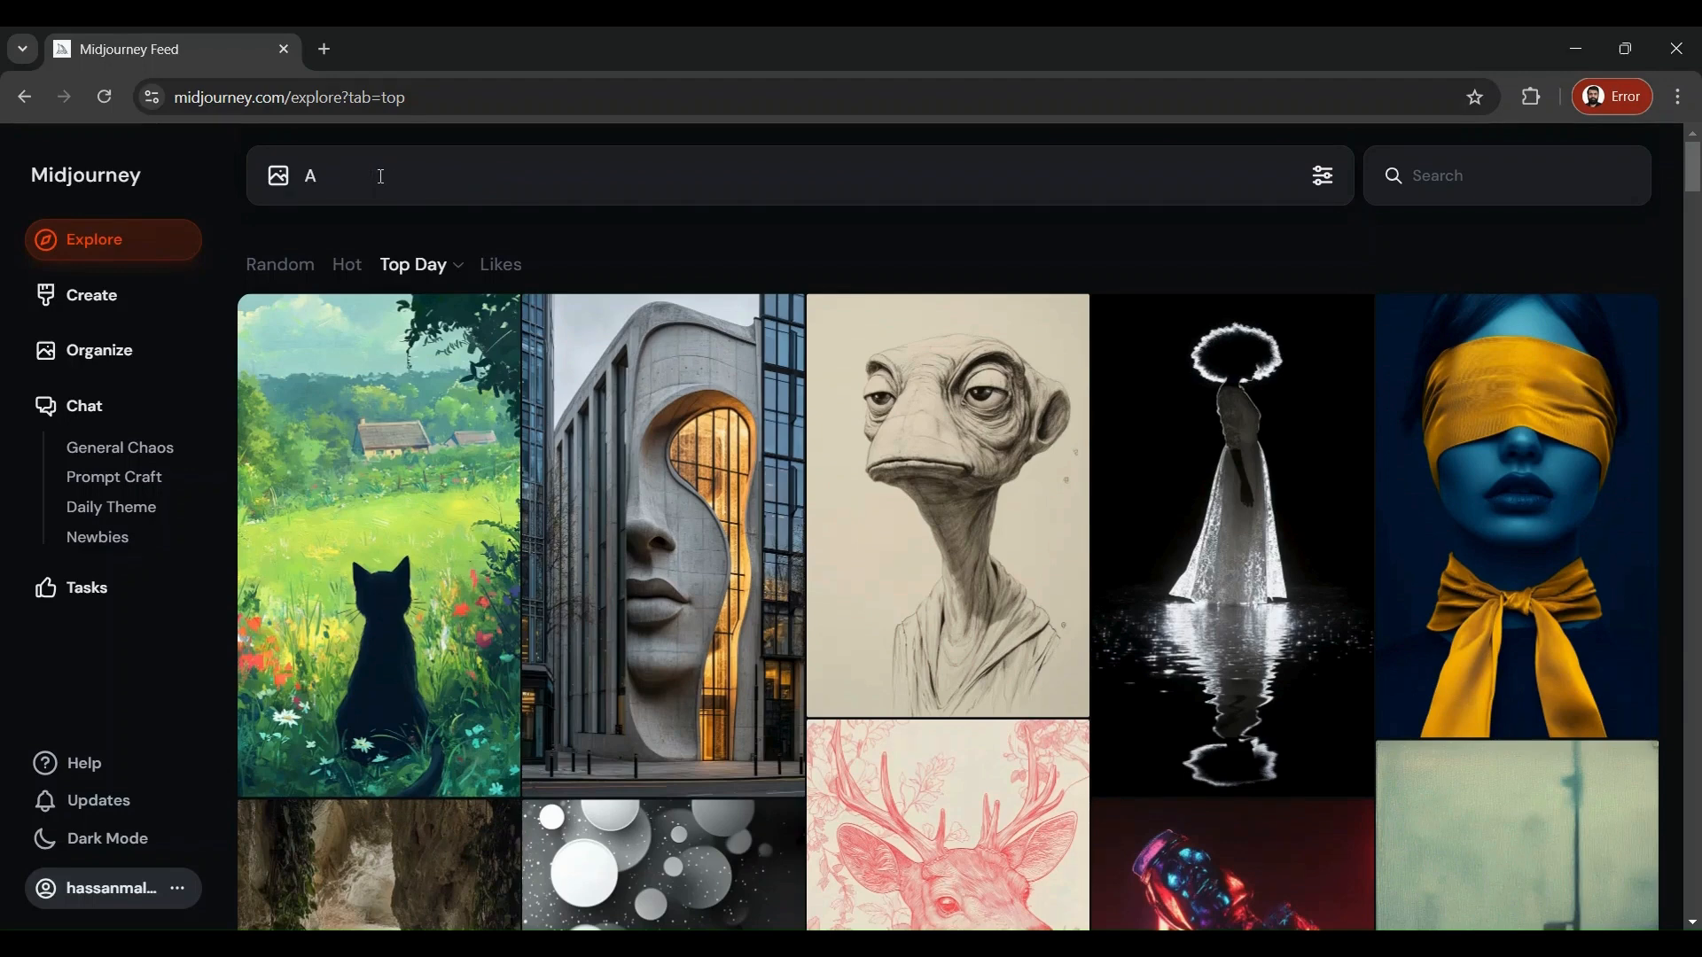
text(cute horse)
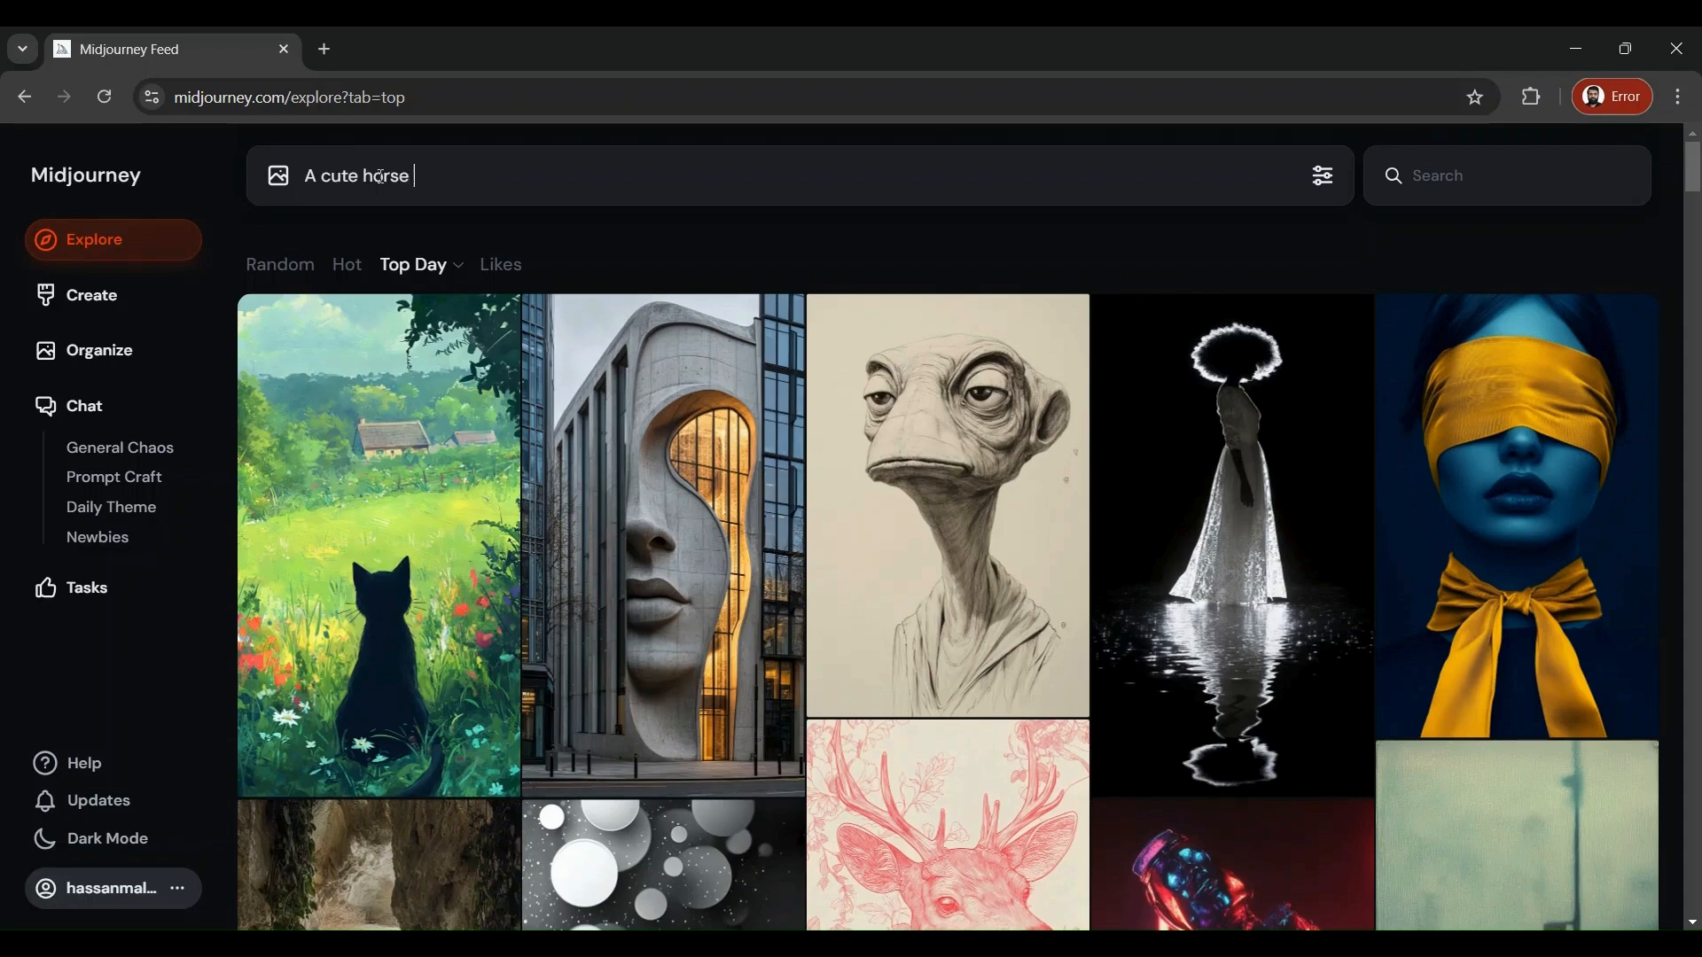
text(in a busy urban)
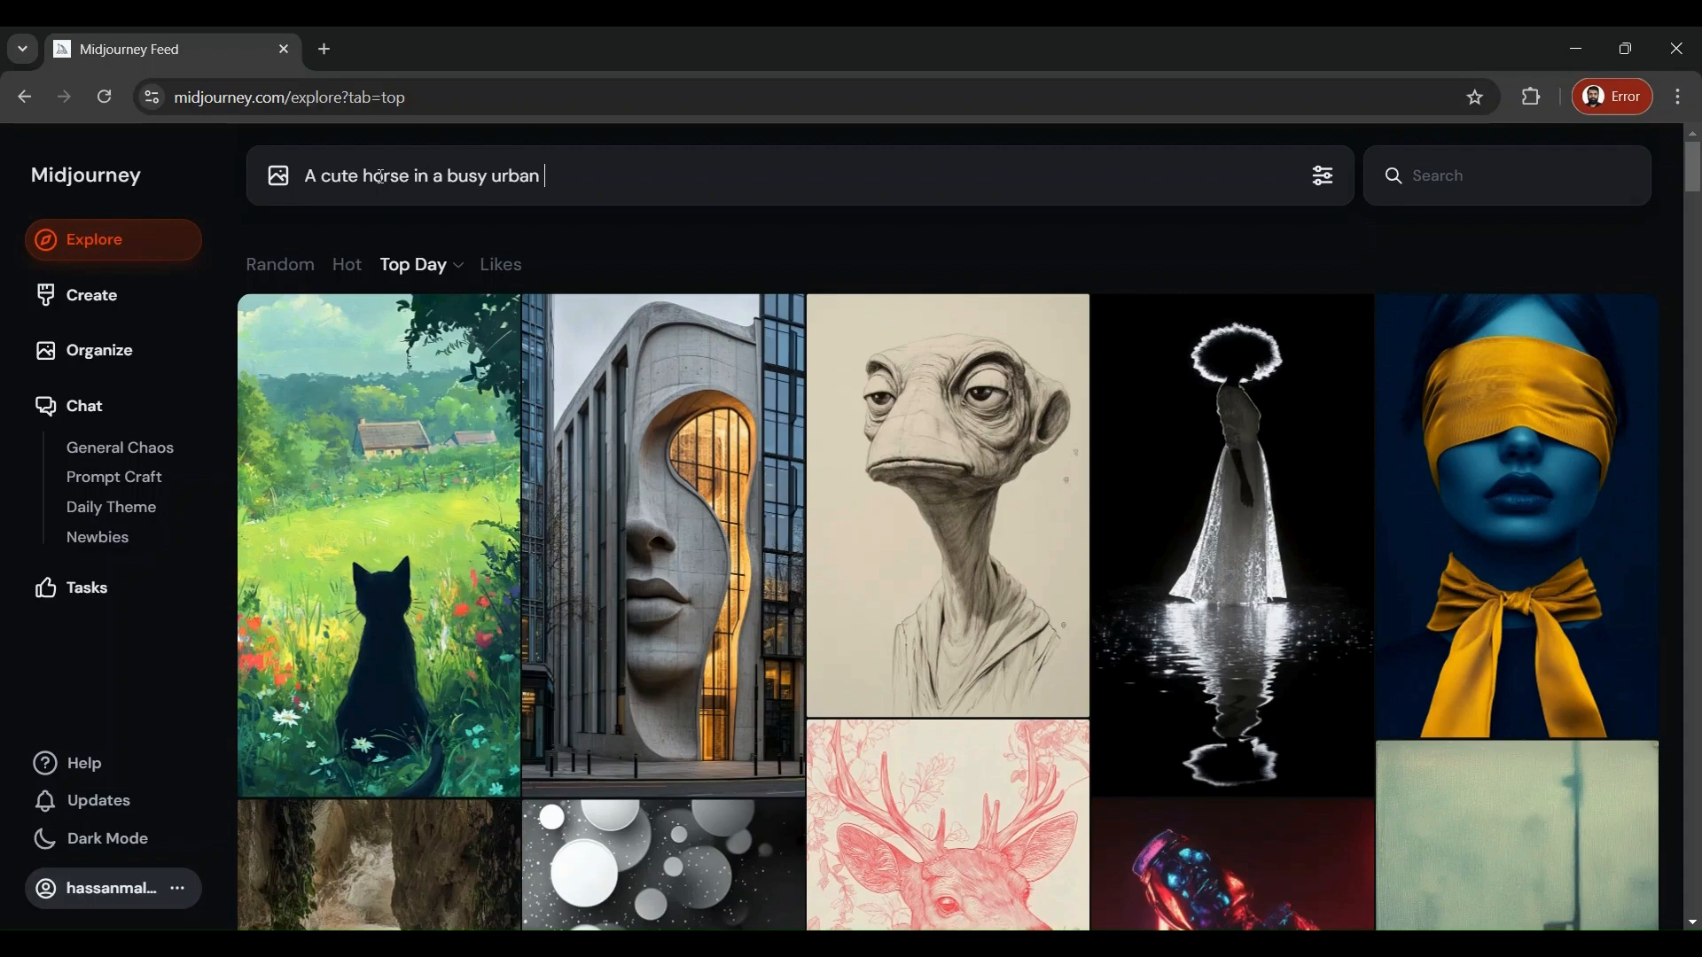
text(area)
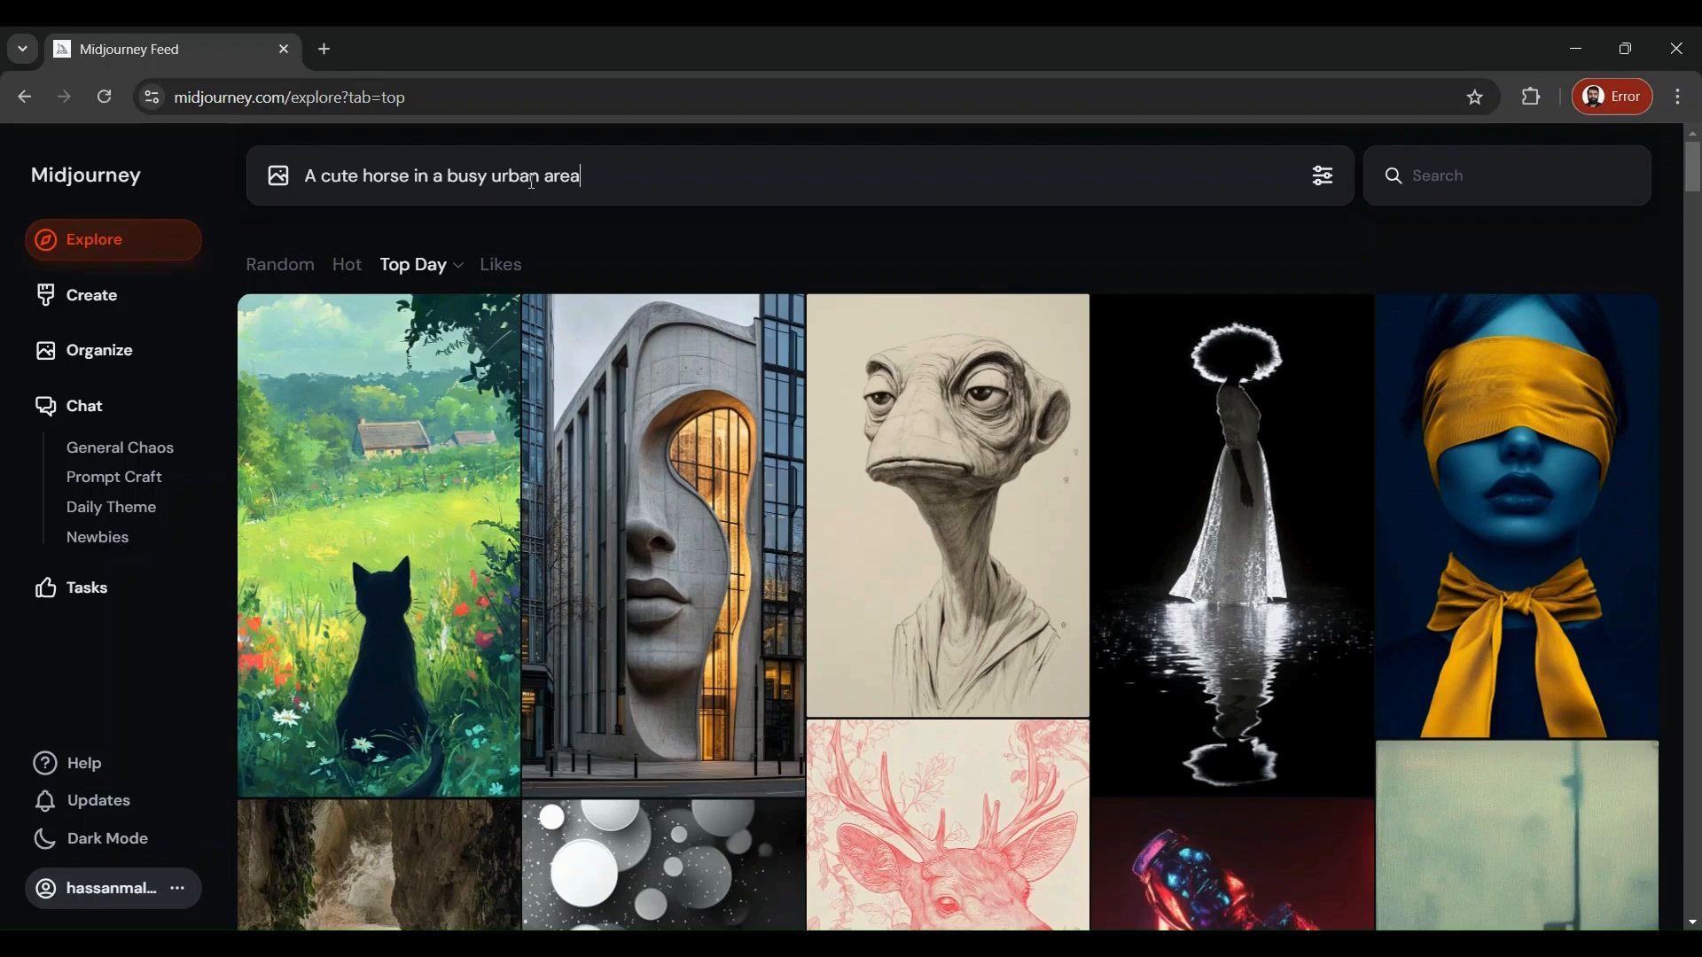
text(.)
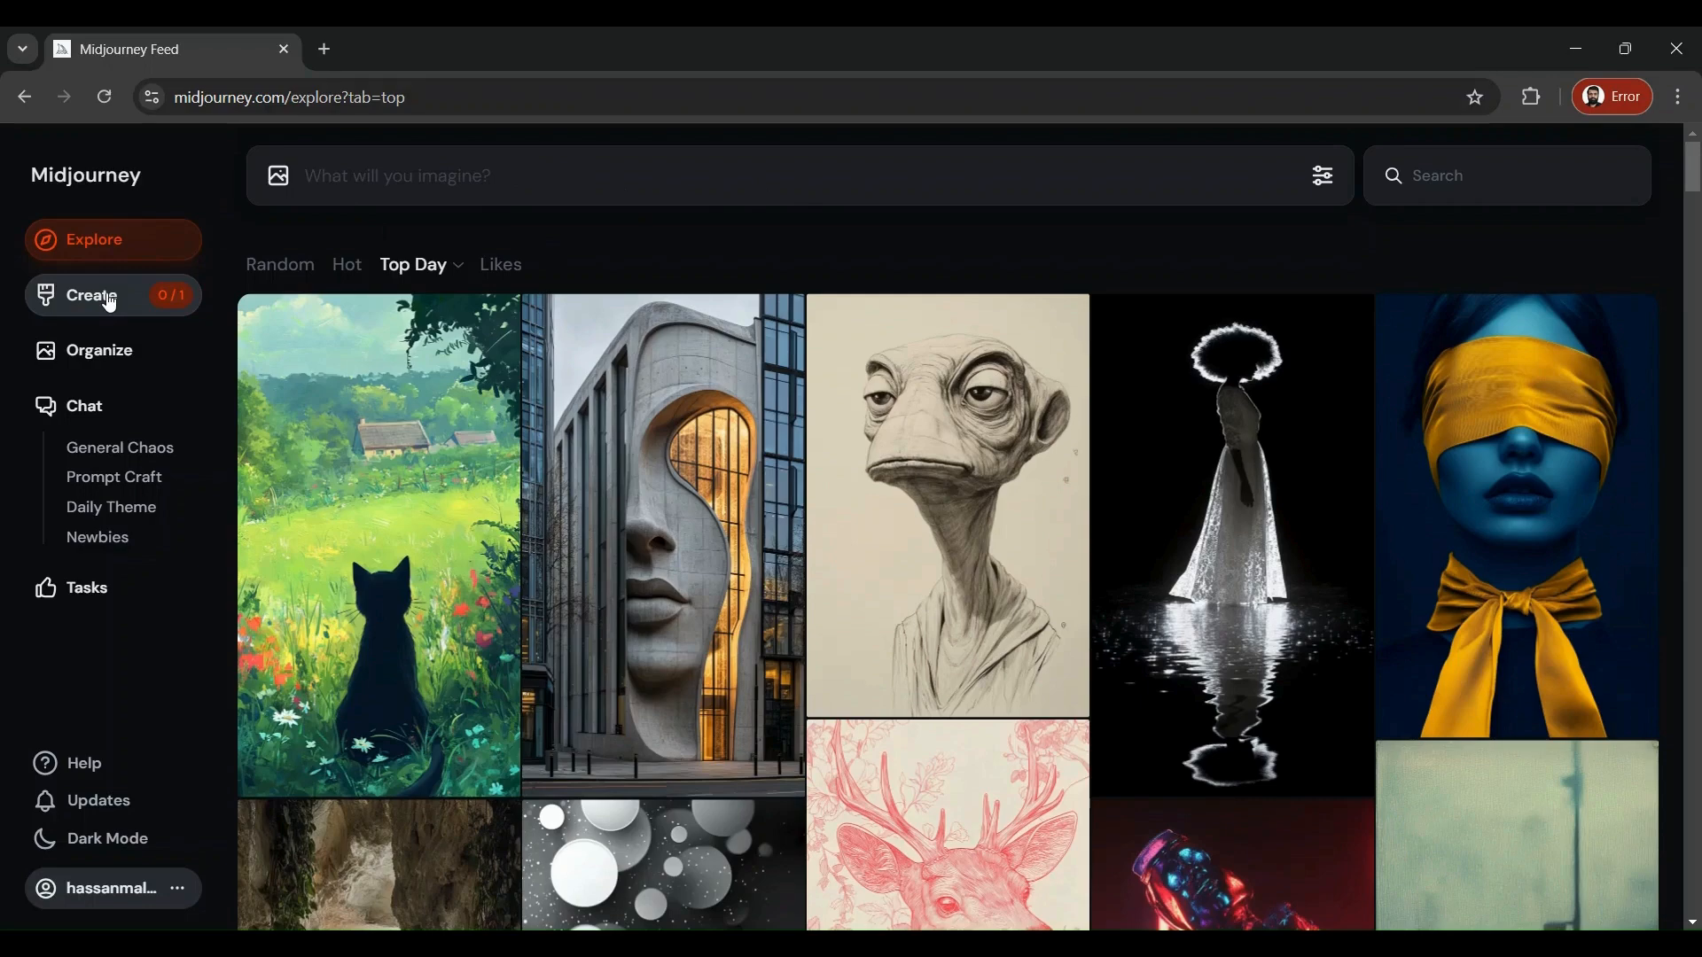
- View the four horse-in-city results in the Create gallery, enlarging and browsing them
click(93, 296)
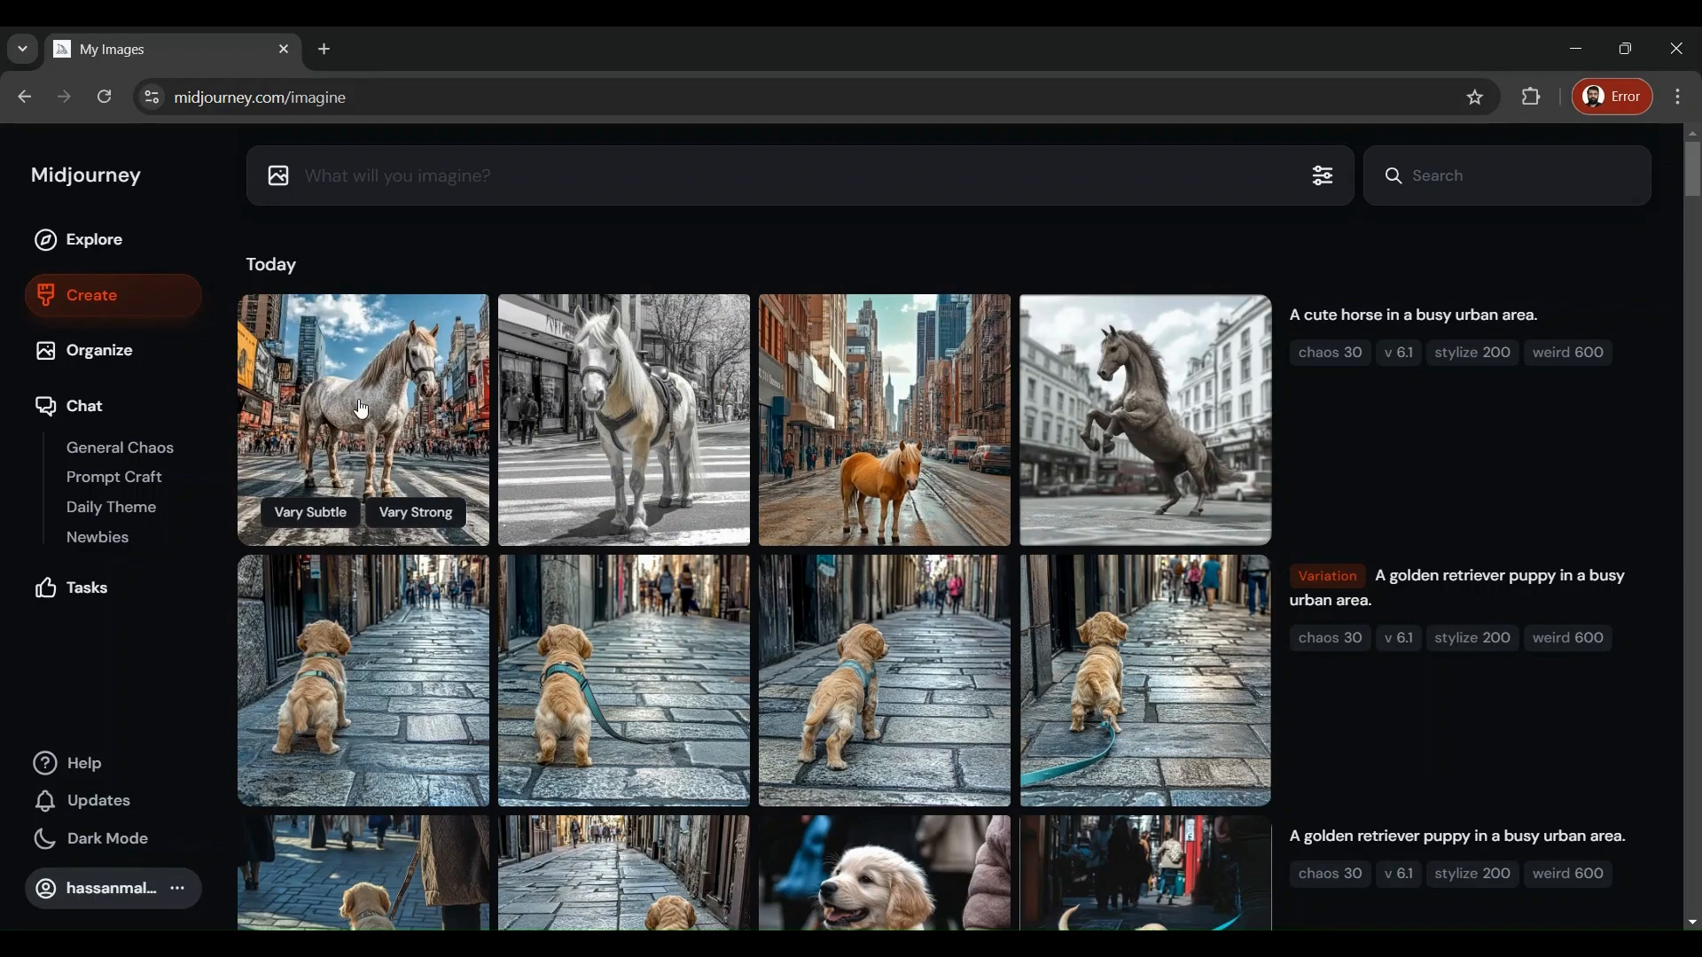
click(362, 404)
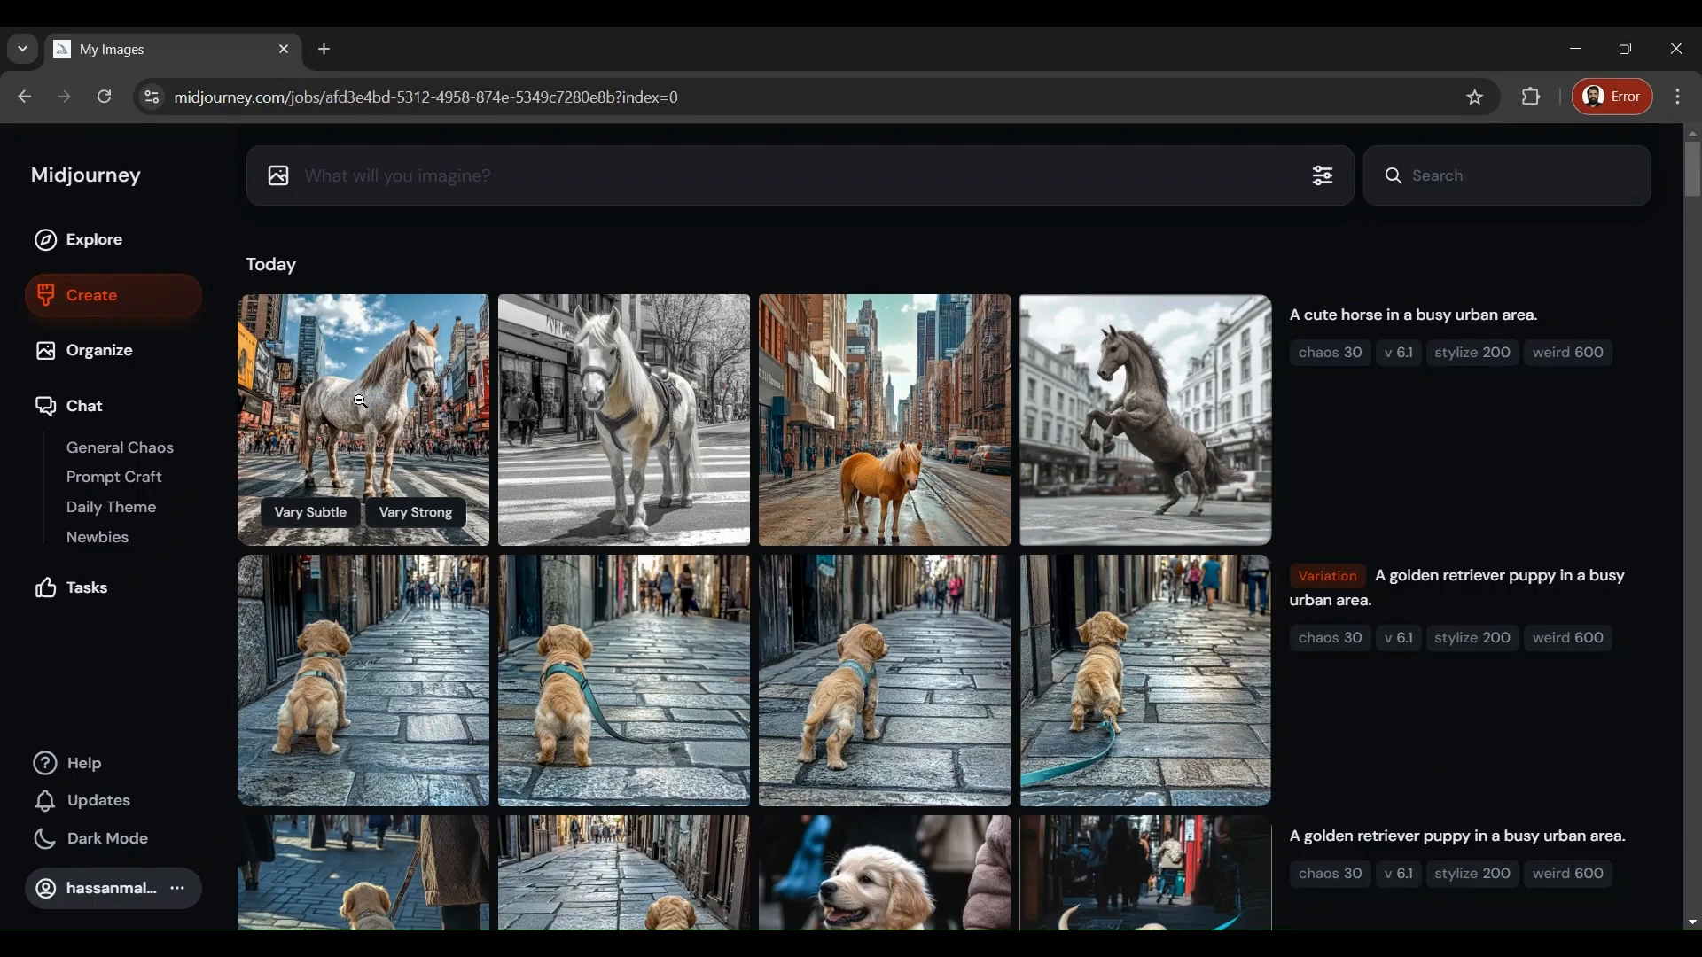
click(361, 420)
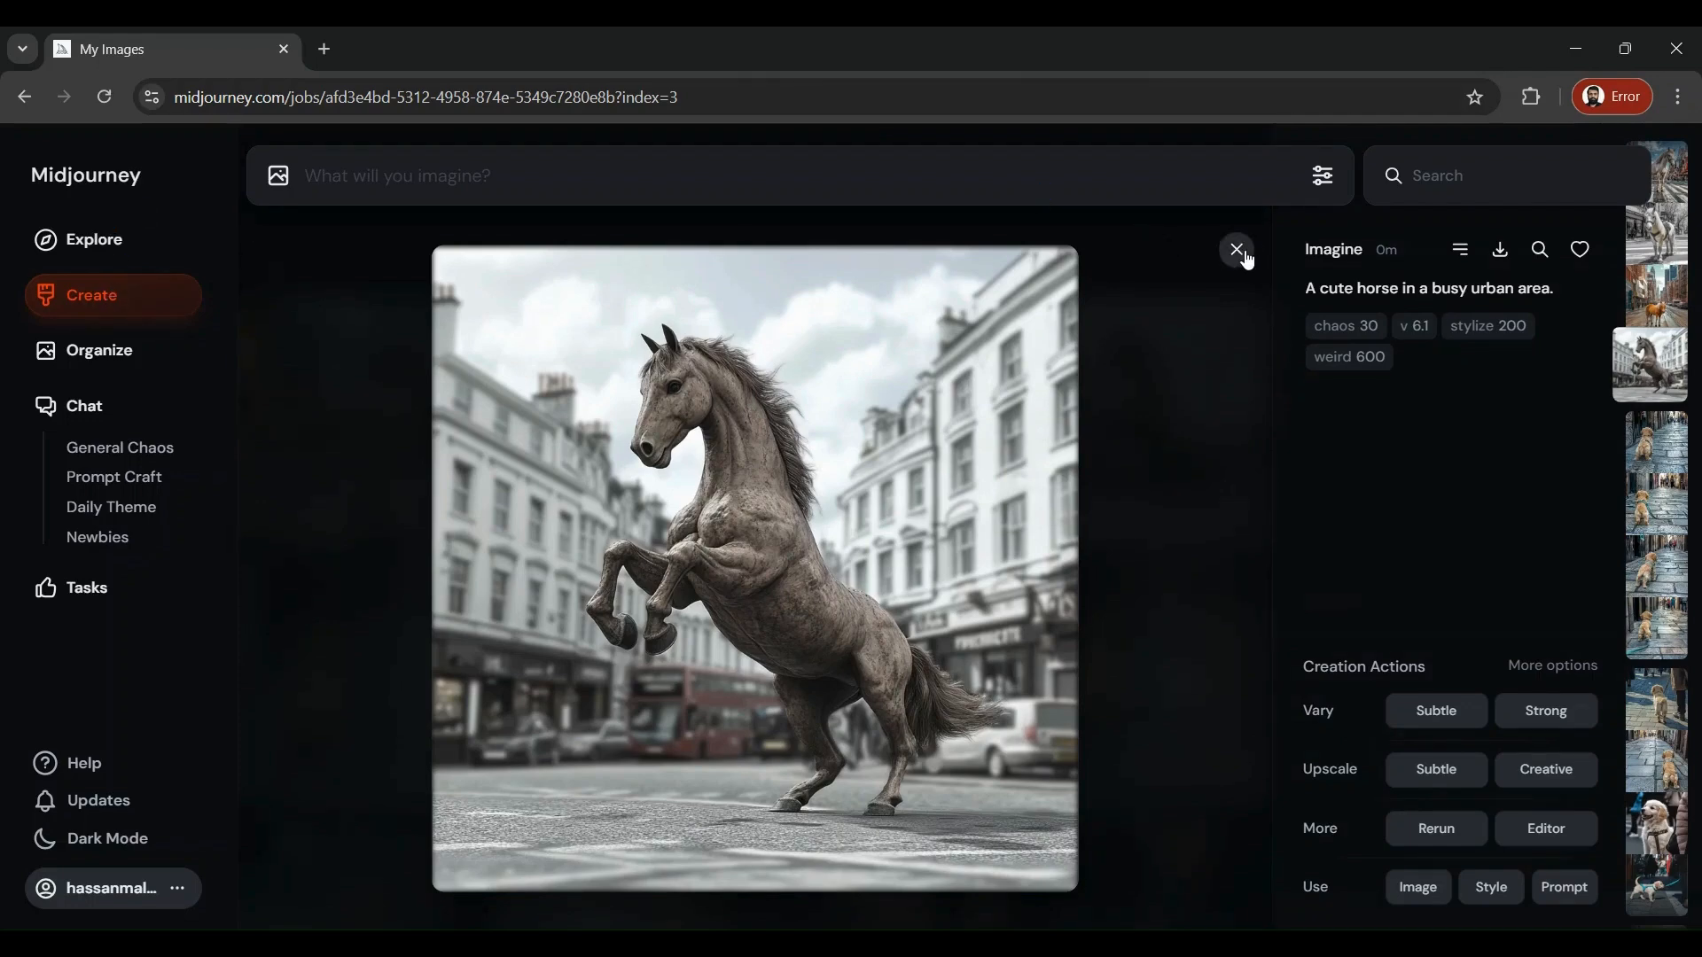
click(1235, 250)
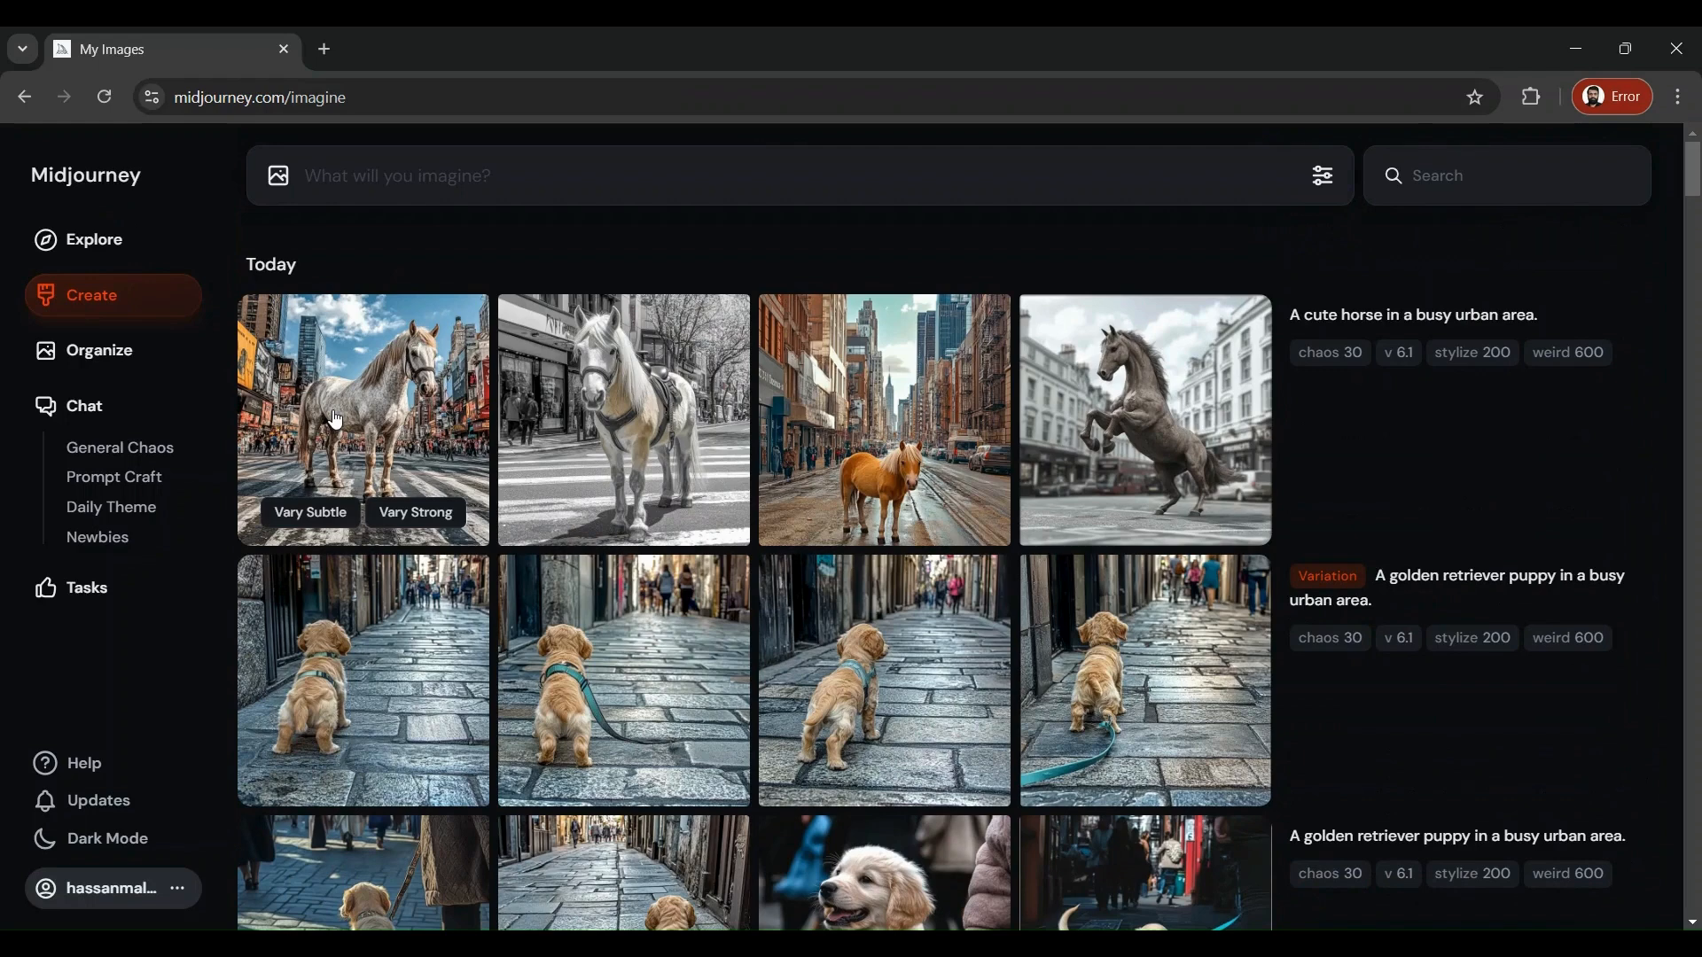
- Open the white horse on a city crosswalk in the detailed view with Creation Actions
click(361, 418)
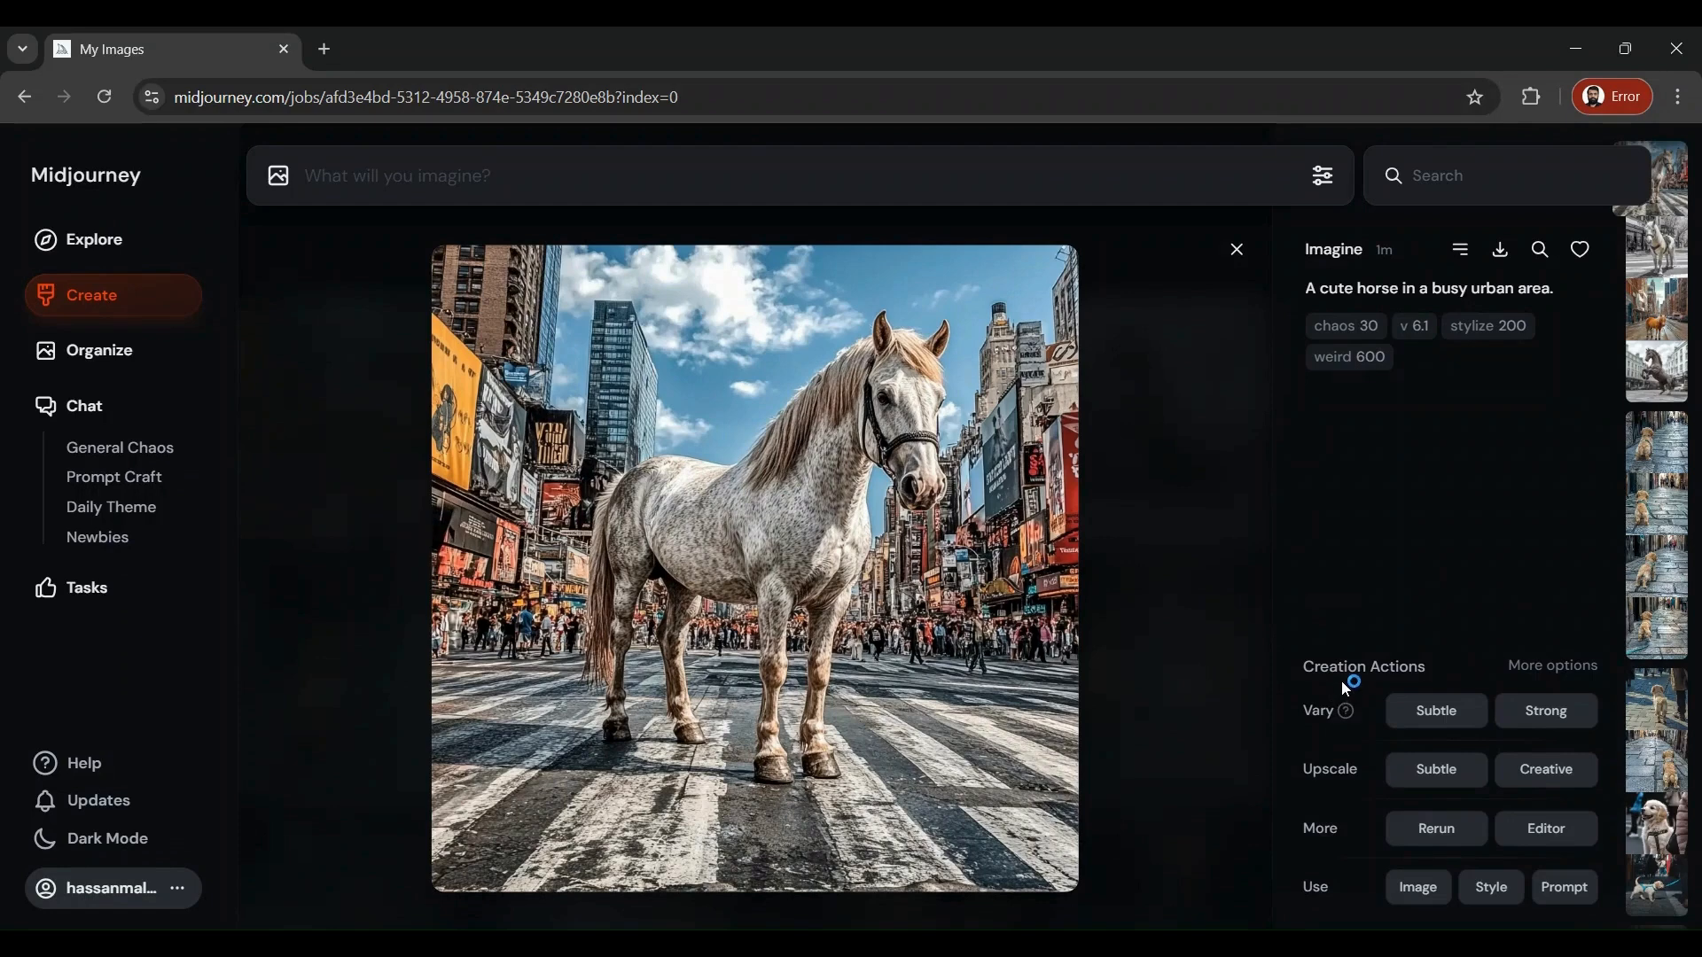
mouse_move(1426, 679)
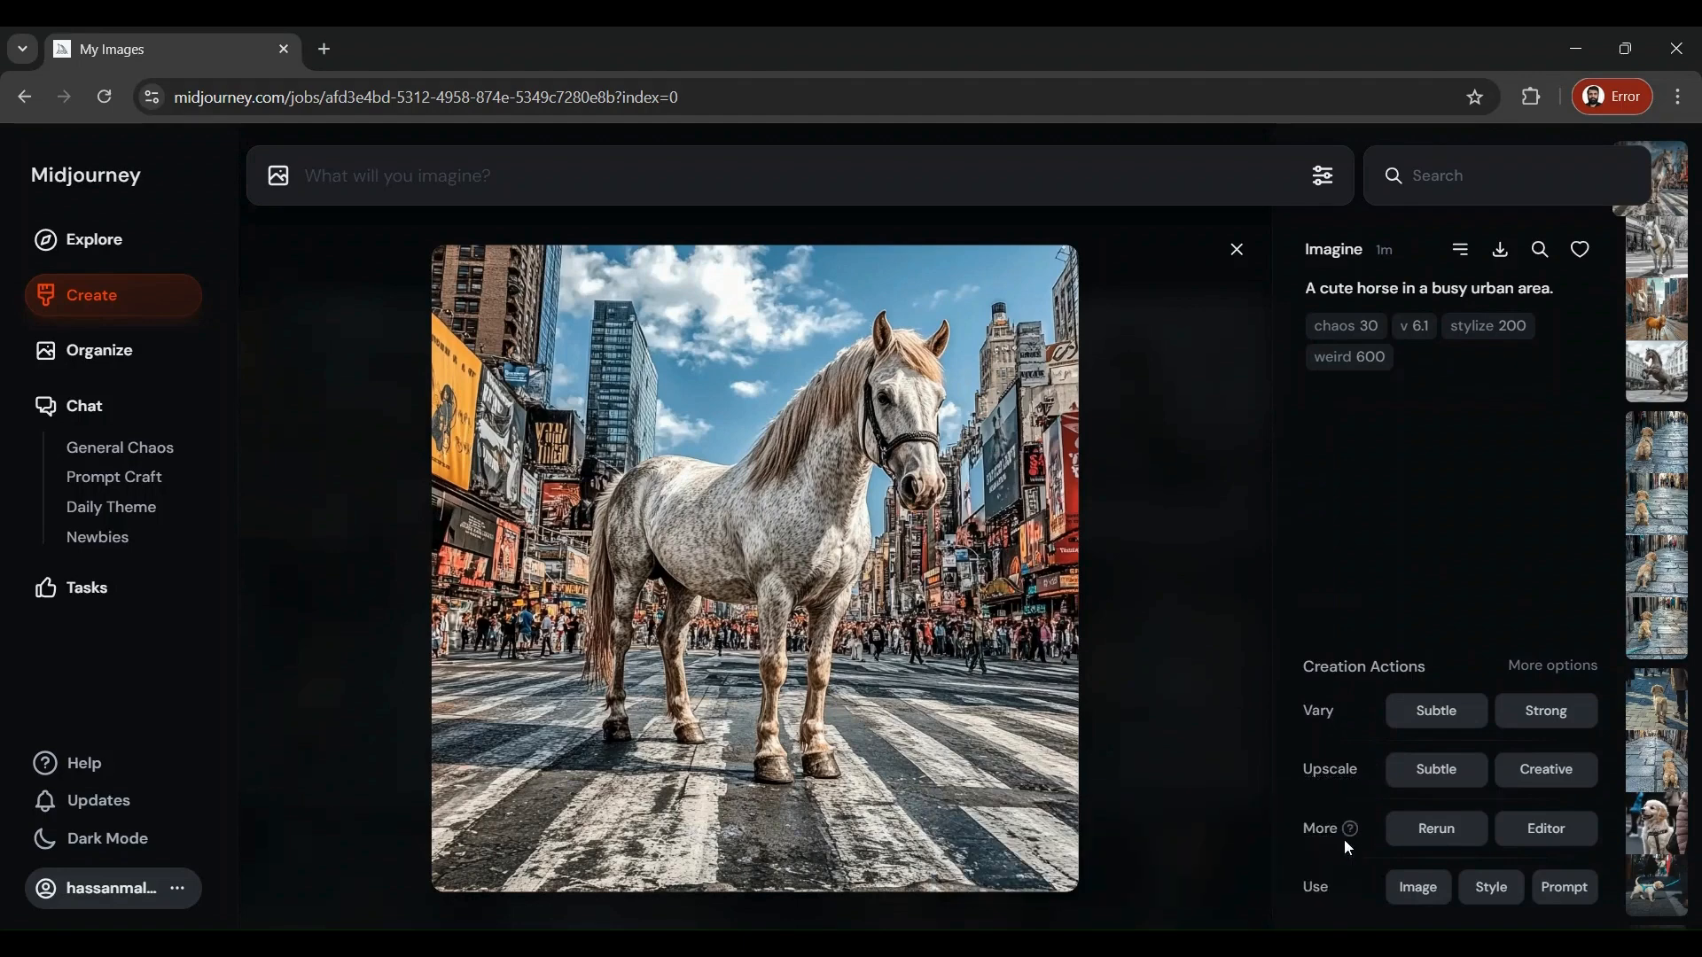
click(1351, 833)
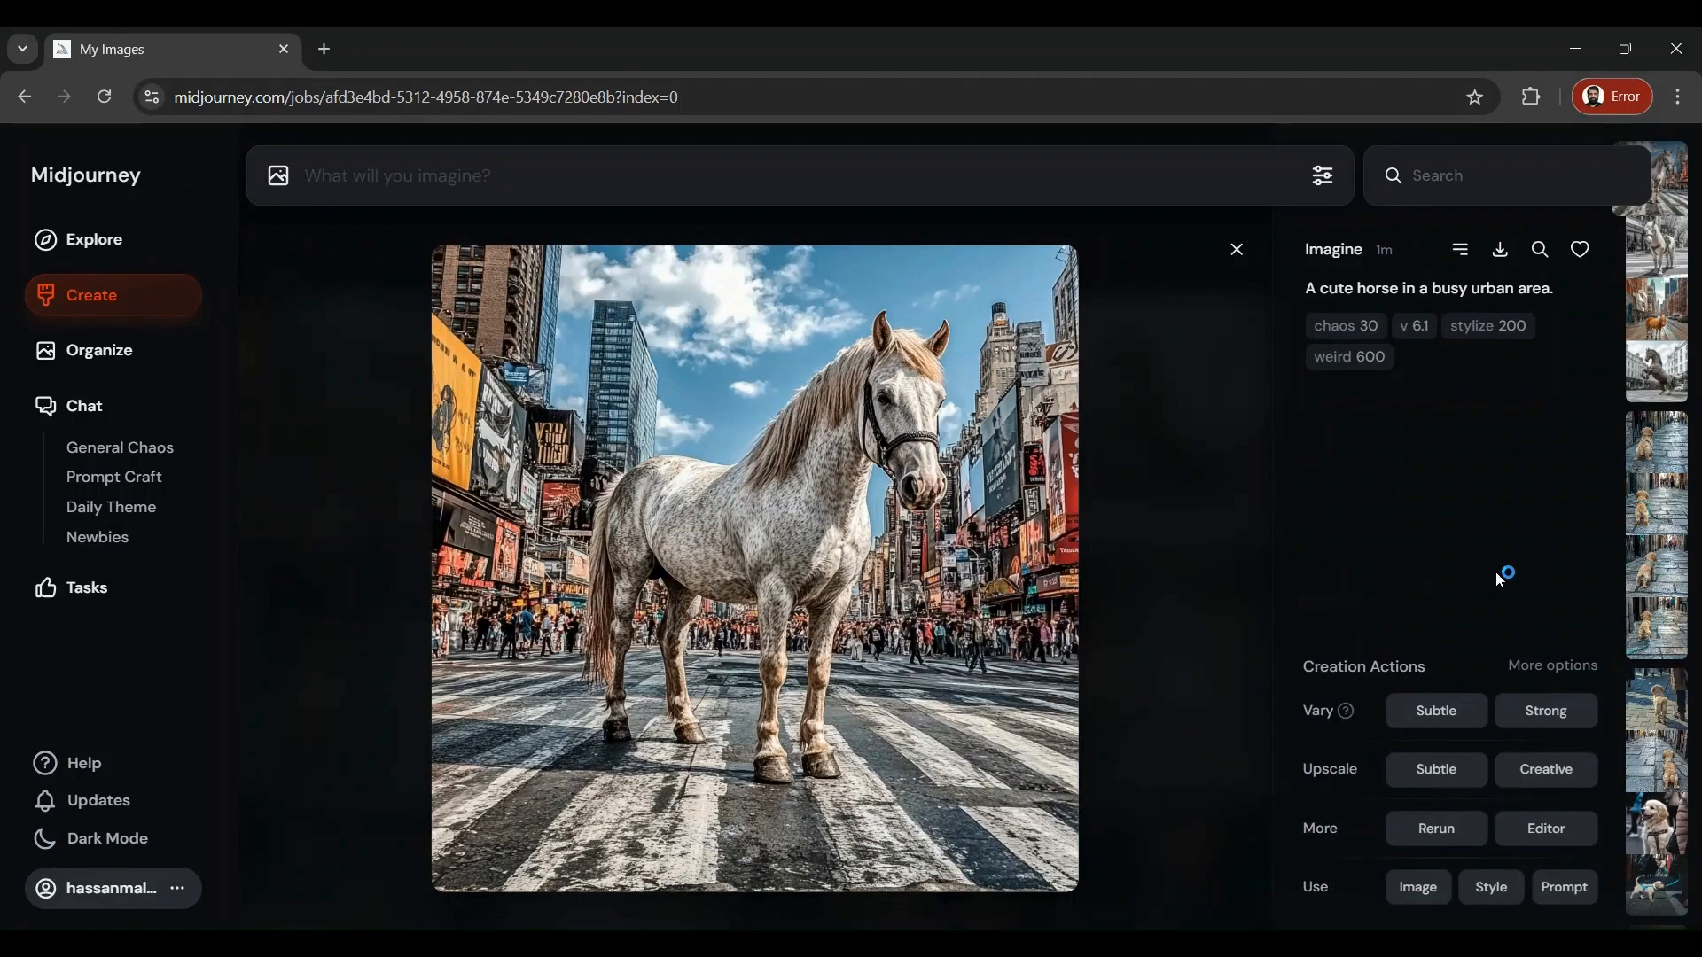
- Generate variations of the white horse image with Vary
click(1545, 710)
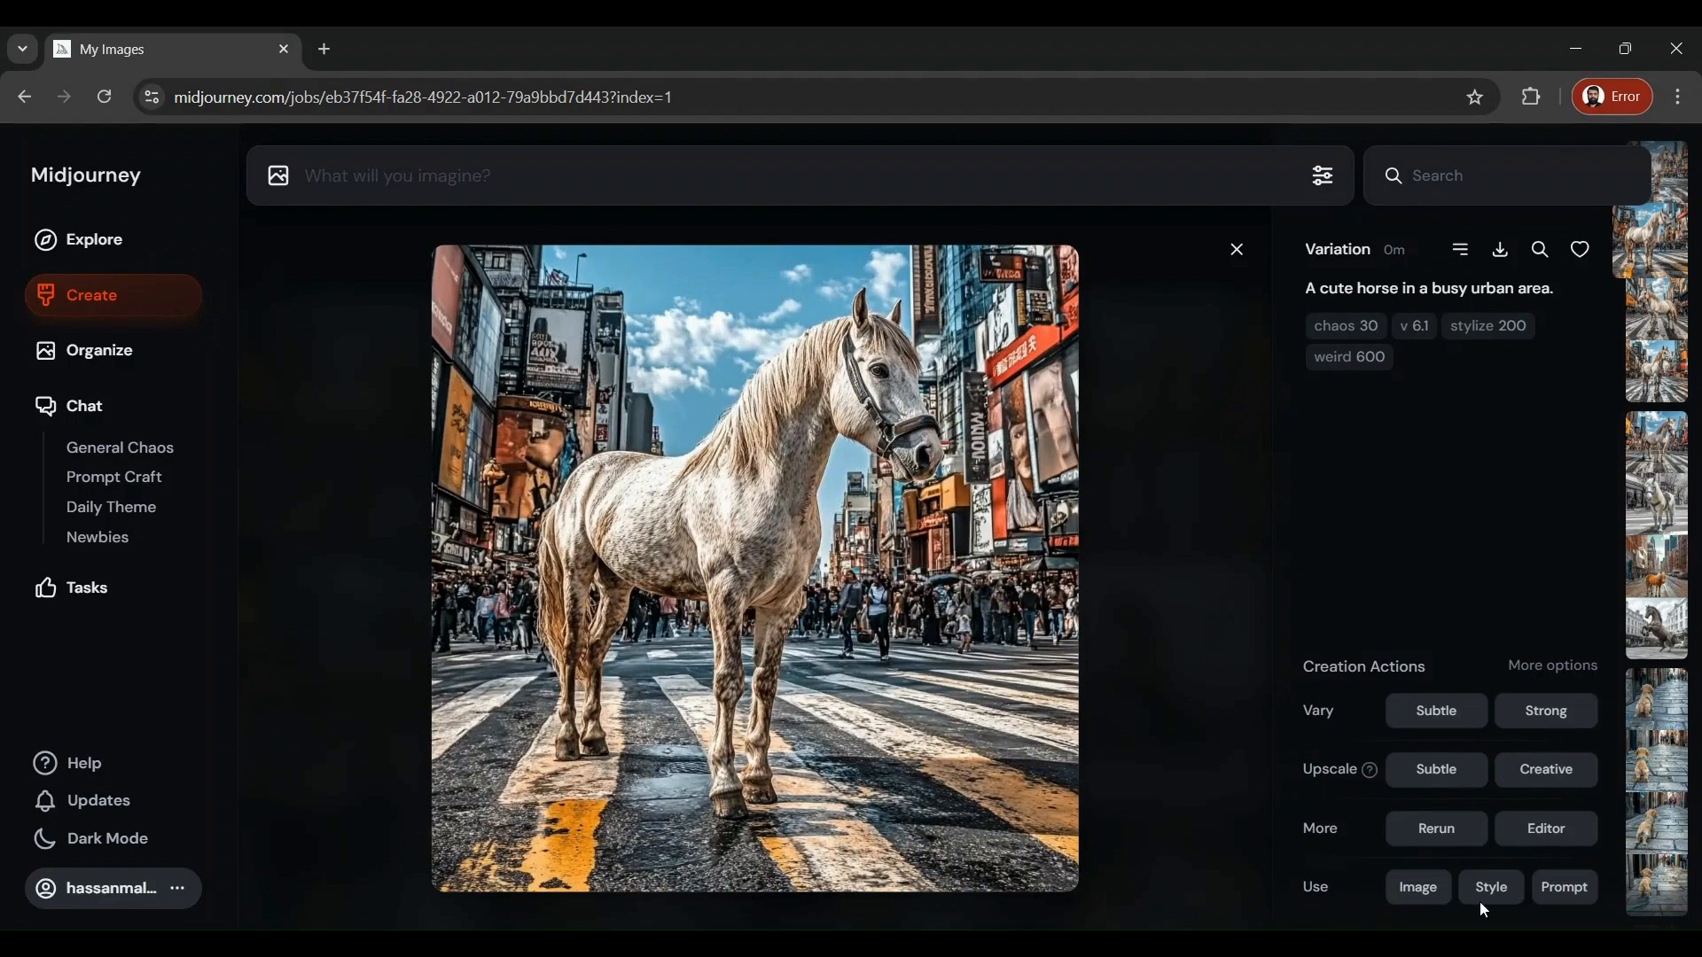
mouse_move(1323, 175)
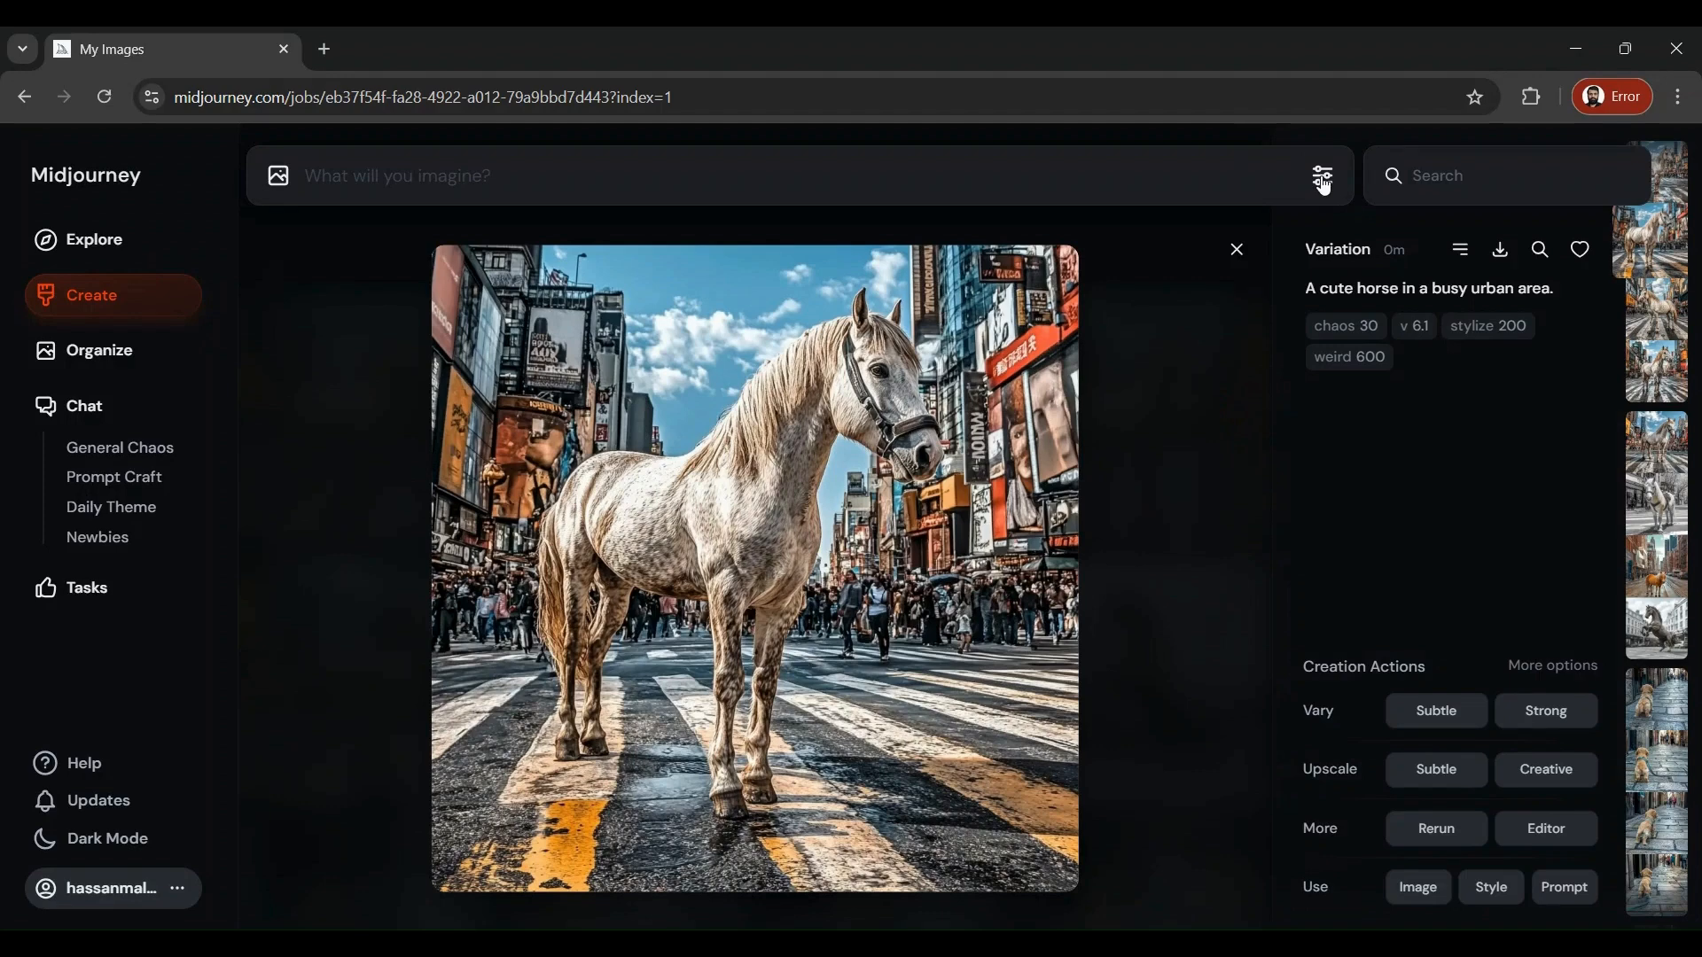
click(1322, 176)
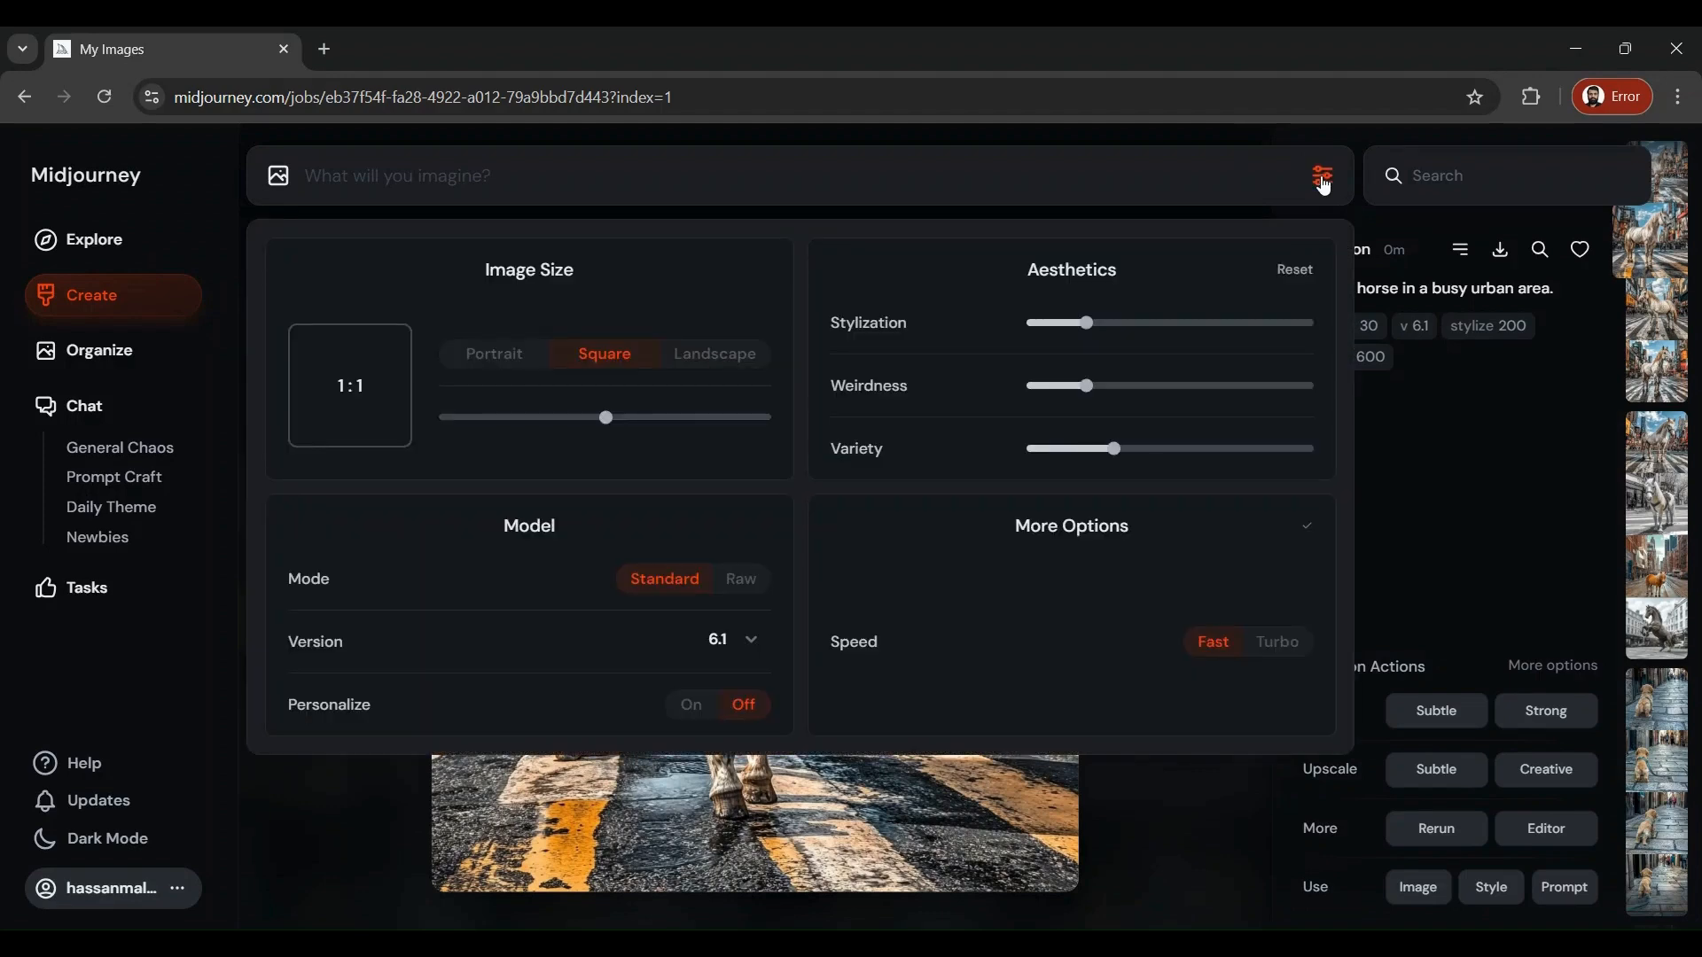
mouse_move(714, 354)
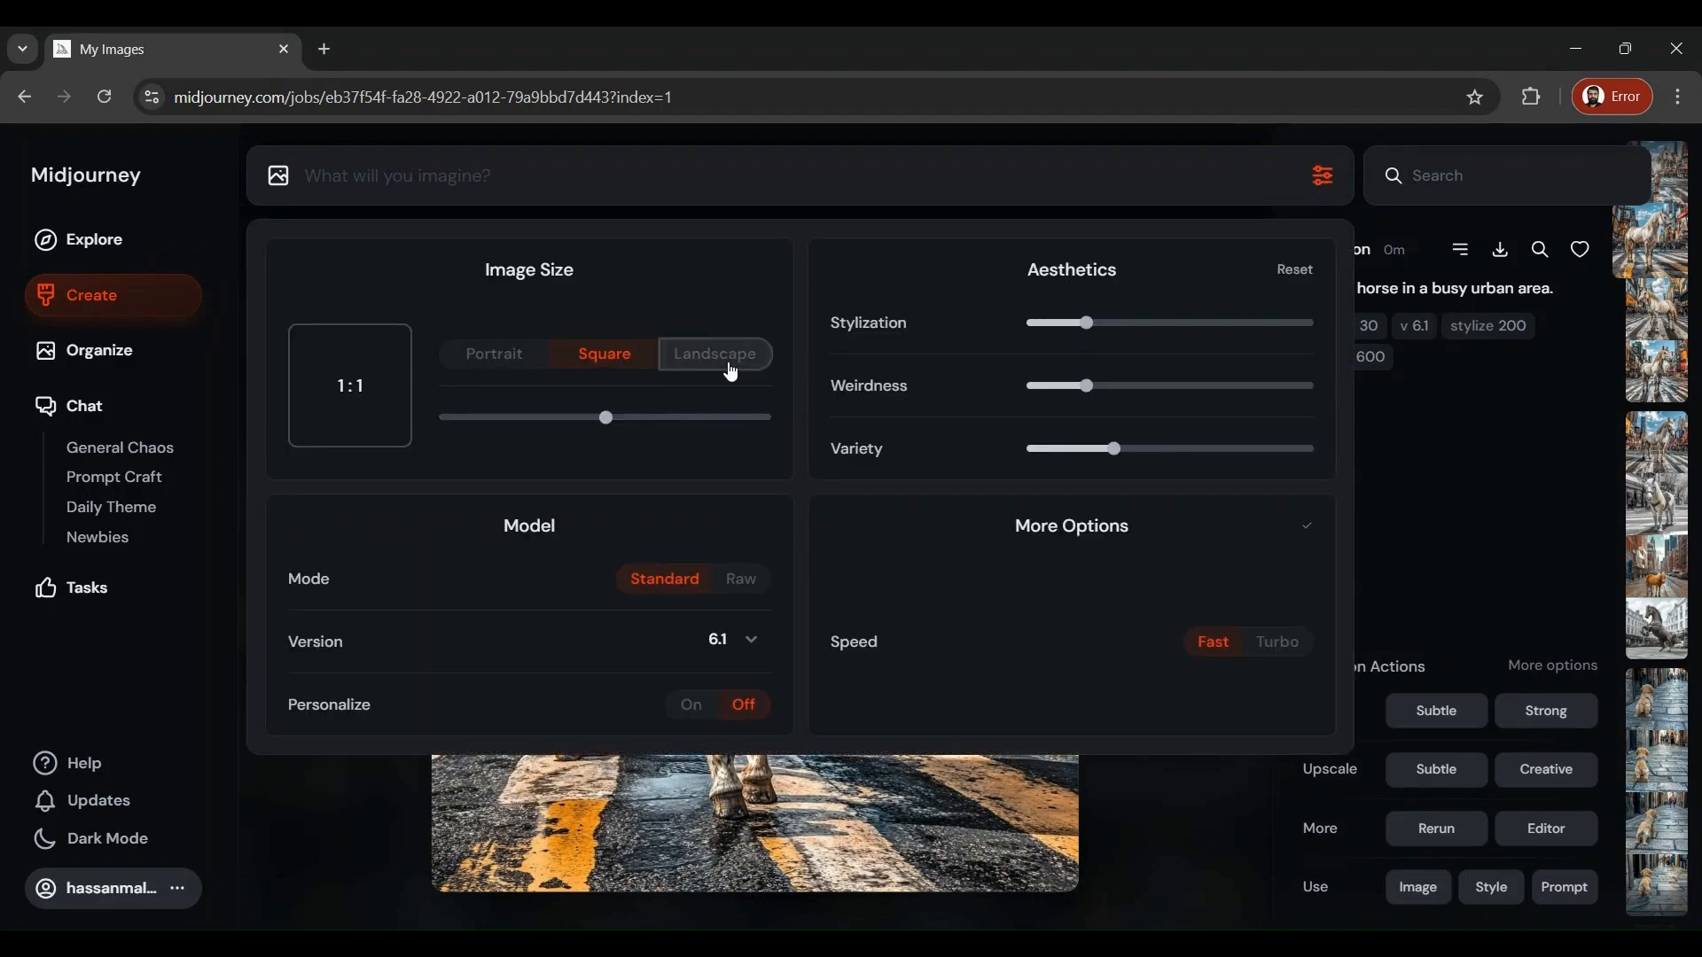
click(714, 355)
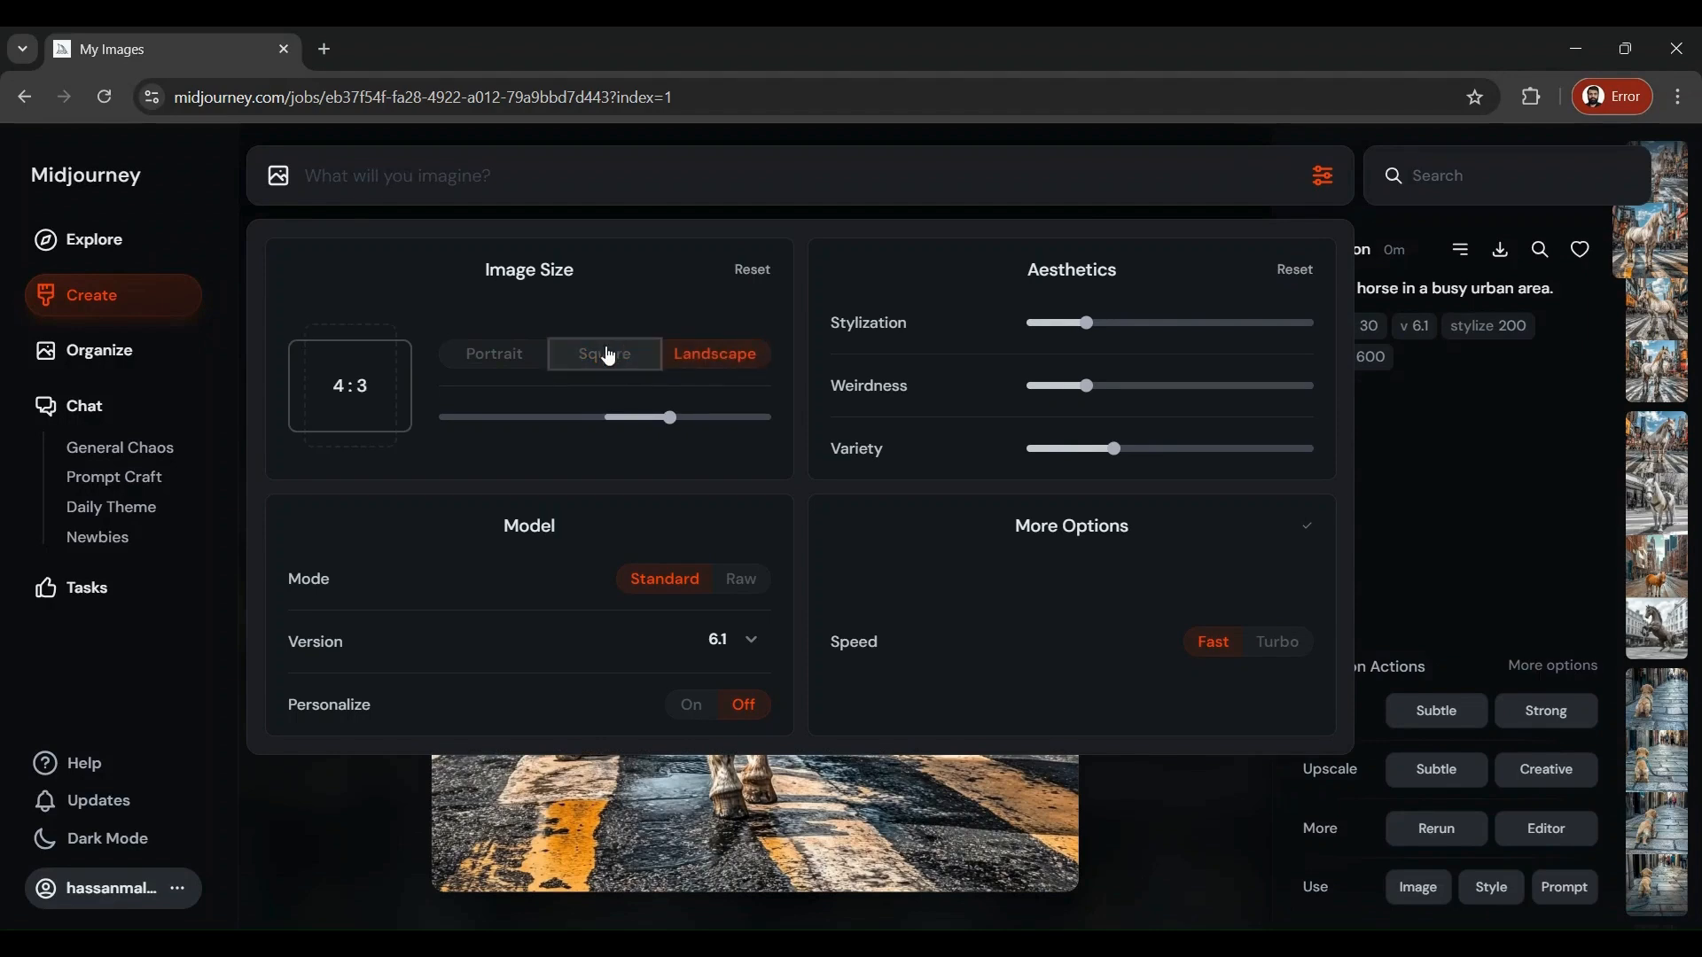
click(603, 354)
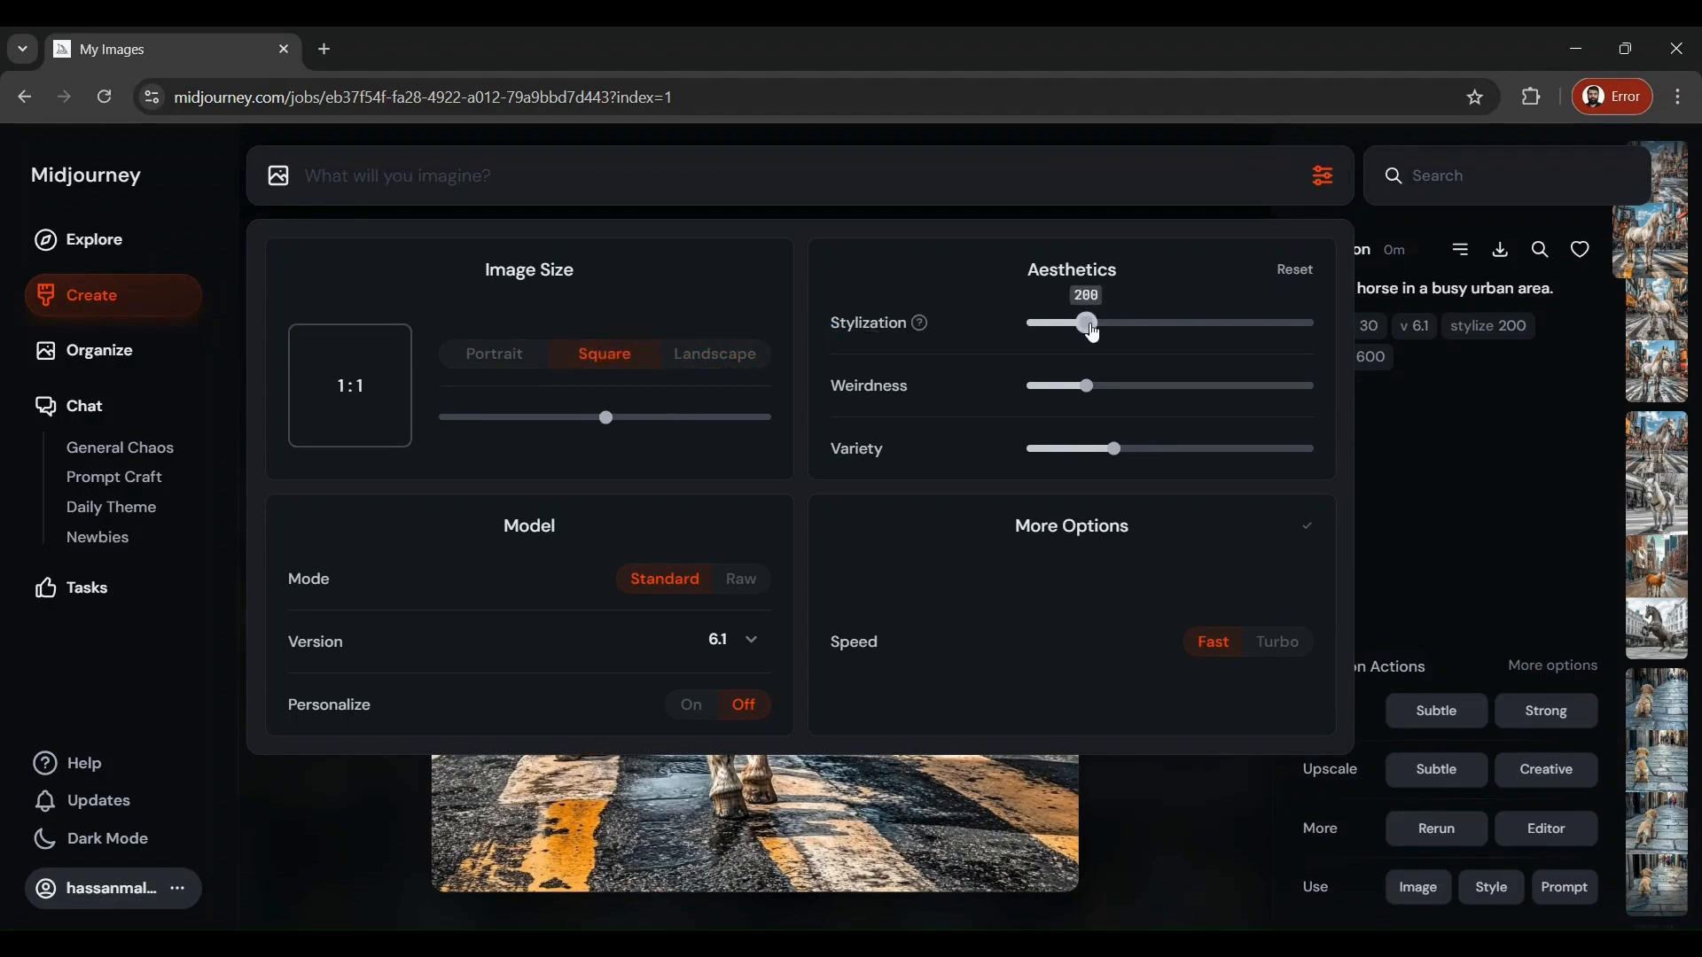
mouse_move(1096, 337)
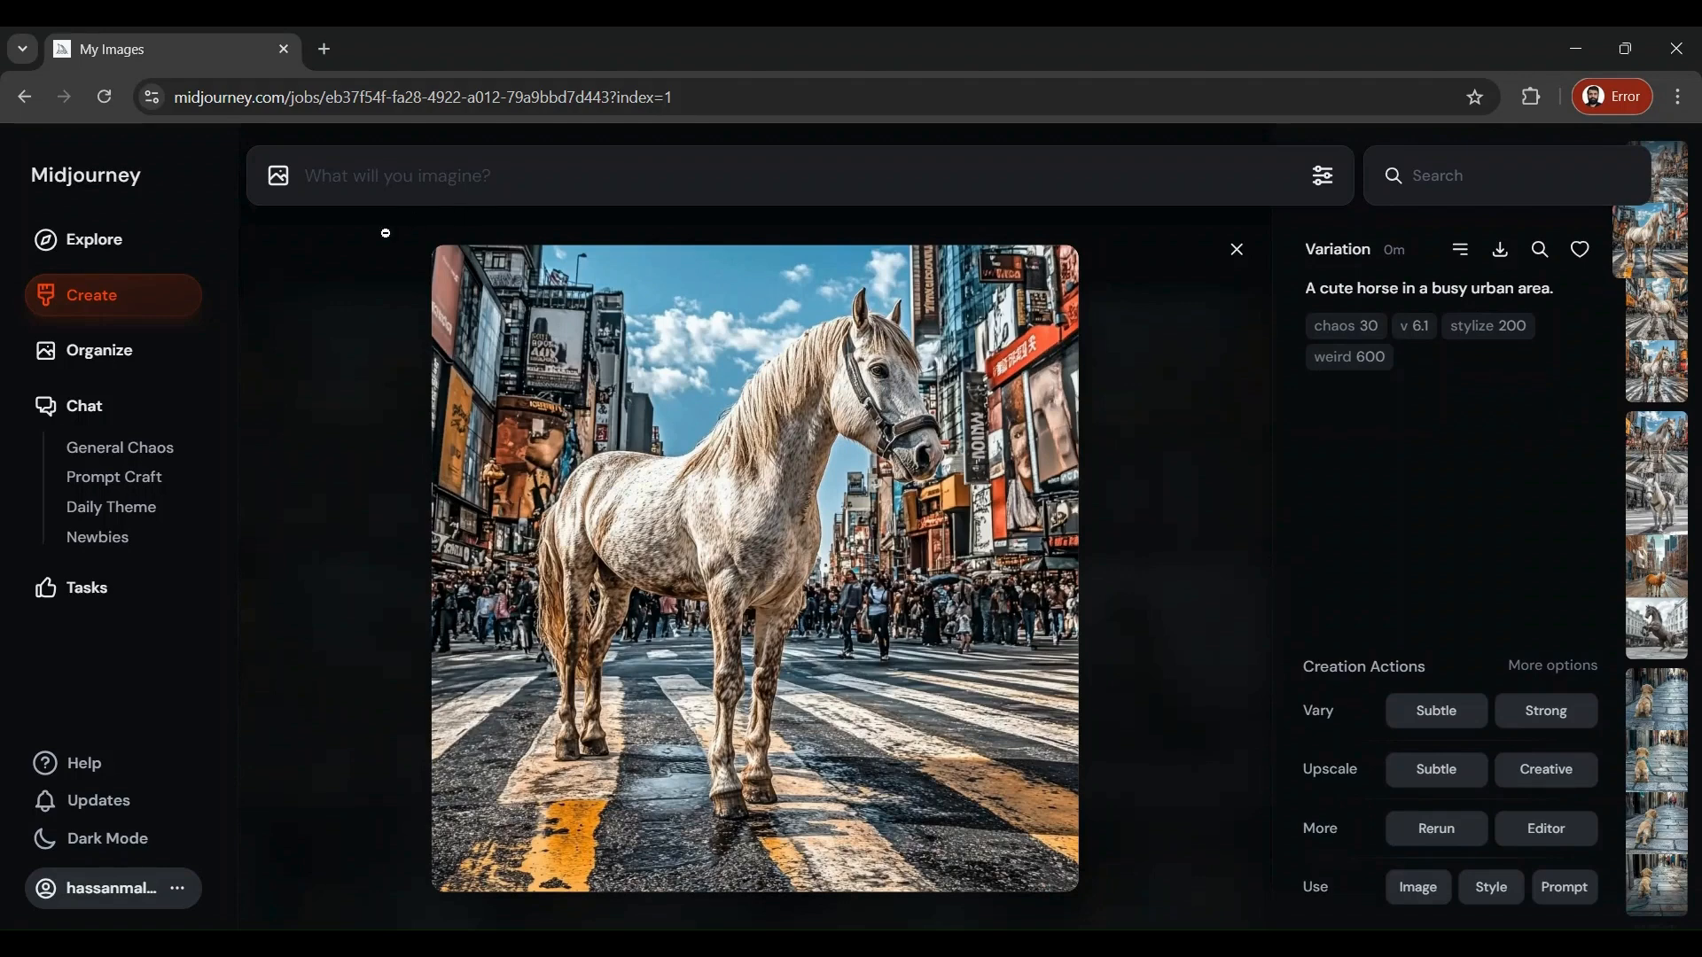
mouse_move(95, 239)
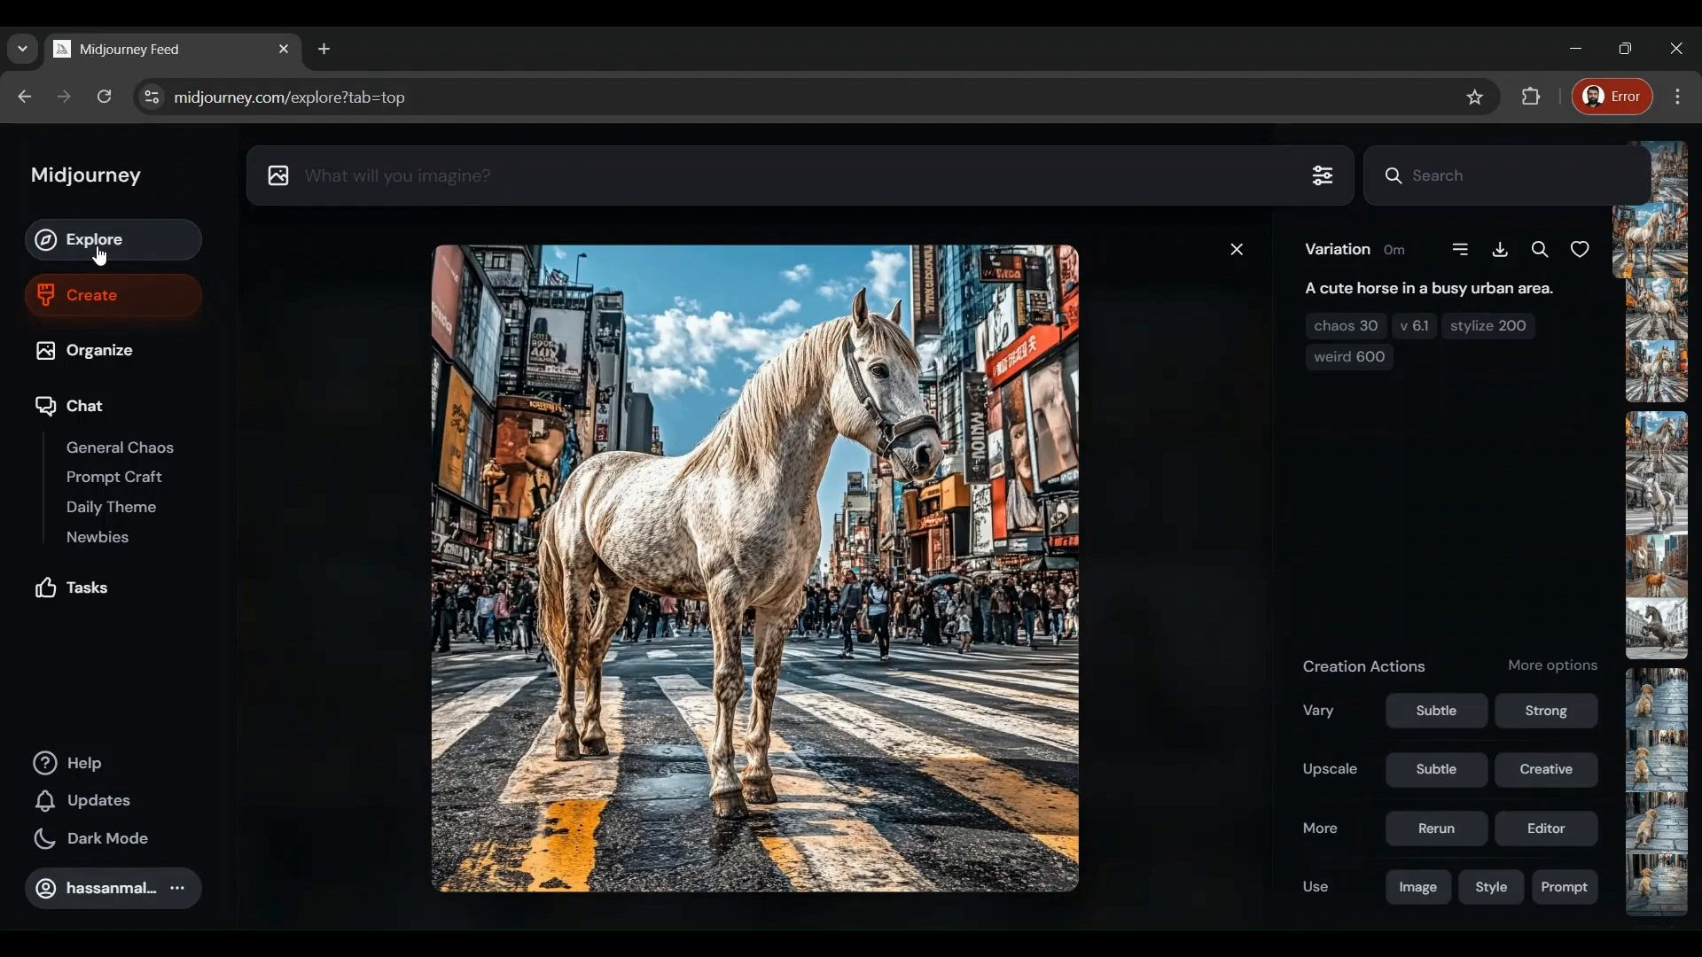
- Return to the Explore Top Day feed and browse further down it
click(1235, 249)
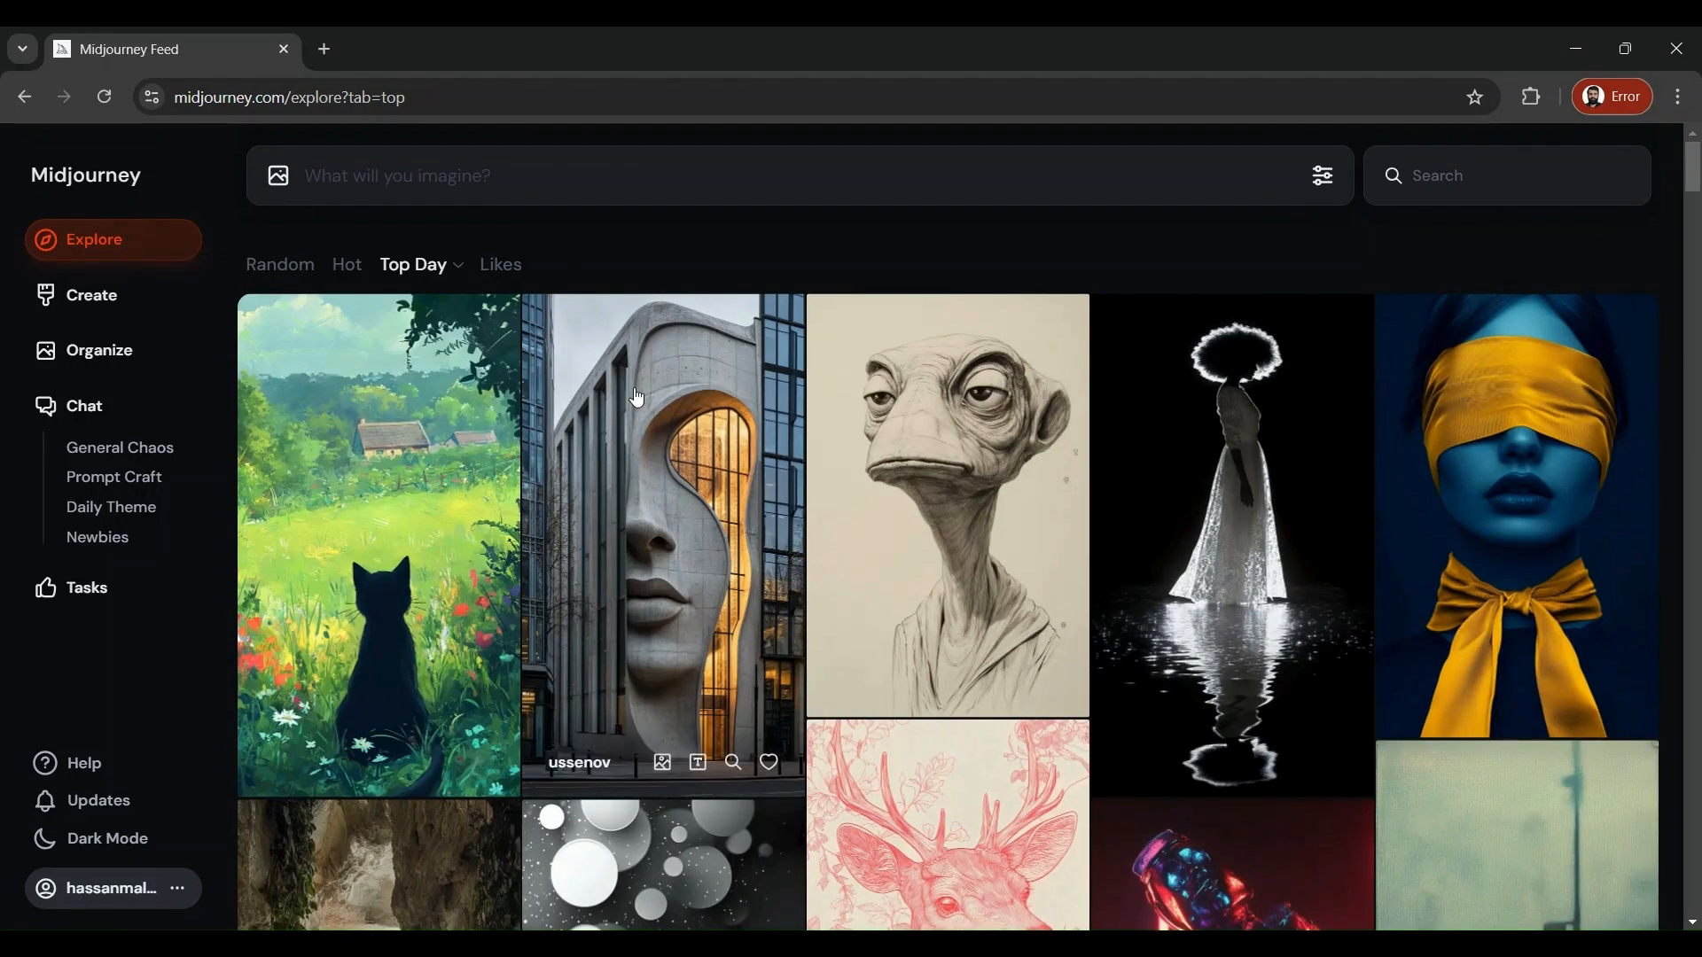
scroll(down, 3)
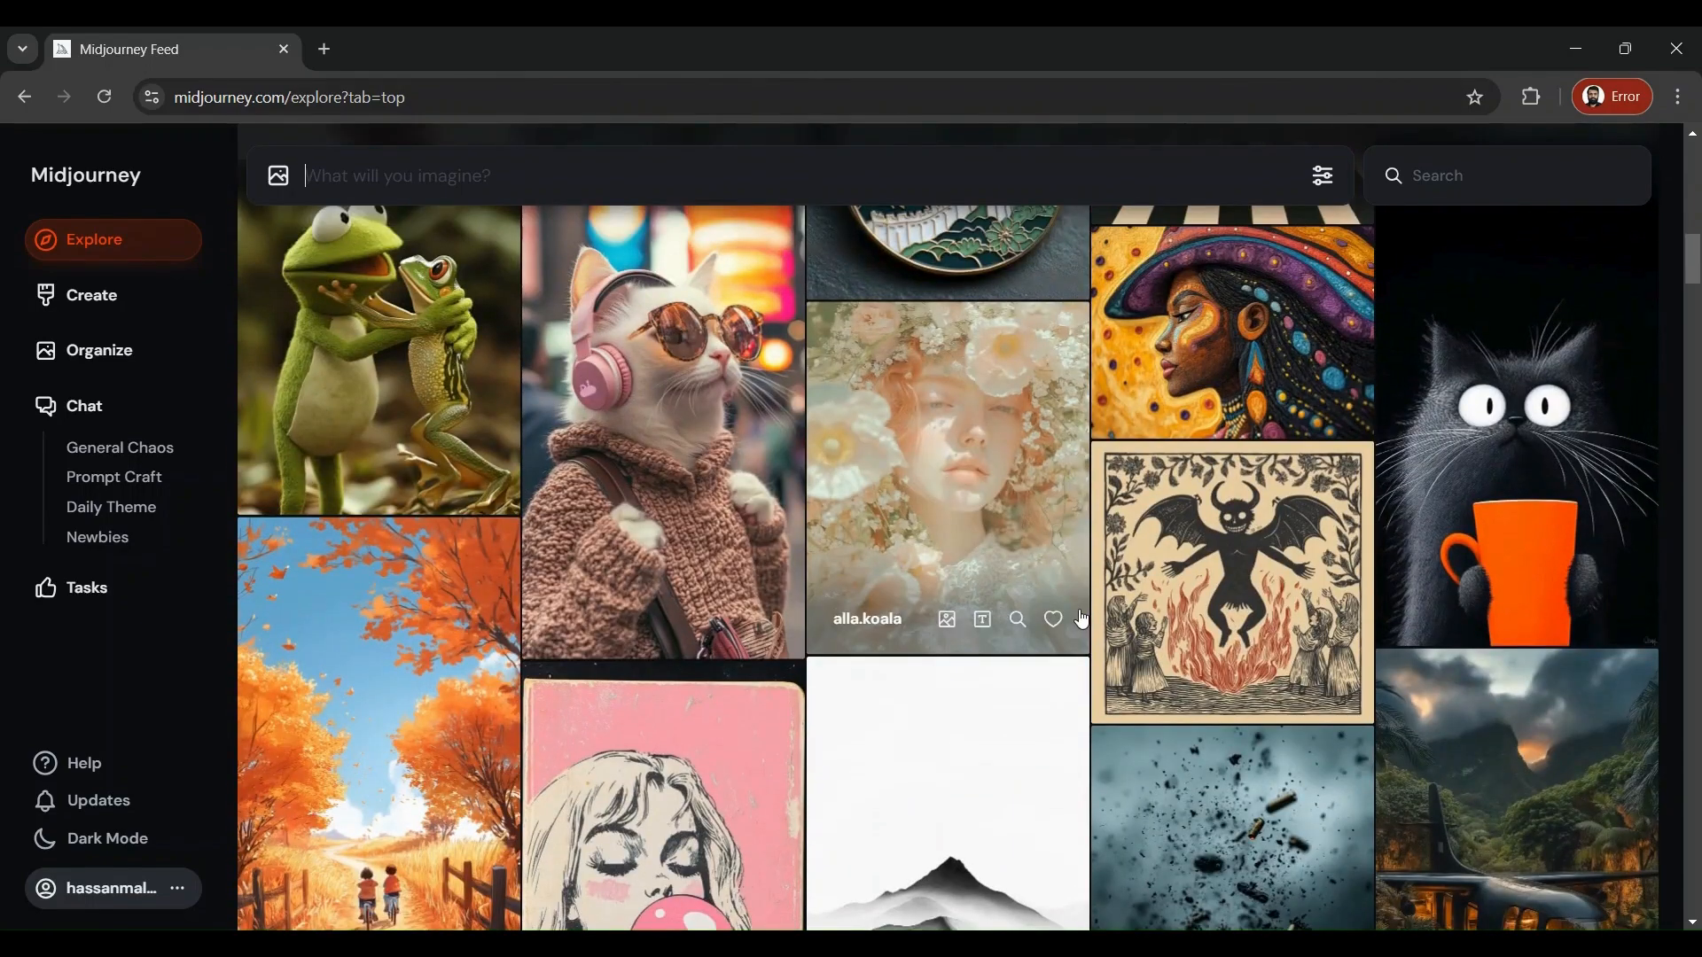
- View the headphone-wearing cat image and its prompt, then continue down the Explore feed
click(659, 434)
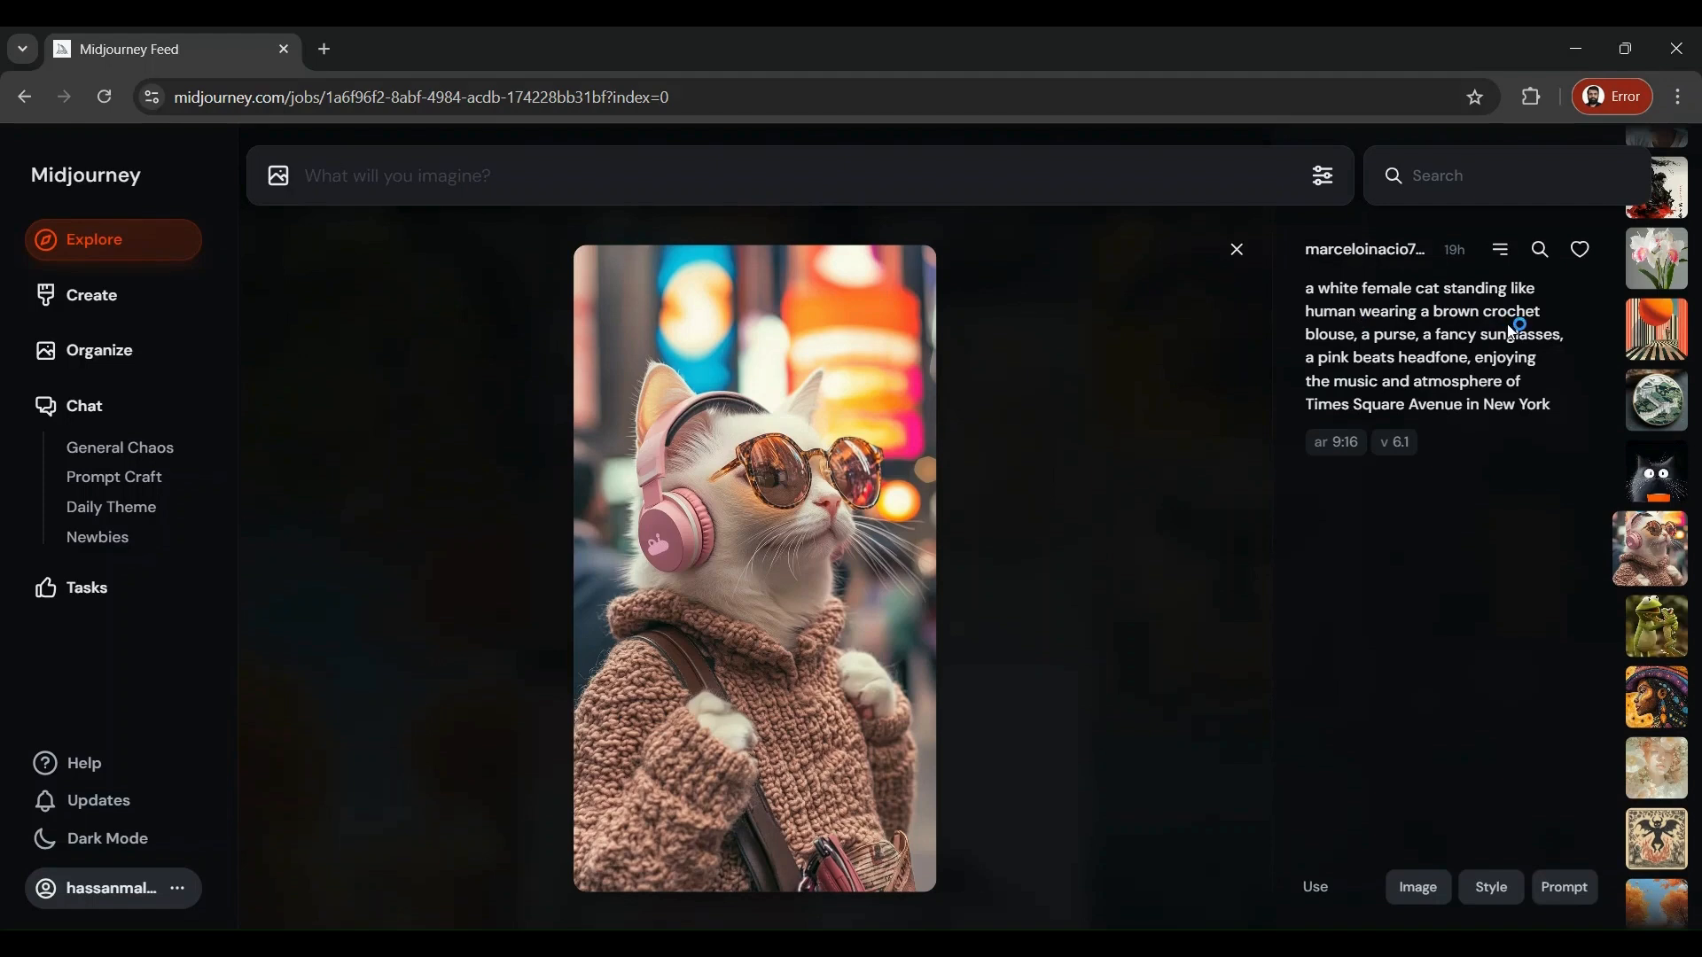
mouse_move(1492, 351)
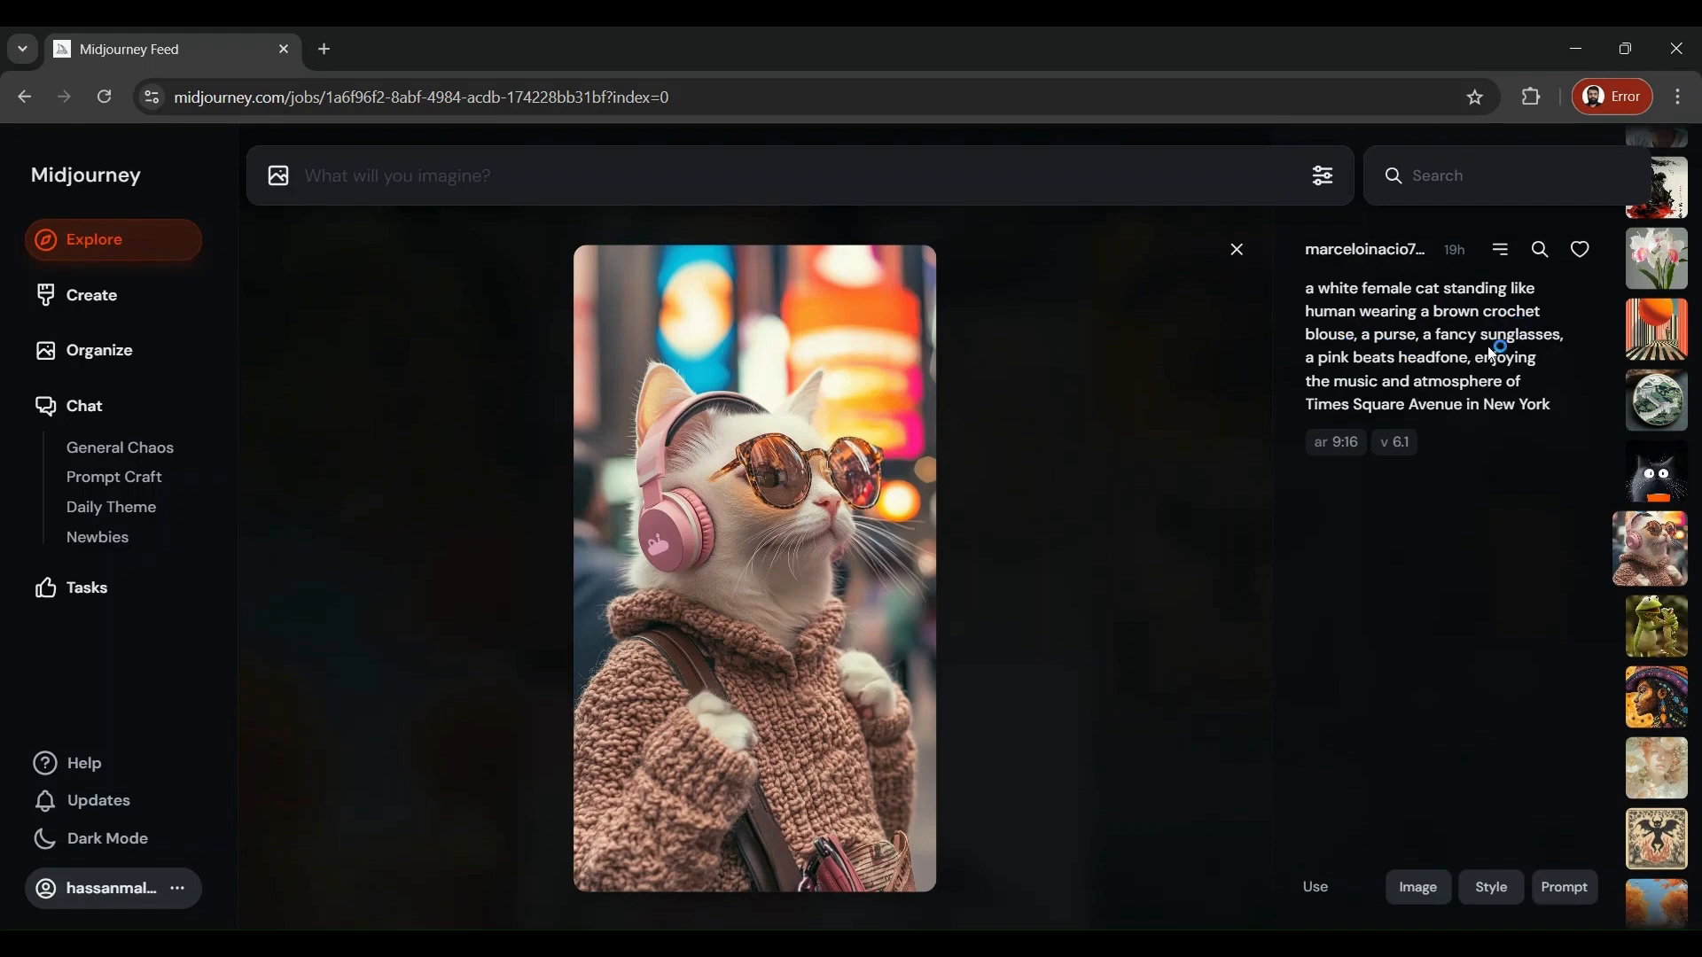
mouse_move(1122, 501)
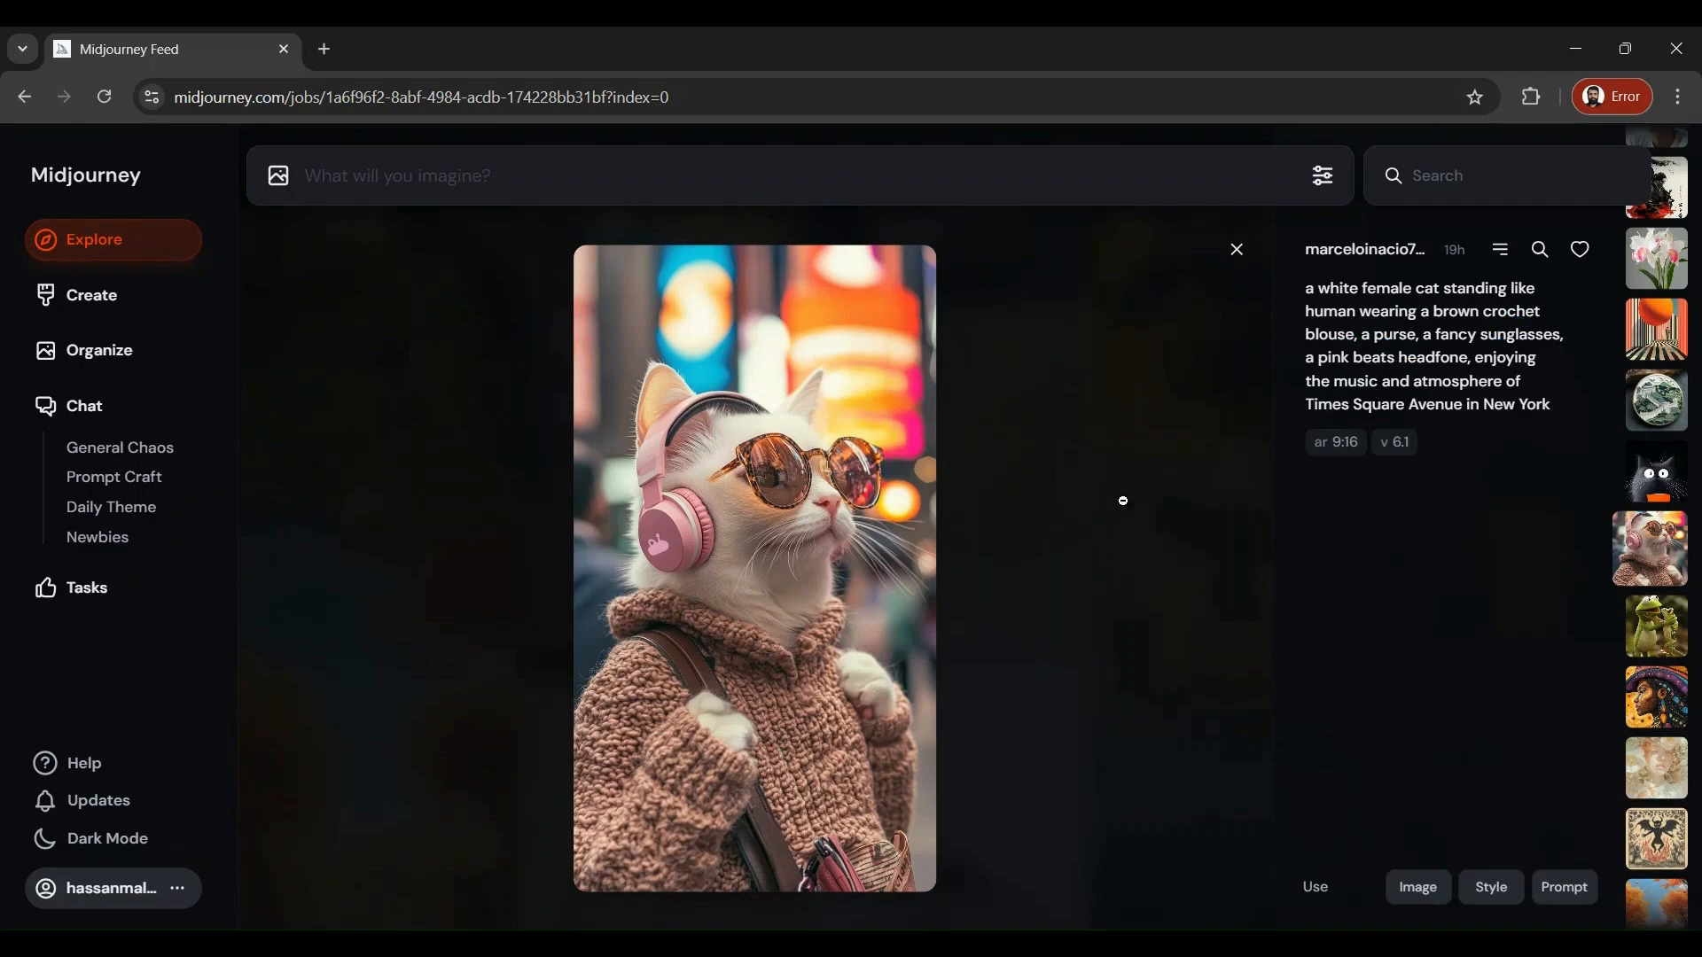
mouse_move(1236, 249)
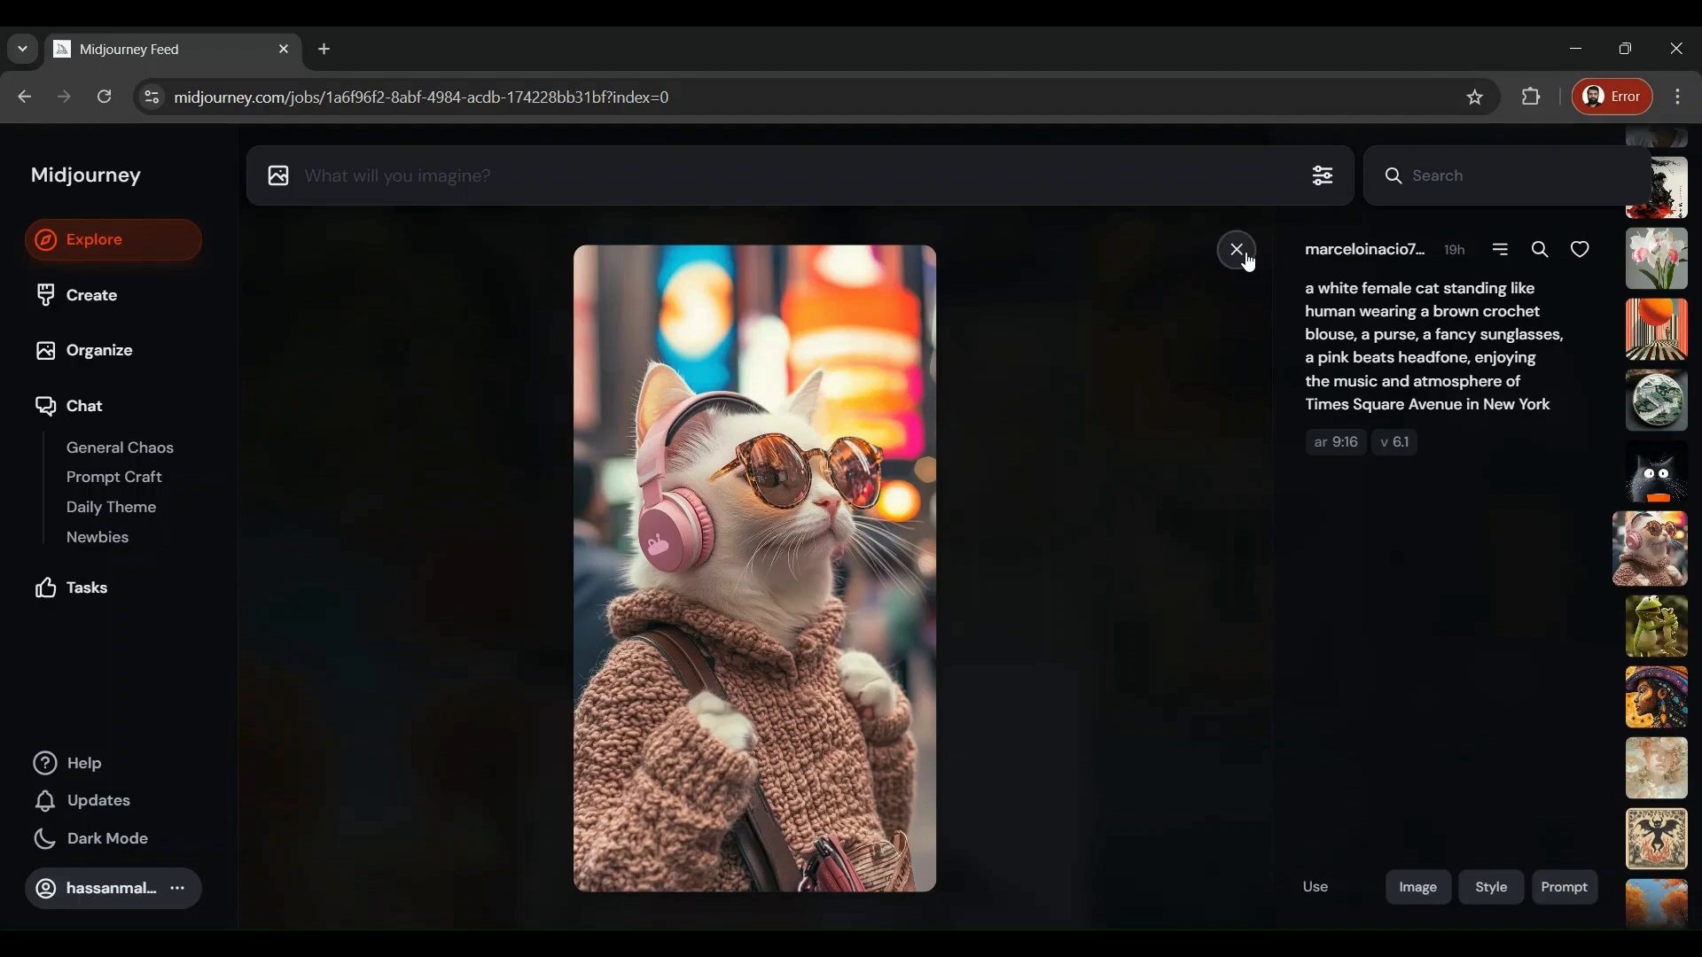
click(1235, 250)
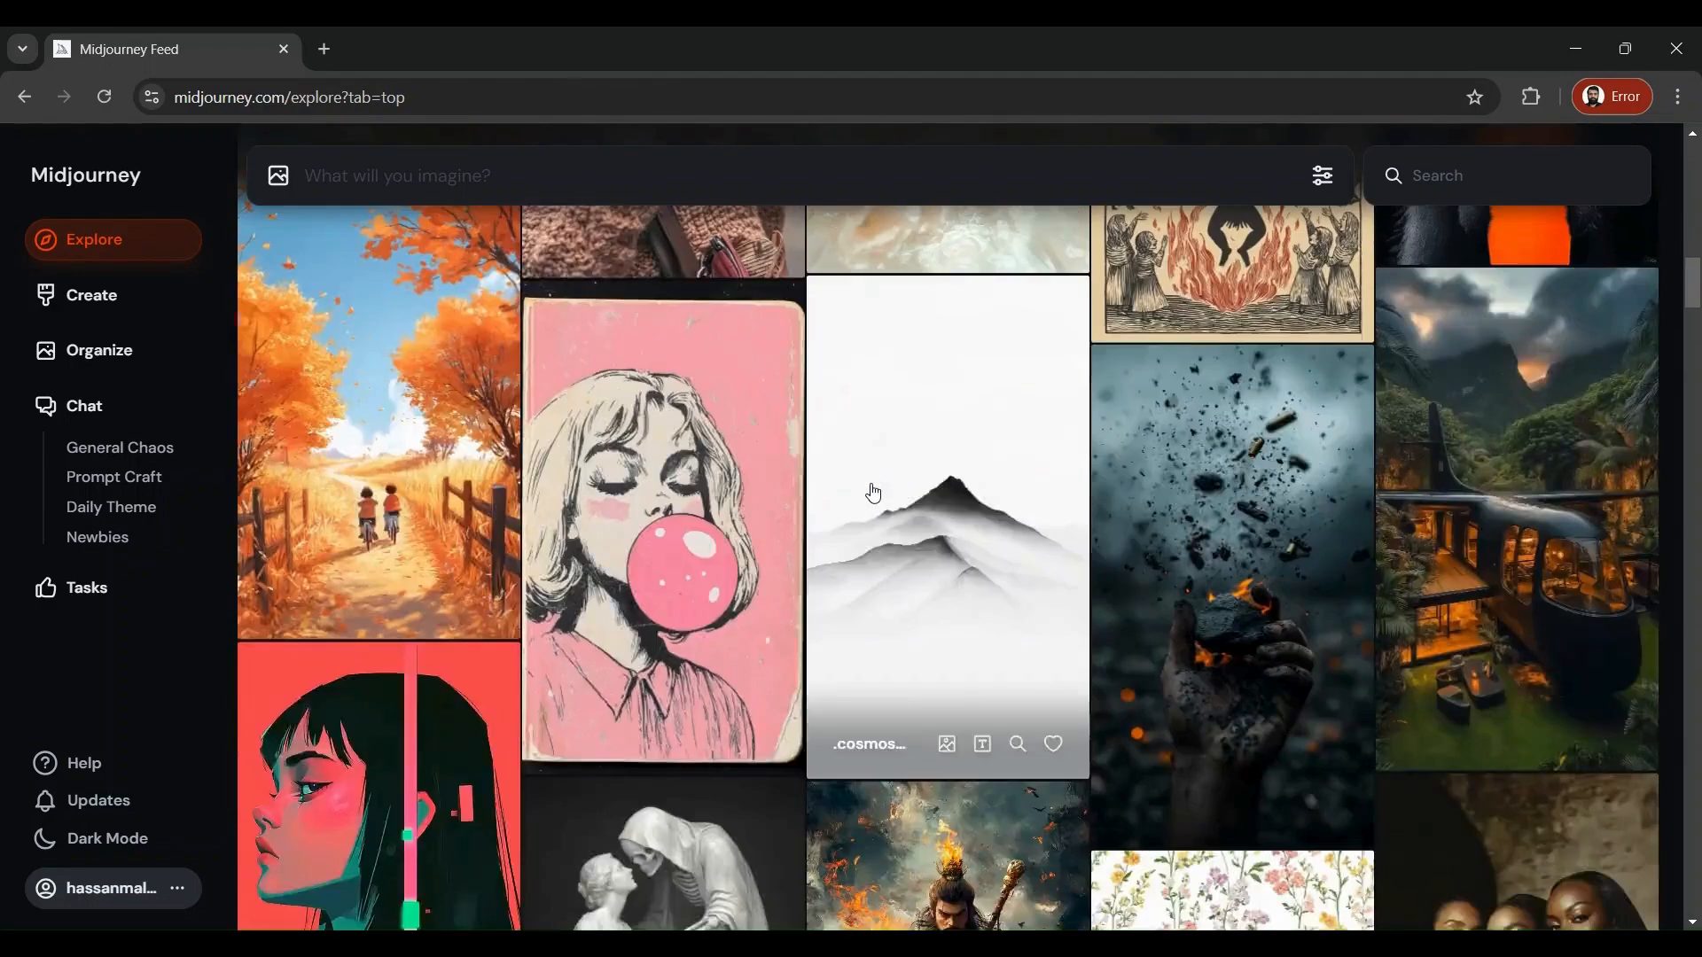
scroll(down, 3)
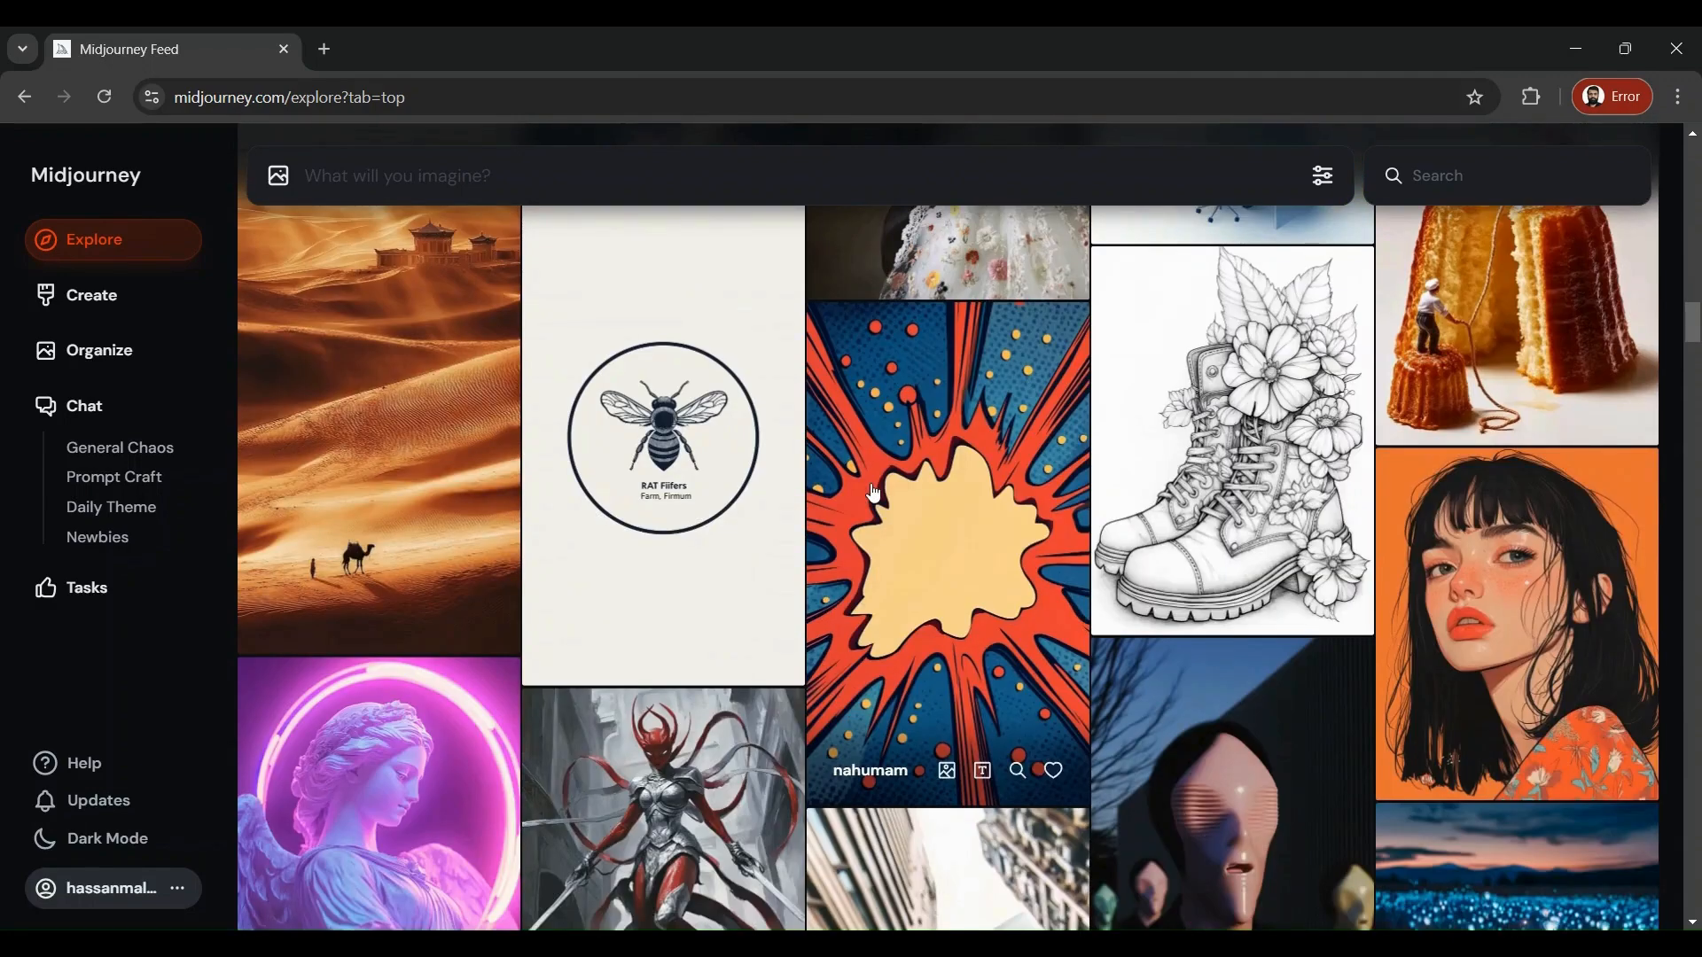
scroll(down, 3)
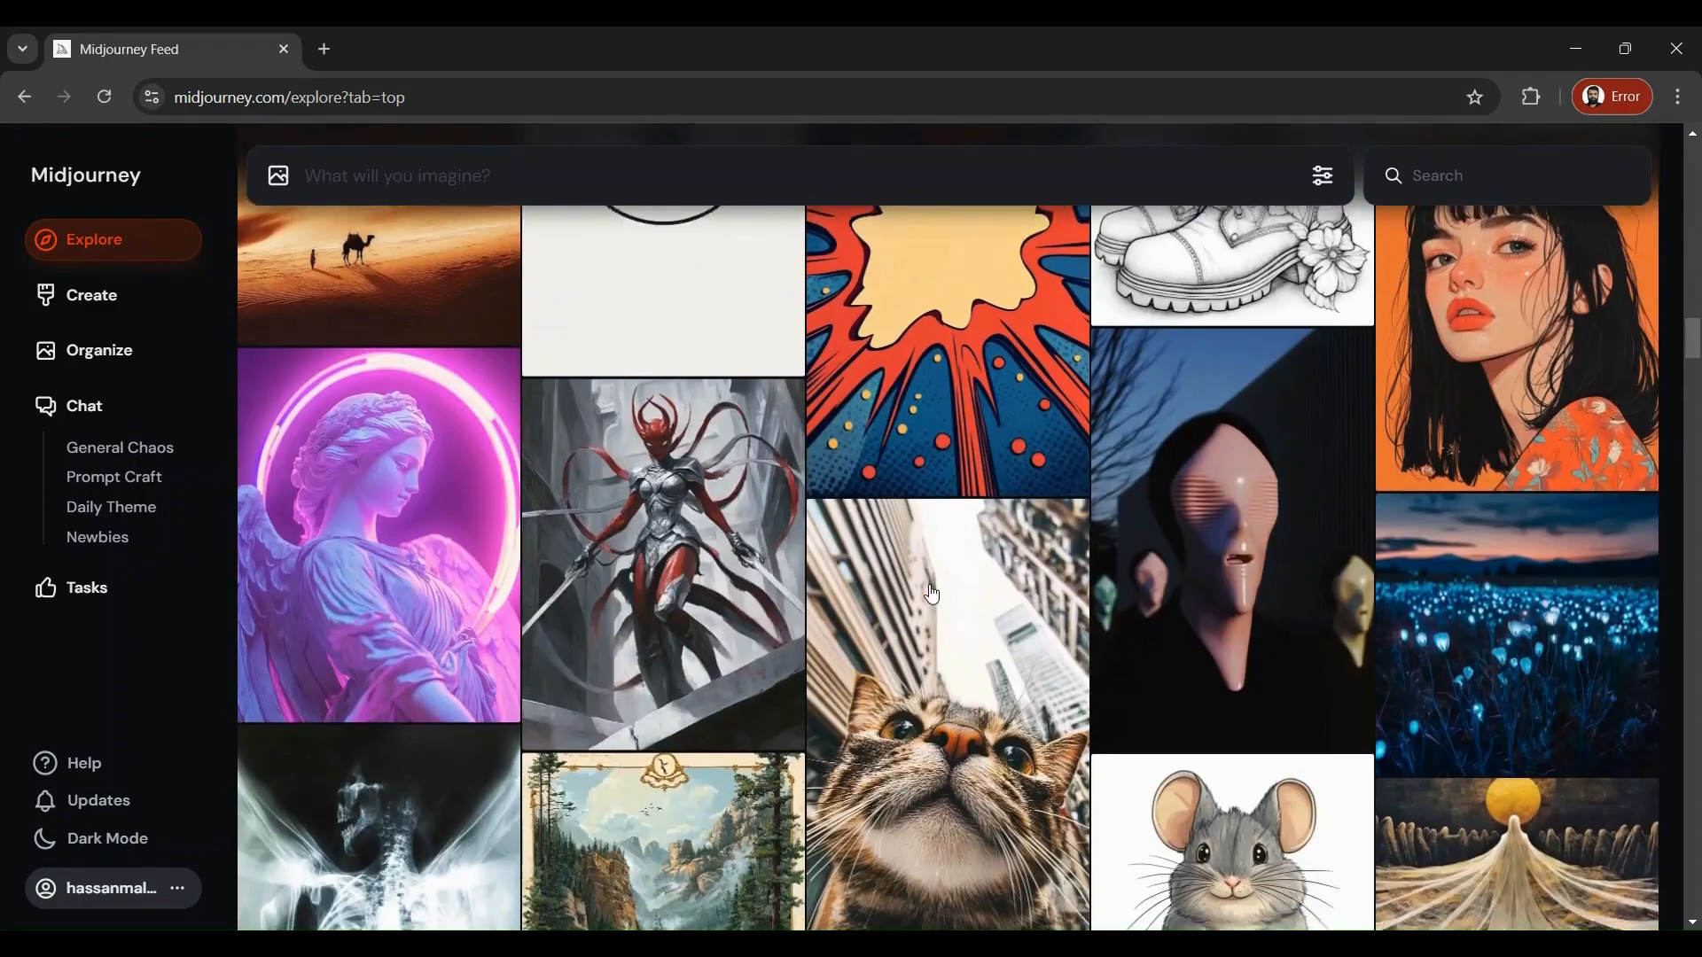
scroll(down, 3)
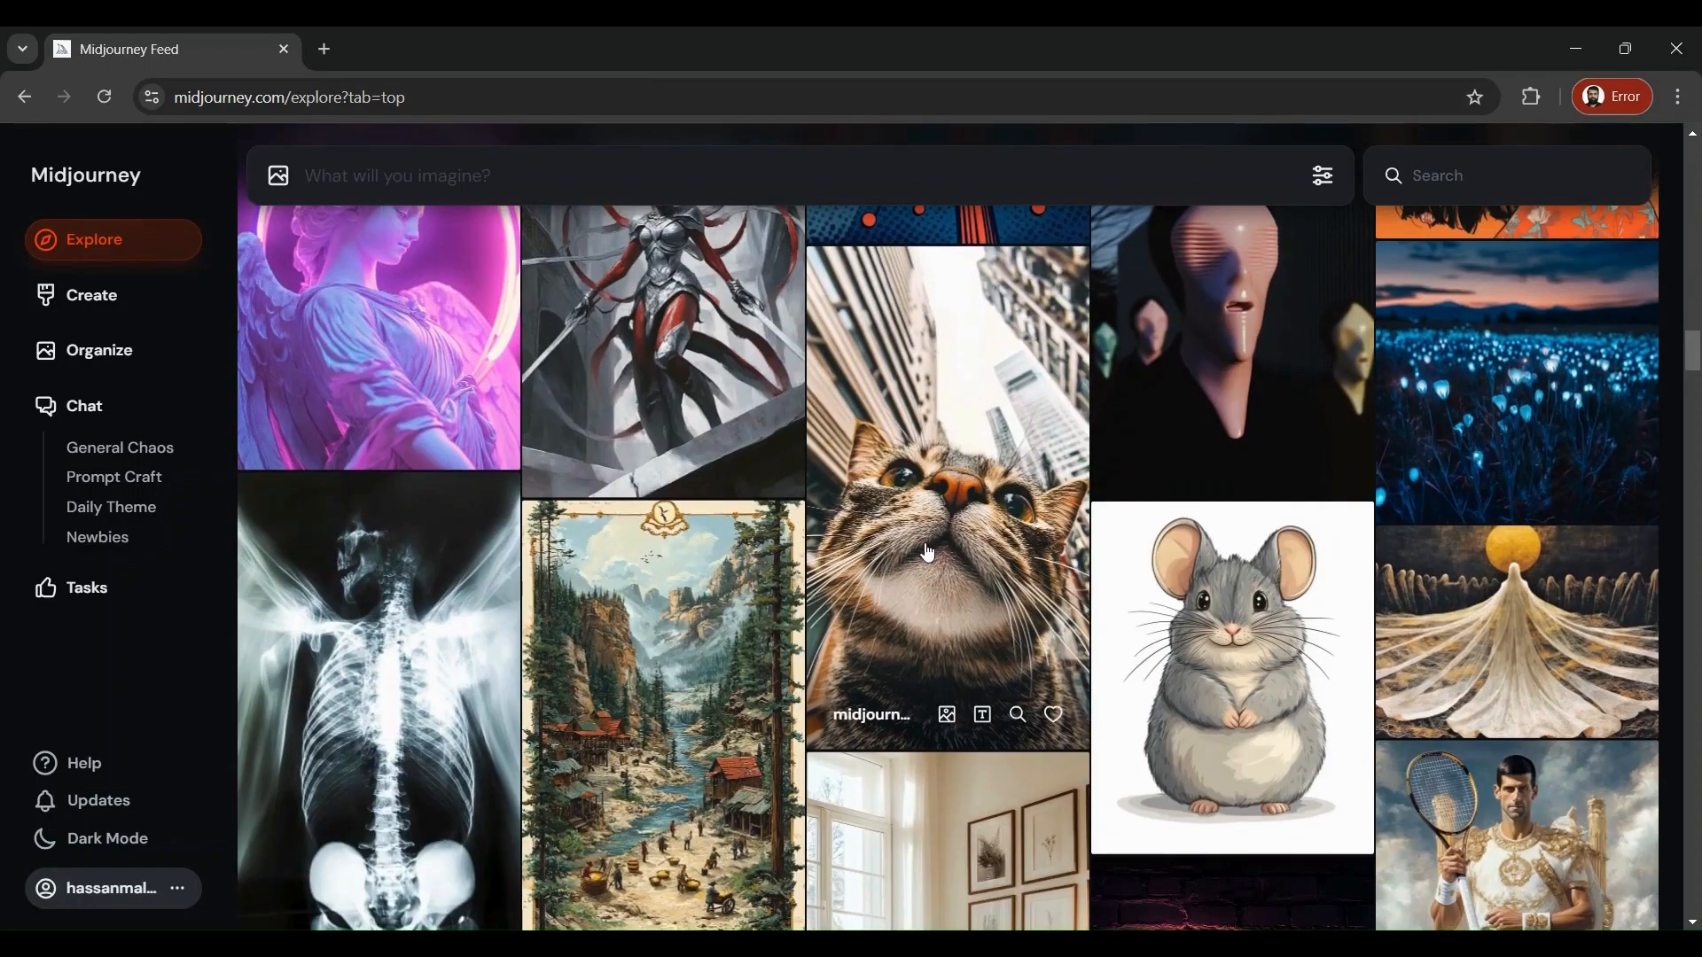
- Open the giant tabby cat between skyscrapers to read its wide-angle lens prompt
click(927, 553)
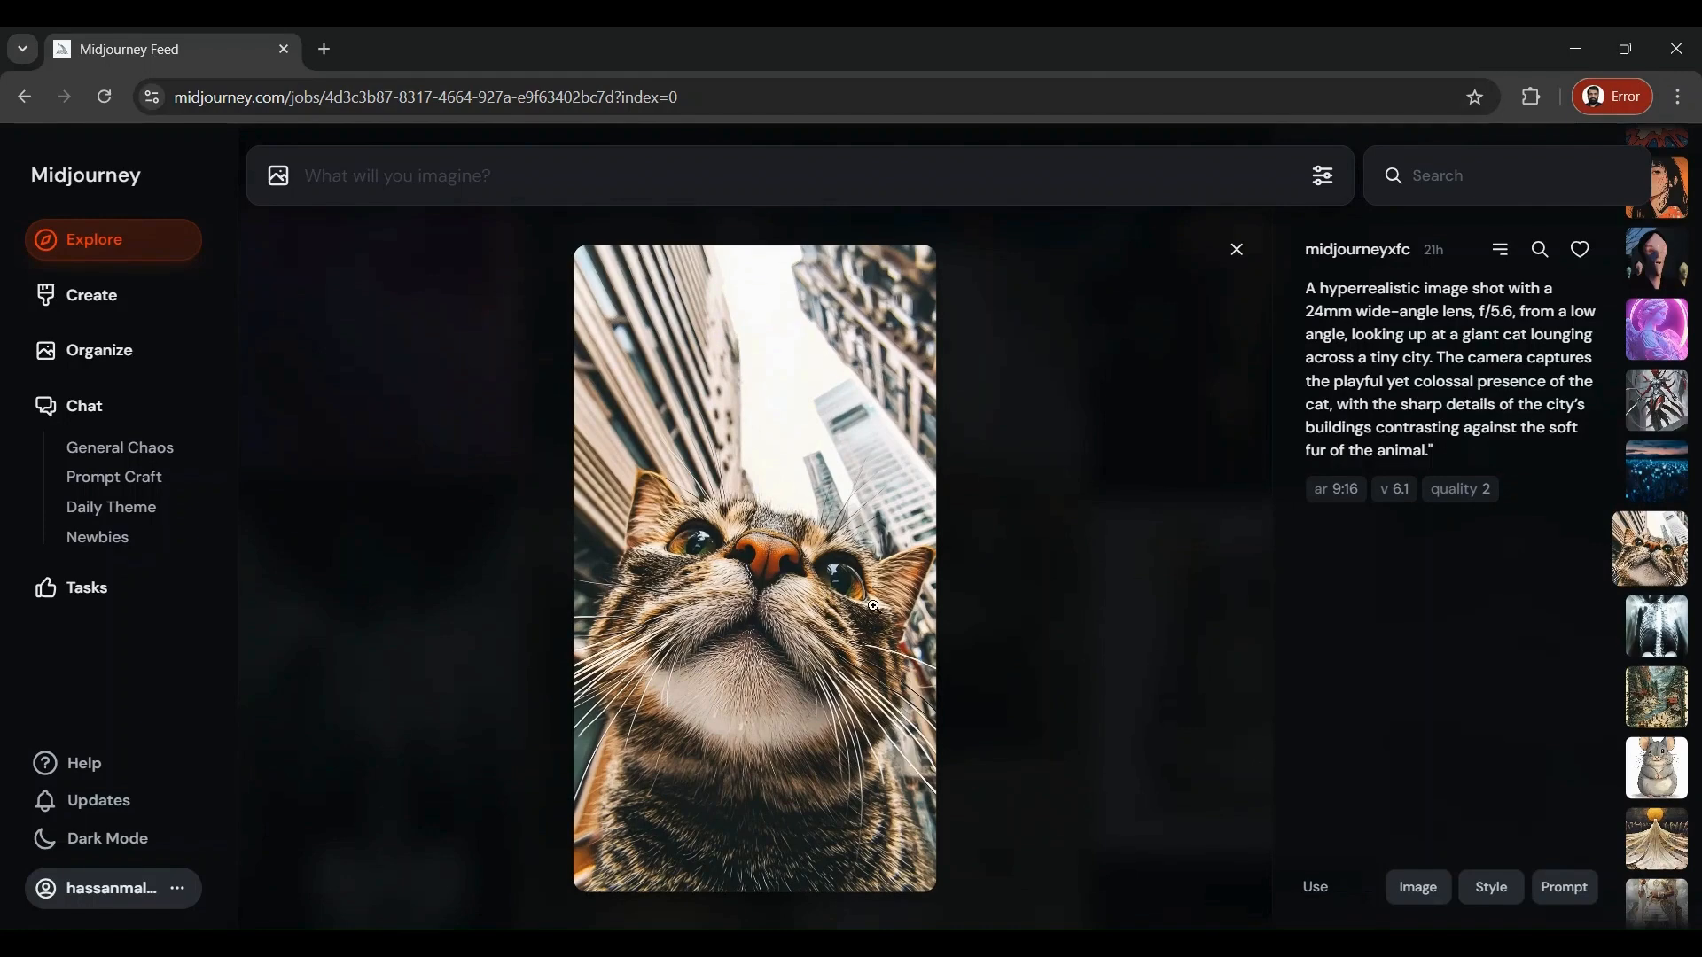
mouse_move(894, 602)
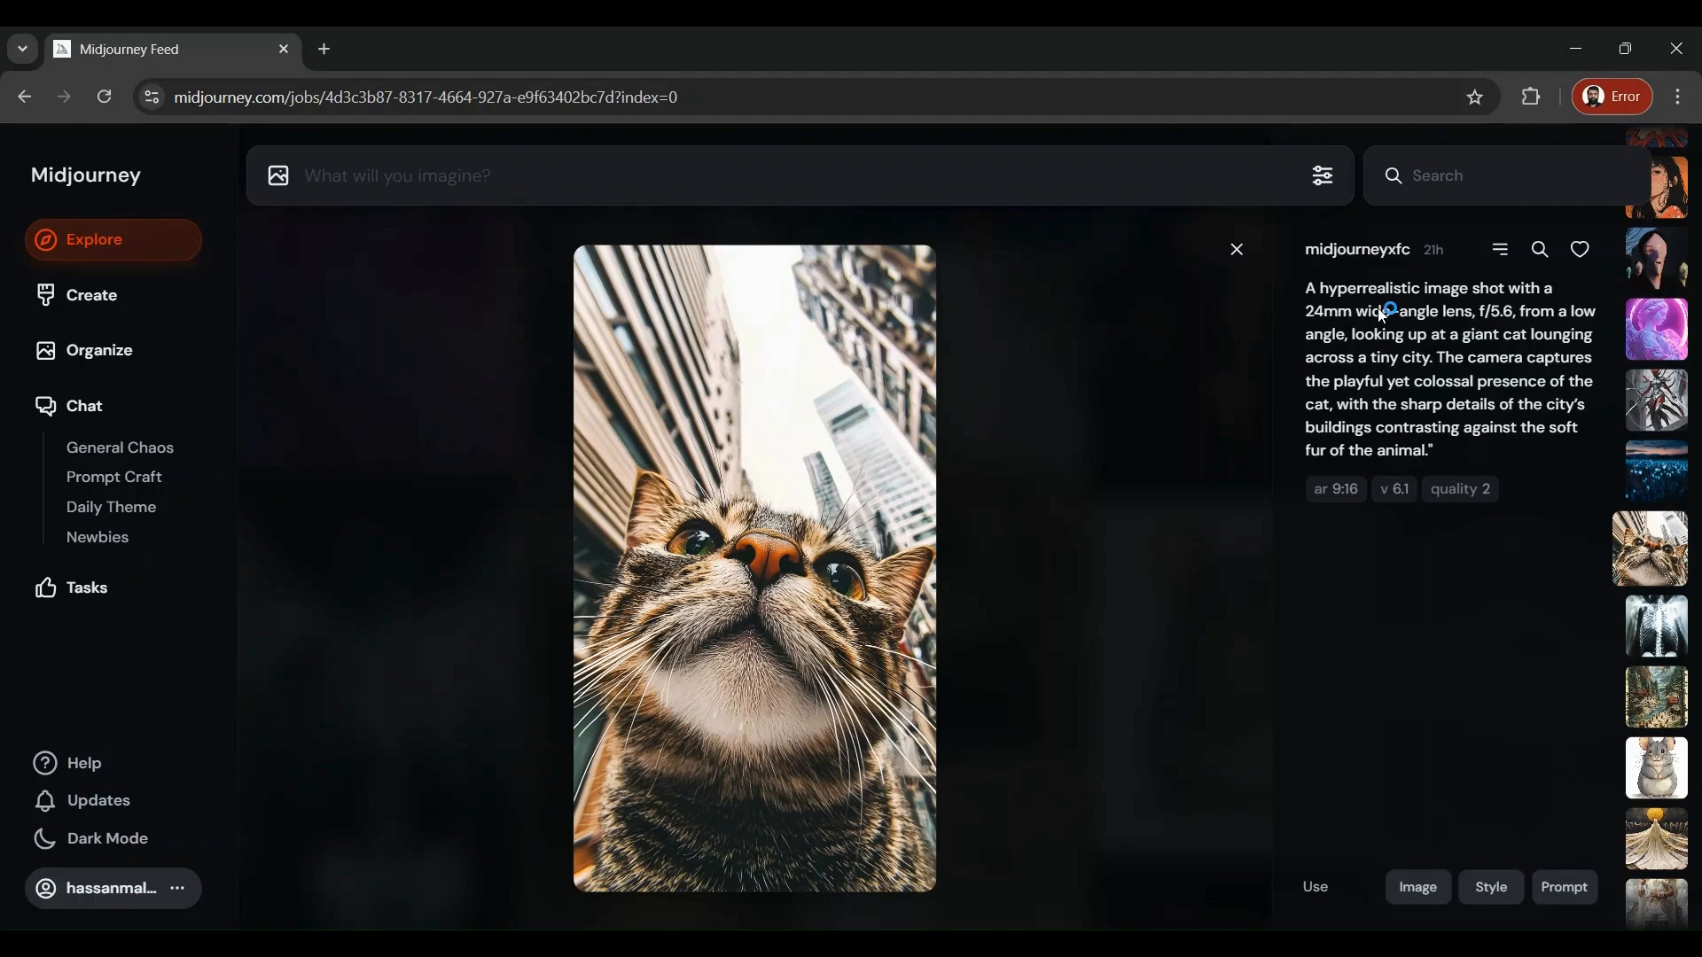
mouse_move(1405, 331)
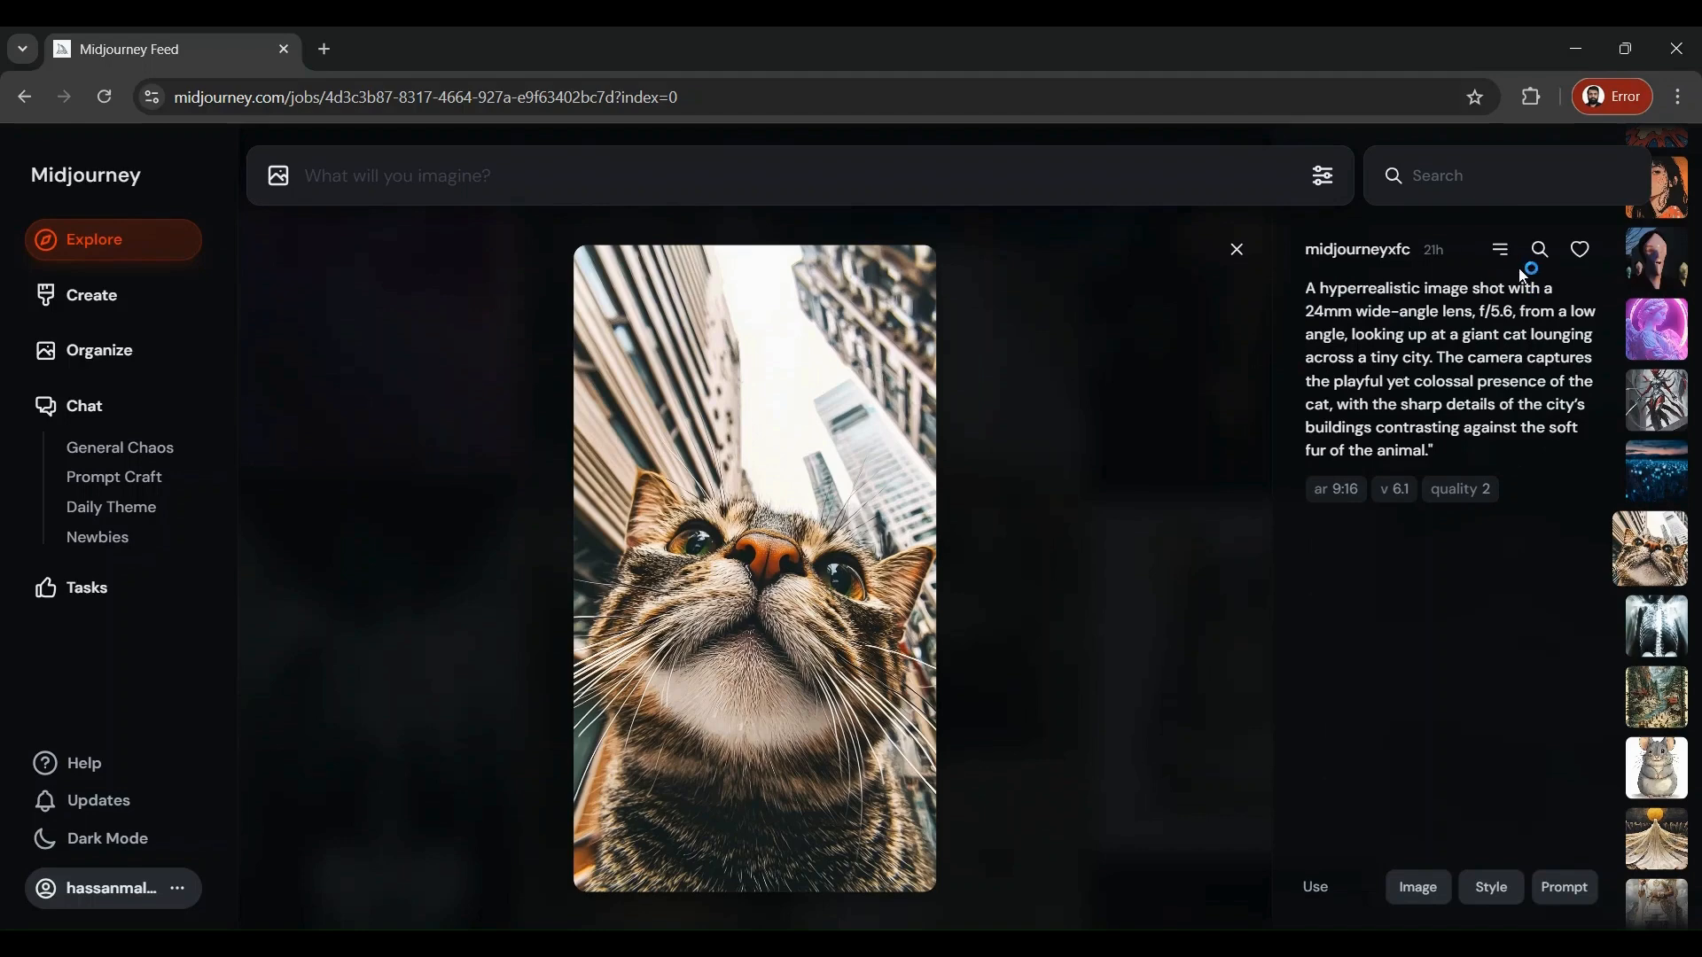
mouse_move(1462, 429)
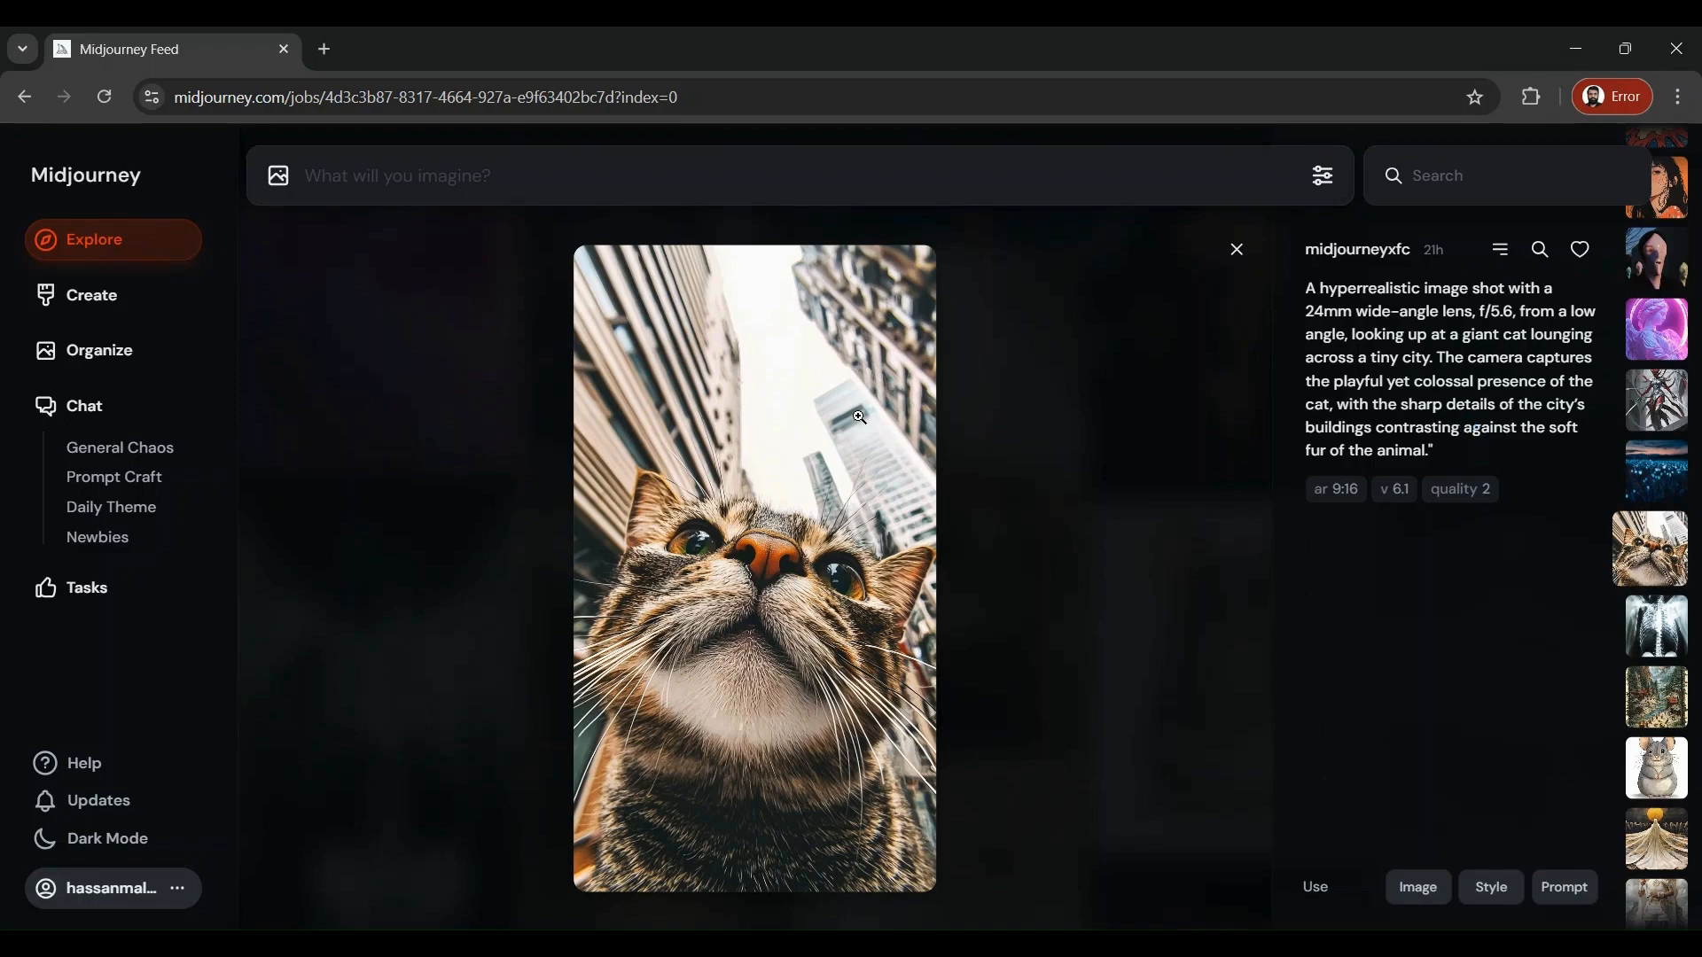
mouse_move(670, 634)
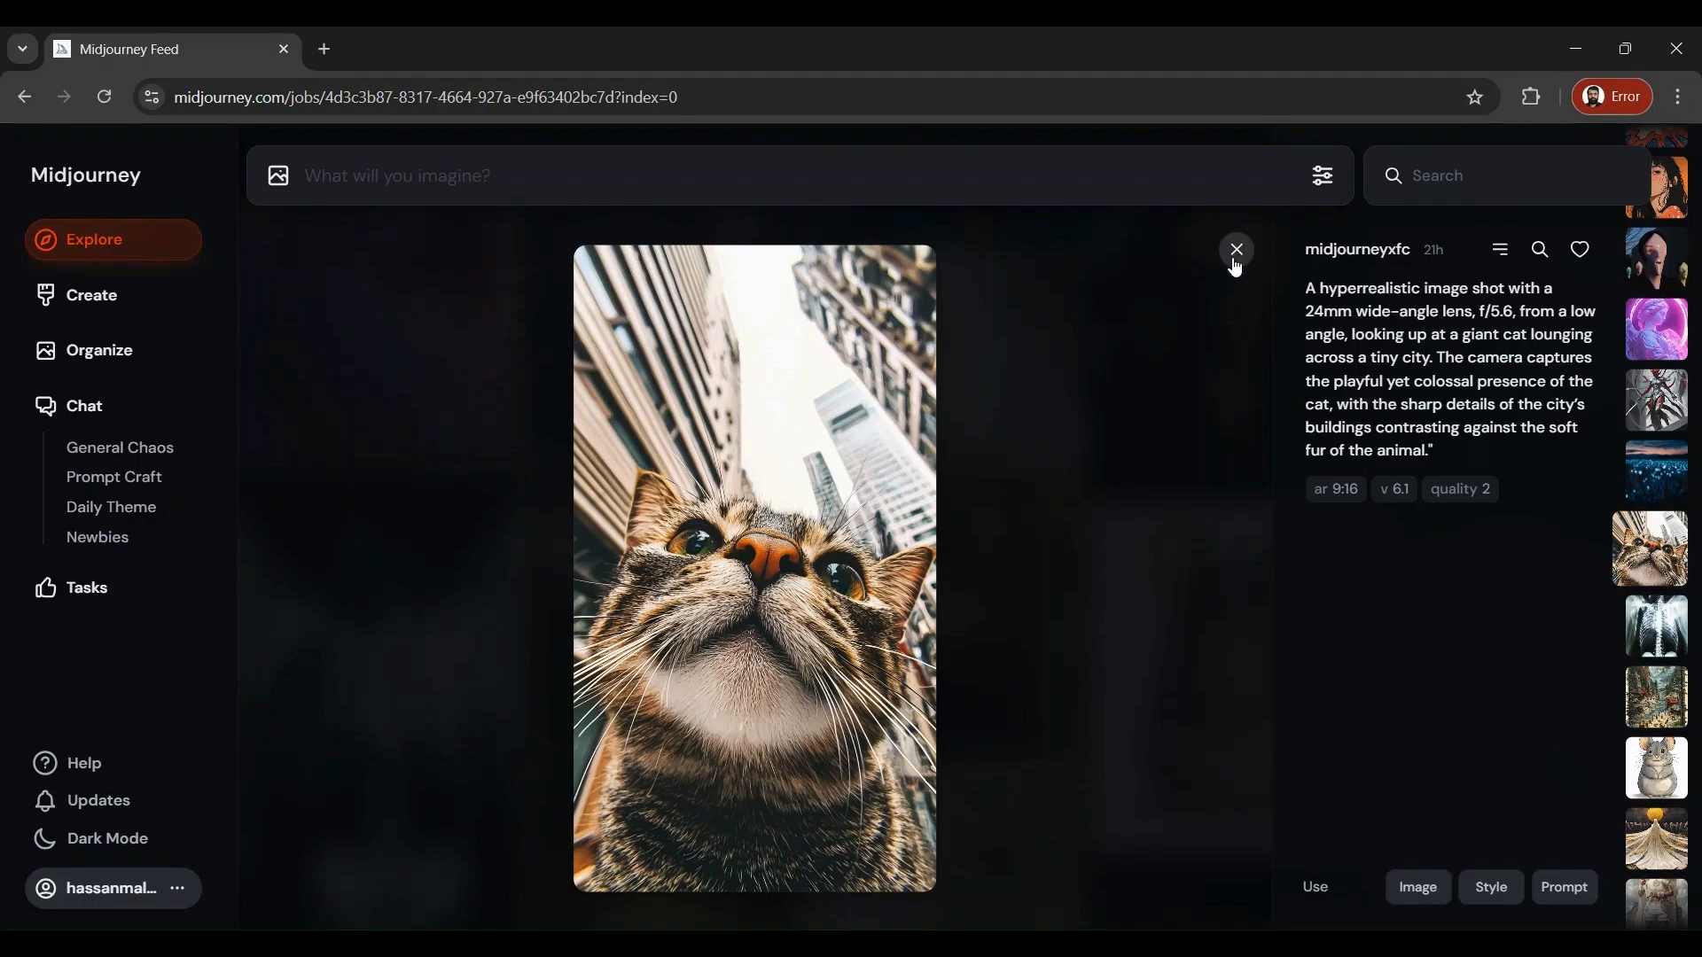
- Close the tabby cat image and browse further through the community images
click(1233, 250)
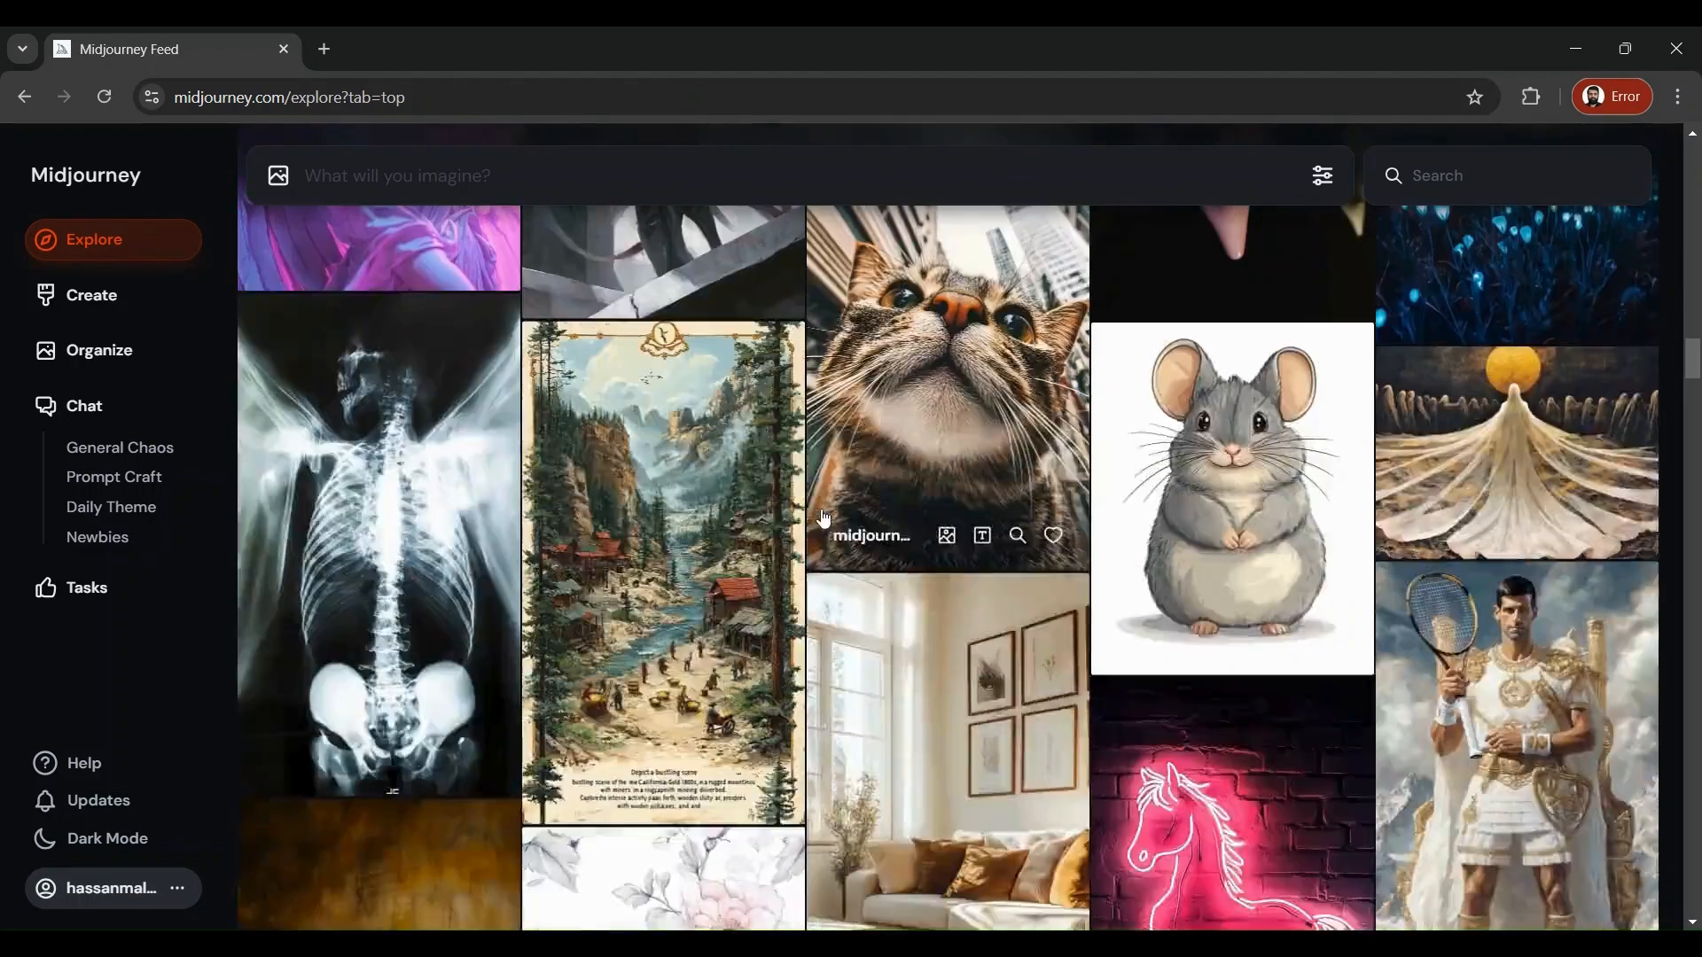
scroll(down, 3)
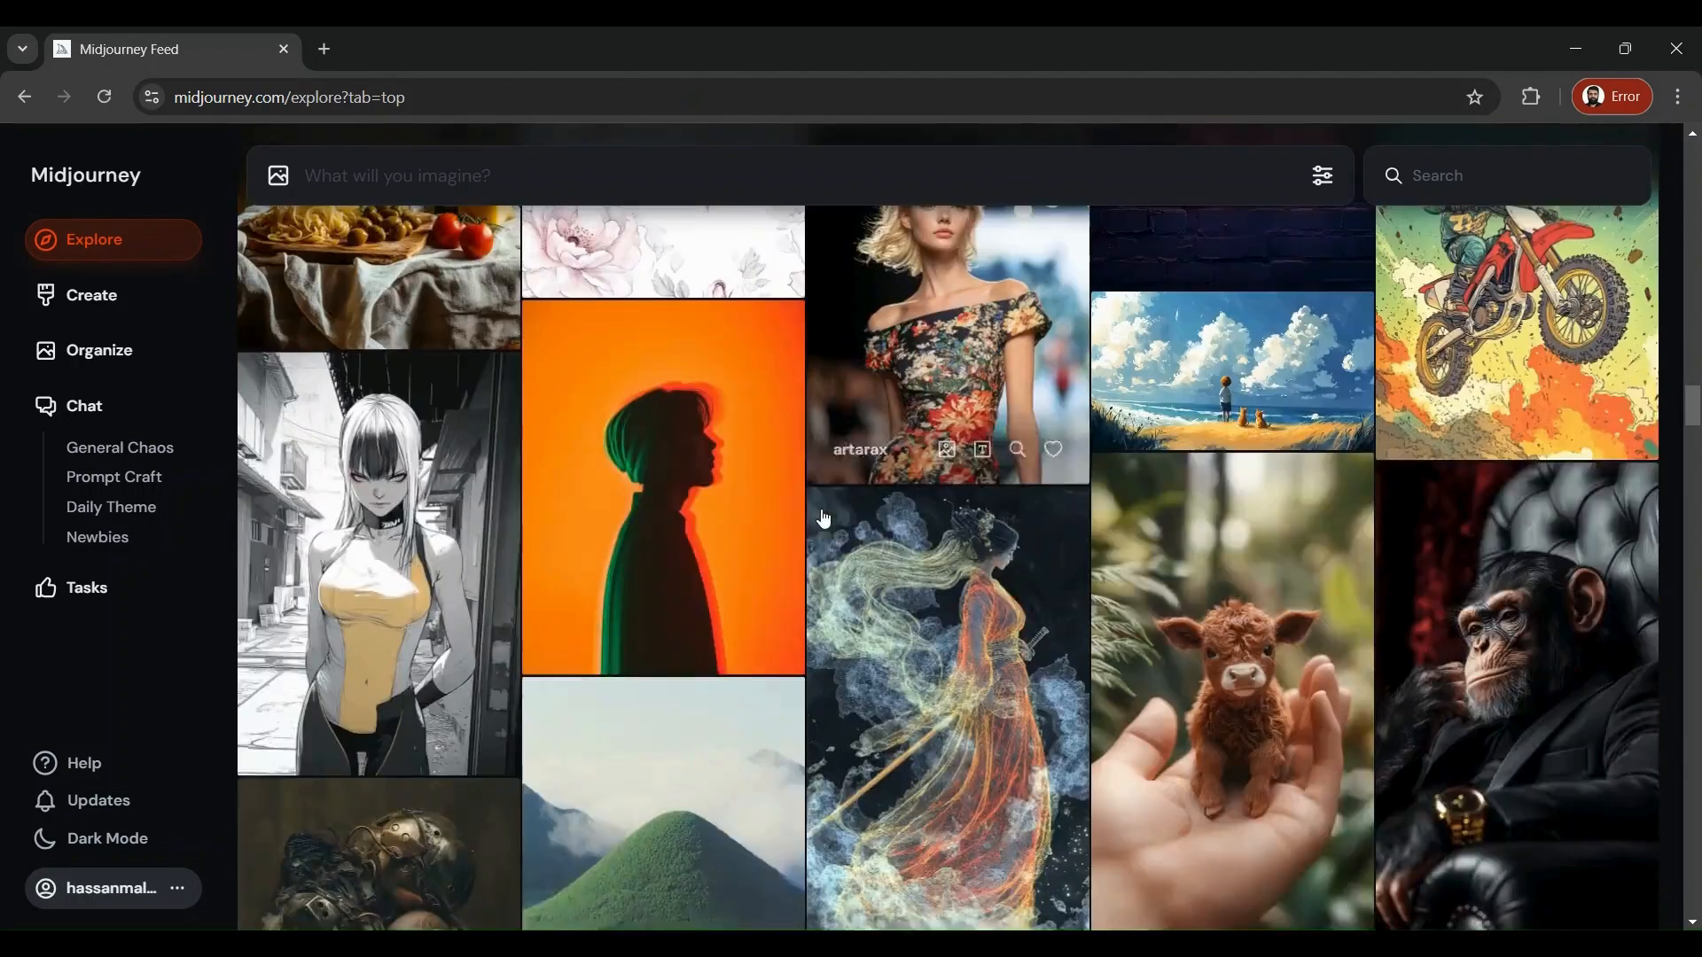
scroll(down, 3)
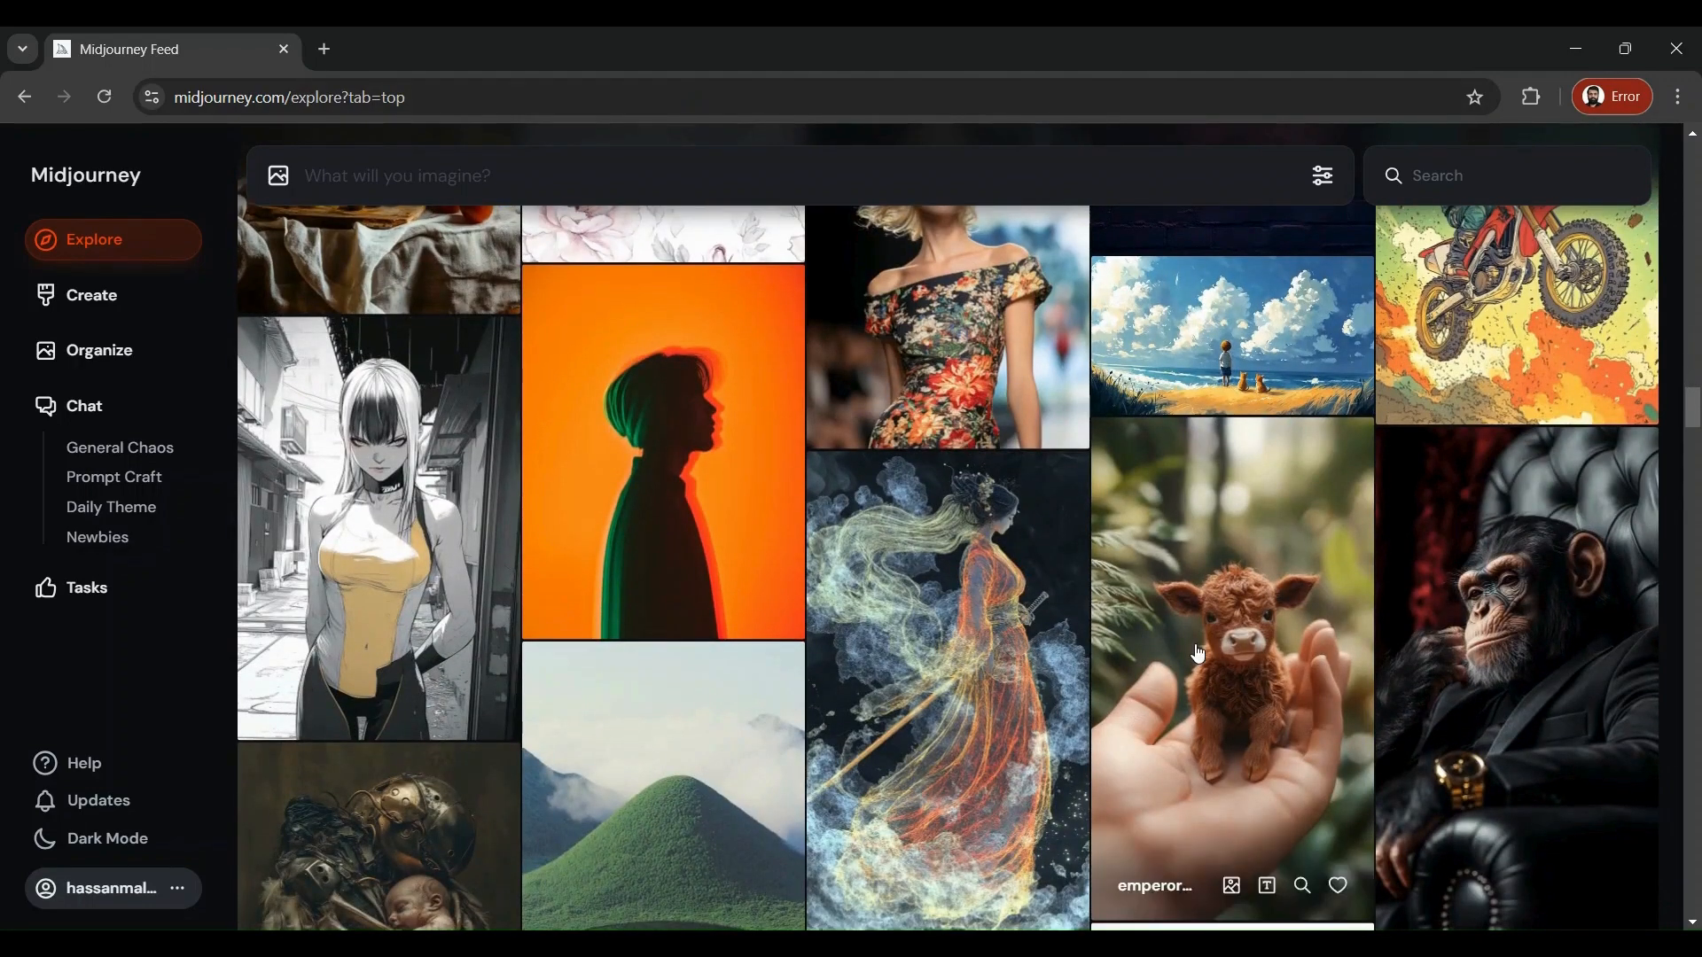
scroll(down, 3)
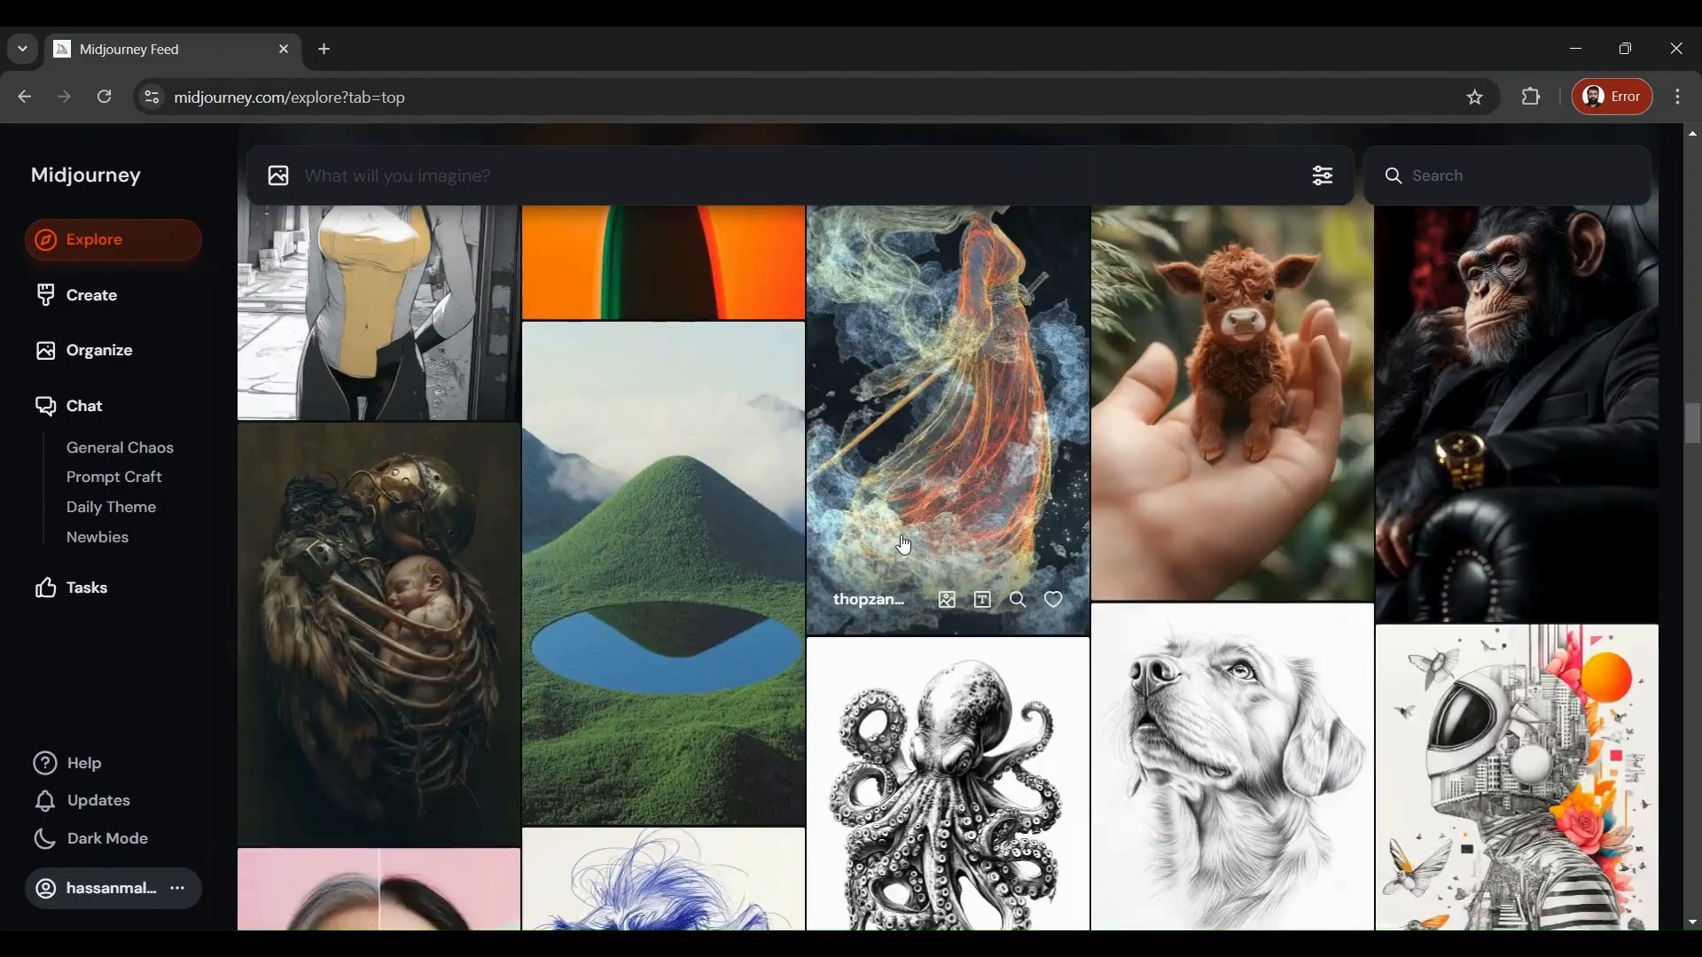
scroll(down, 3)
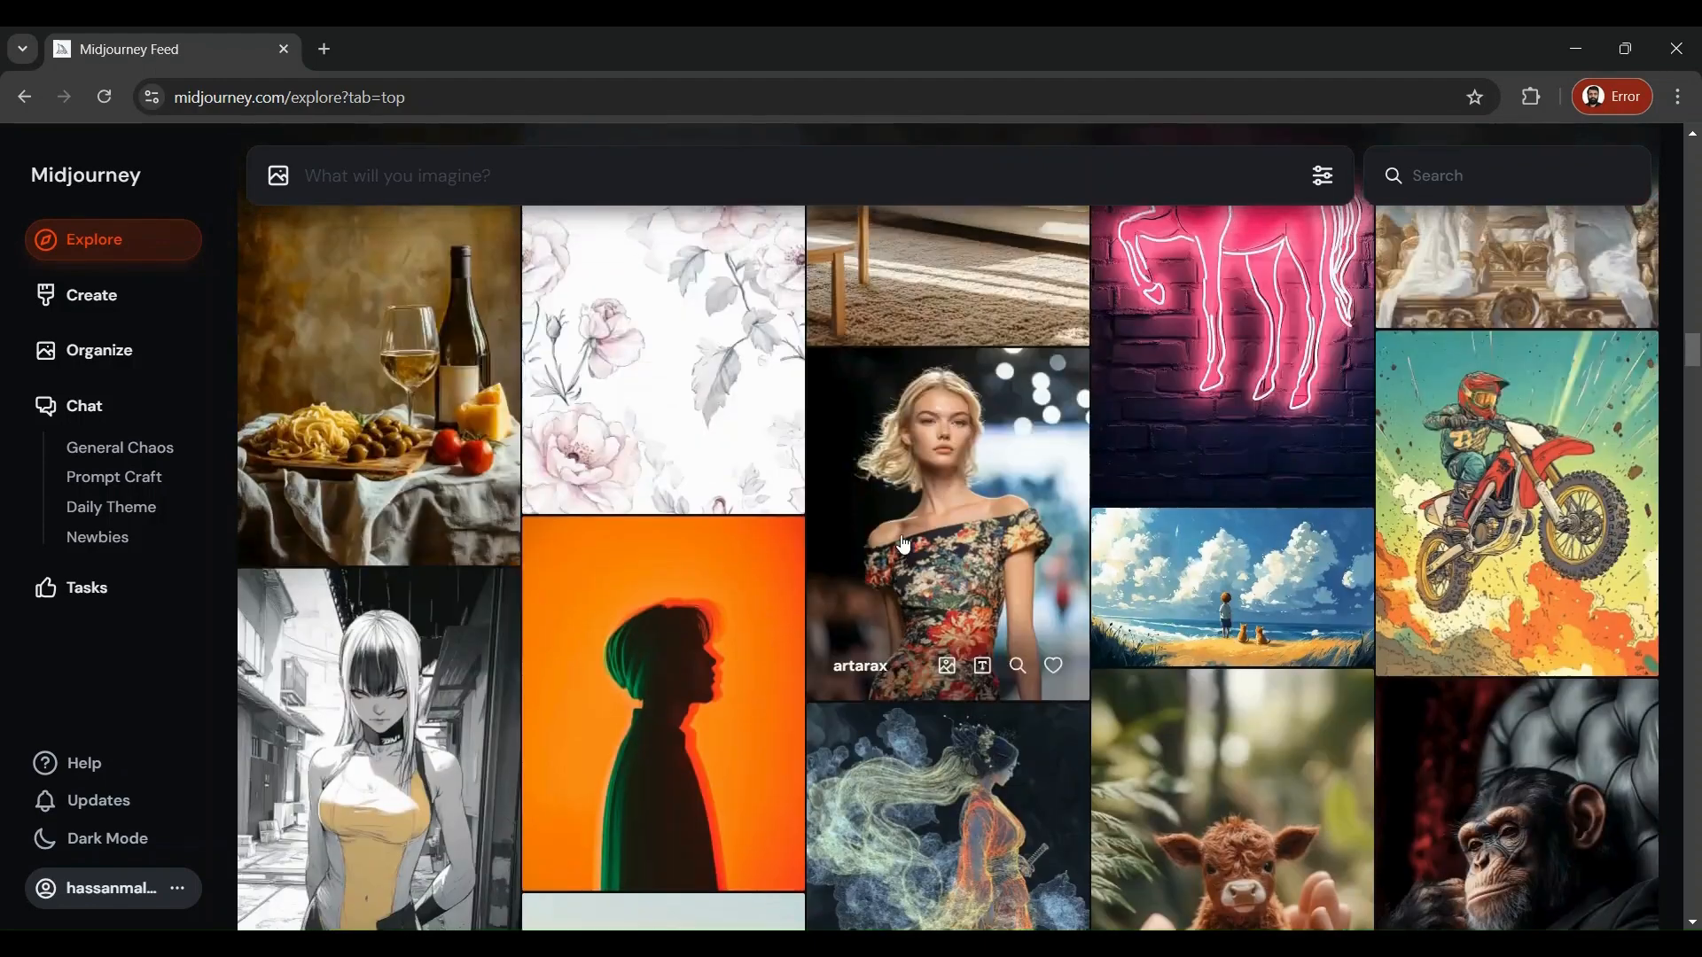
- Enter the Newbies chat room showing members' generations and prompts
click(83, 406)
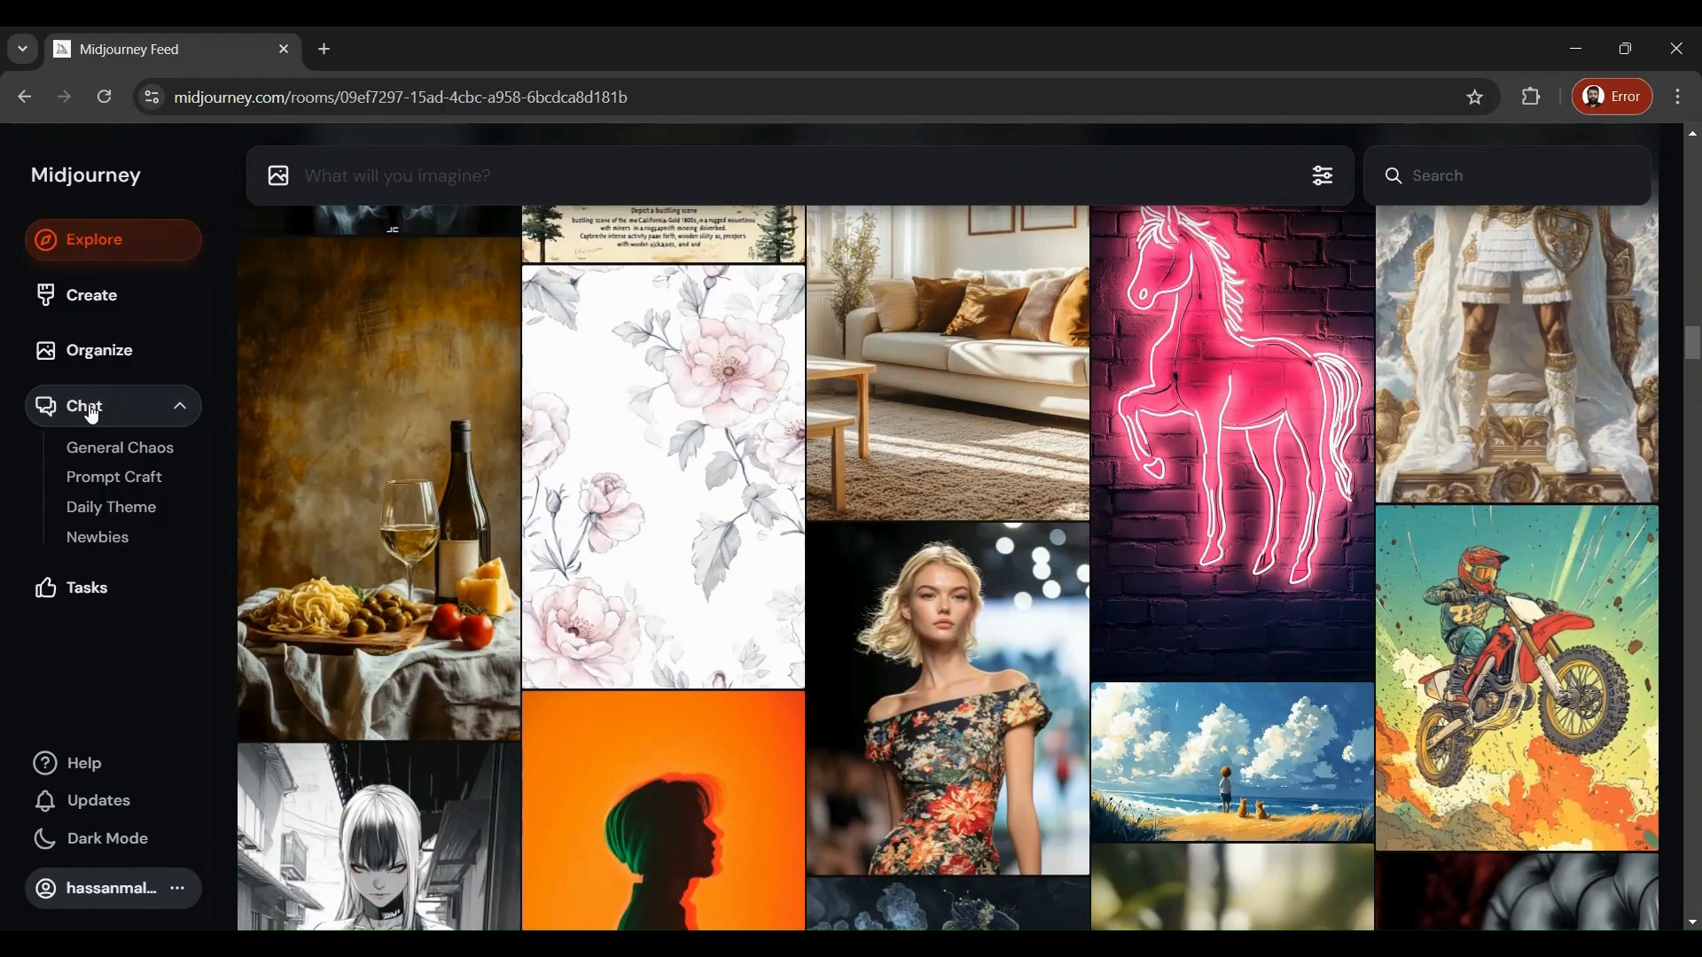
click(96, 537)
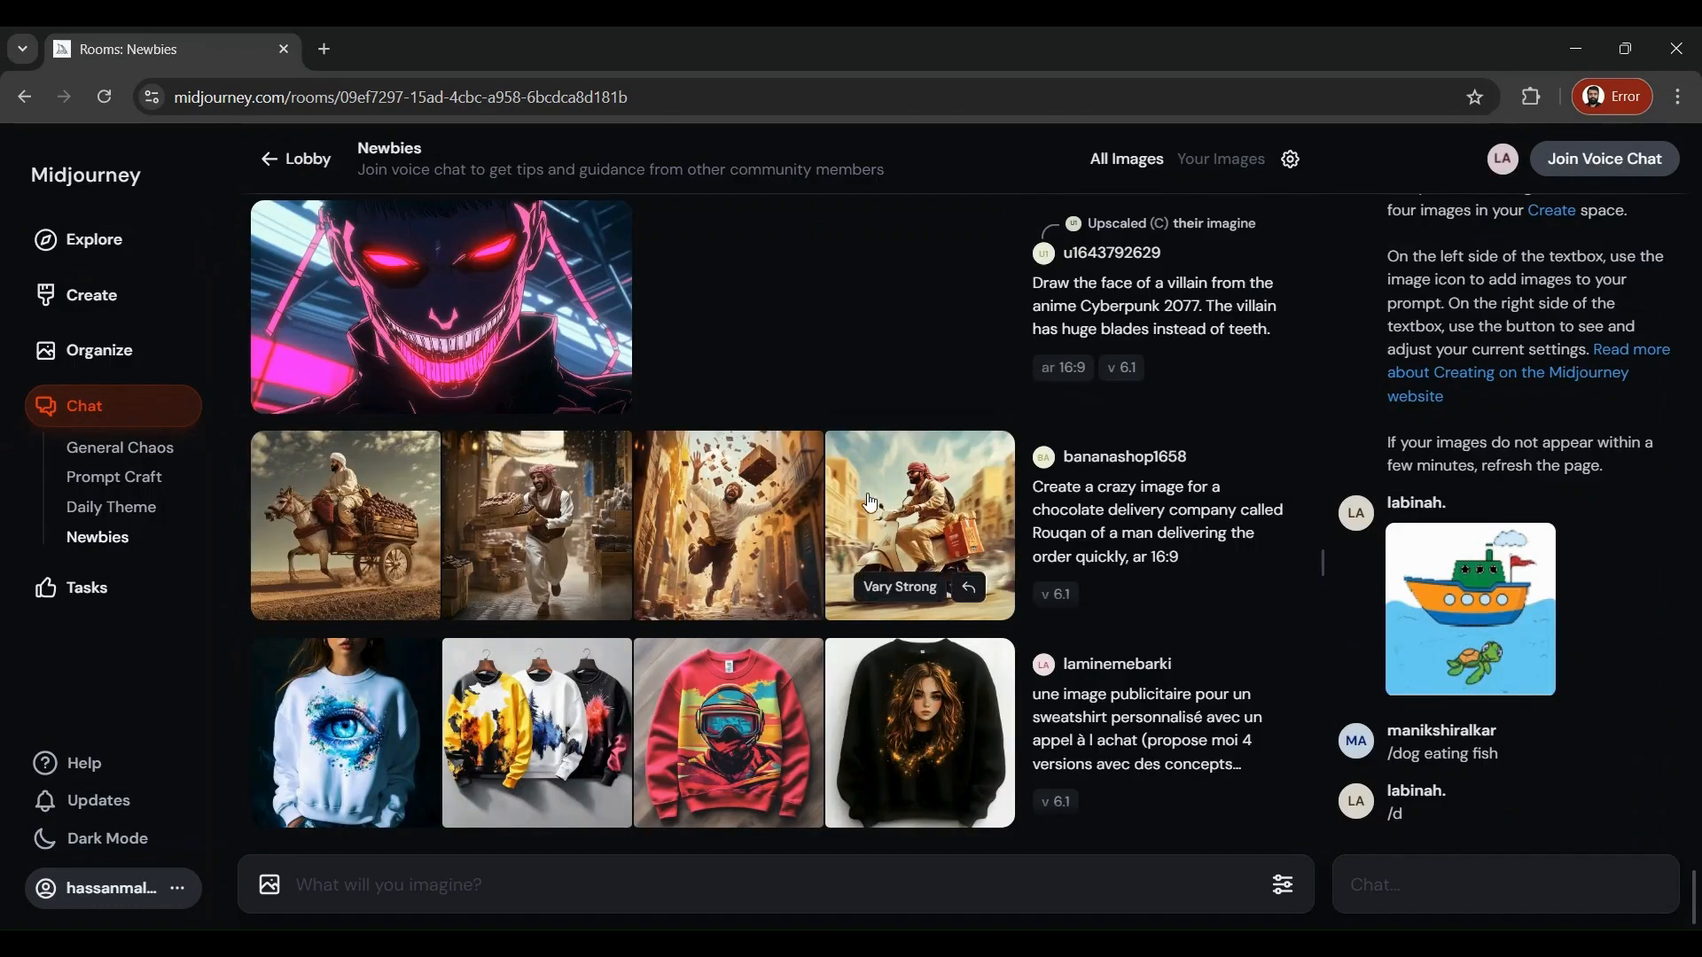
mouse_move(984, 496)
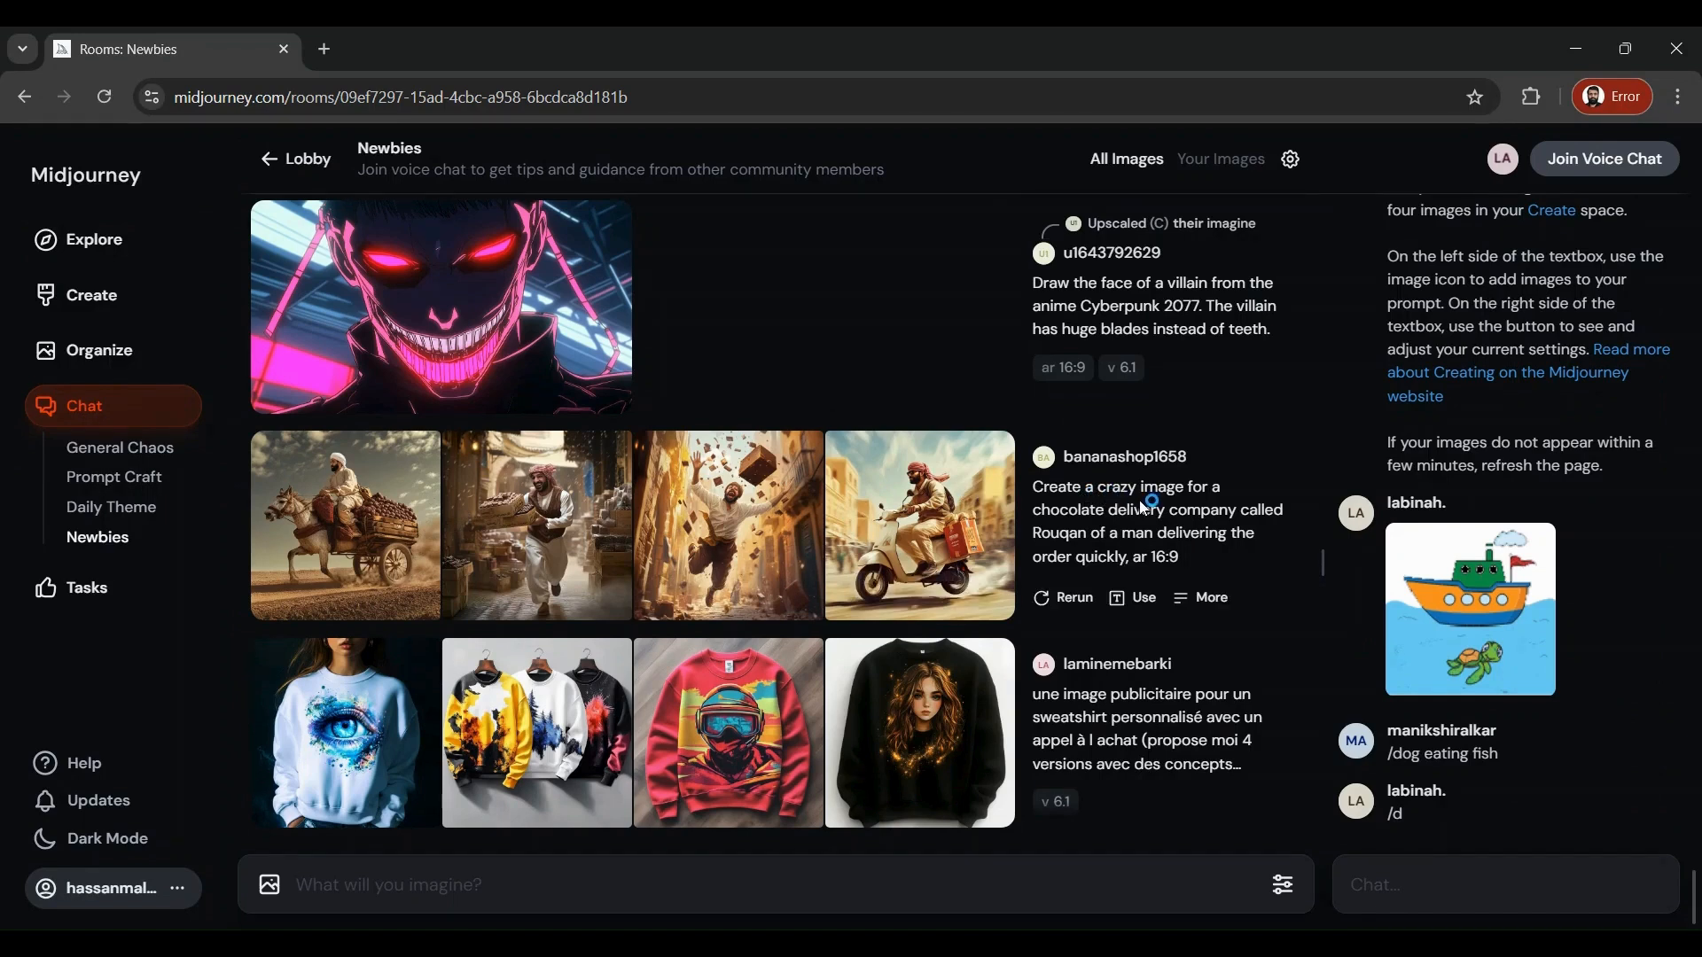
mouse_move(1503, 808)
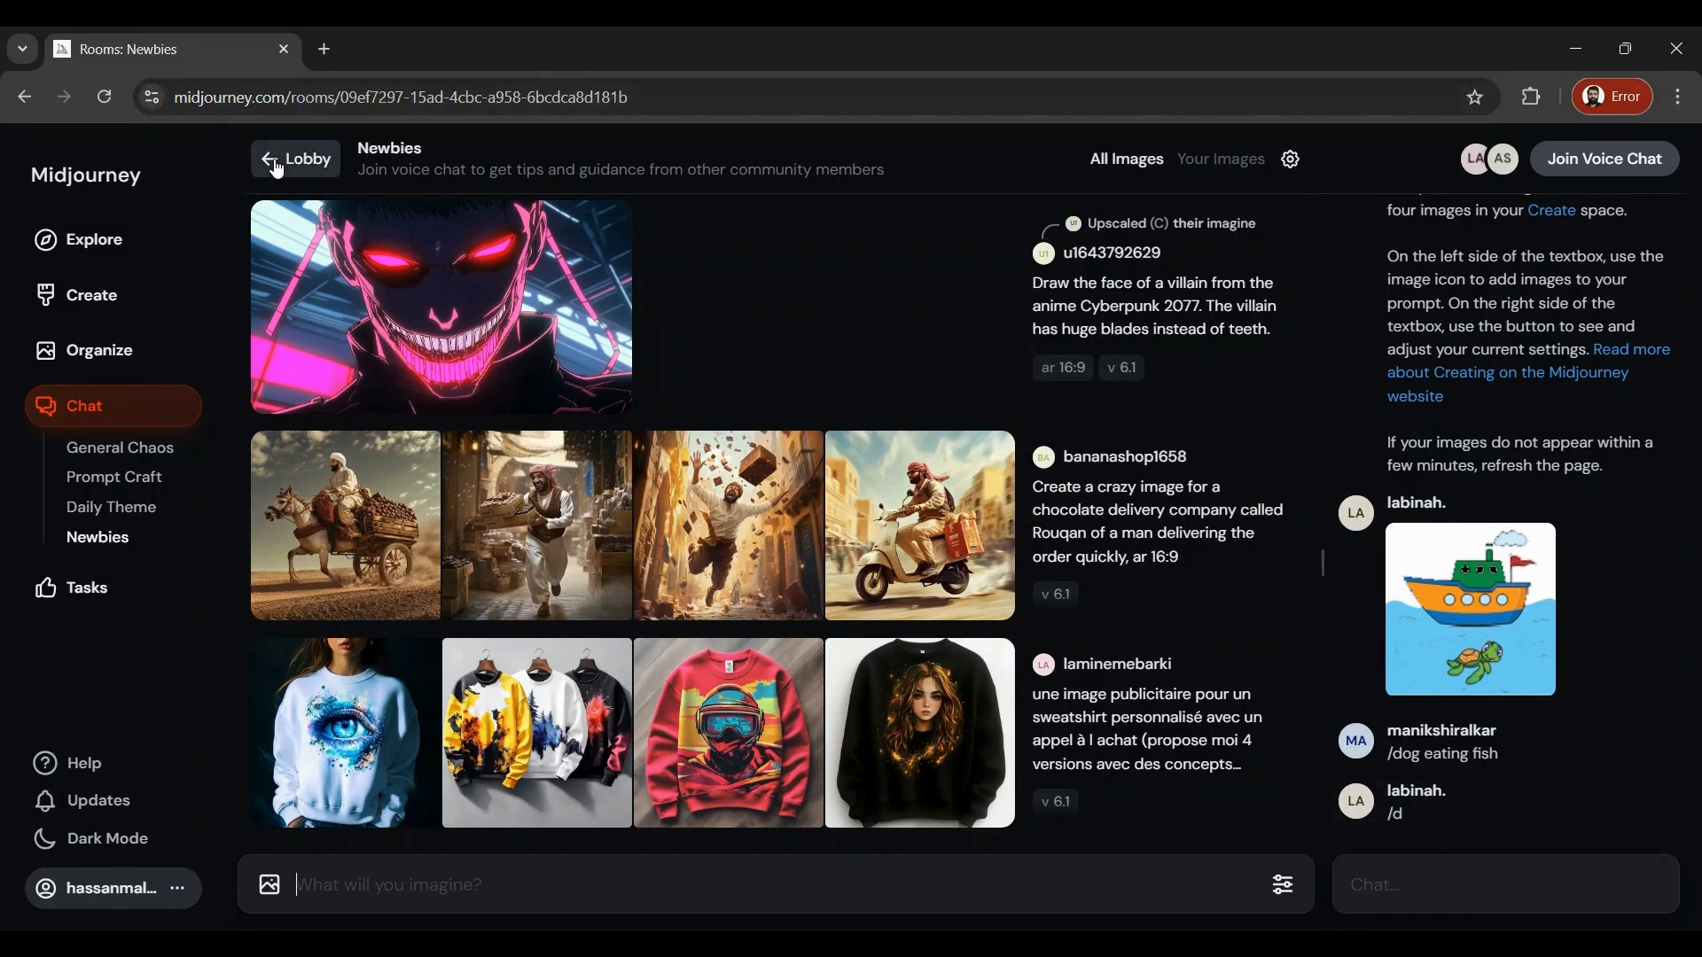
- Go back to the Rooms lobby listing General Chaos, Newbies, Help and other rooms
click(296, 158)
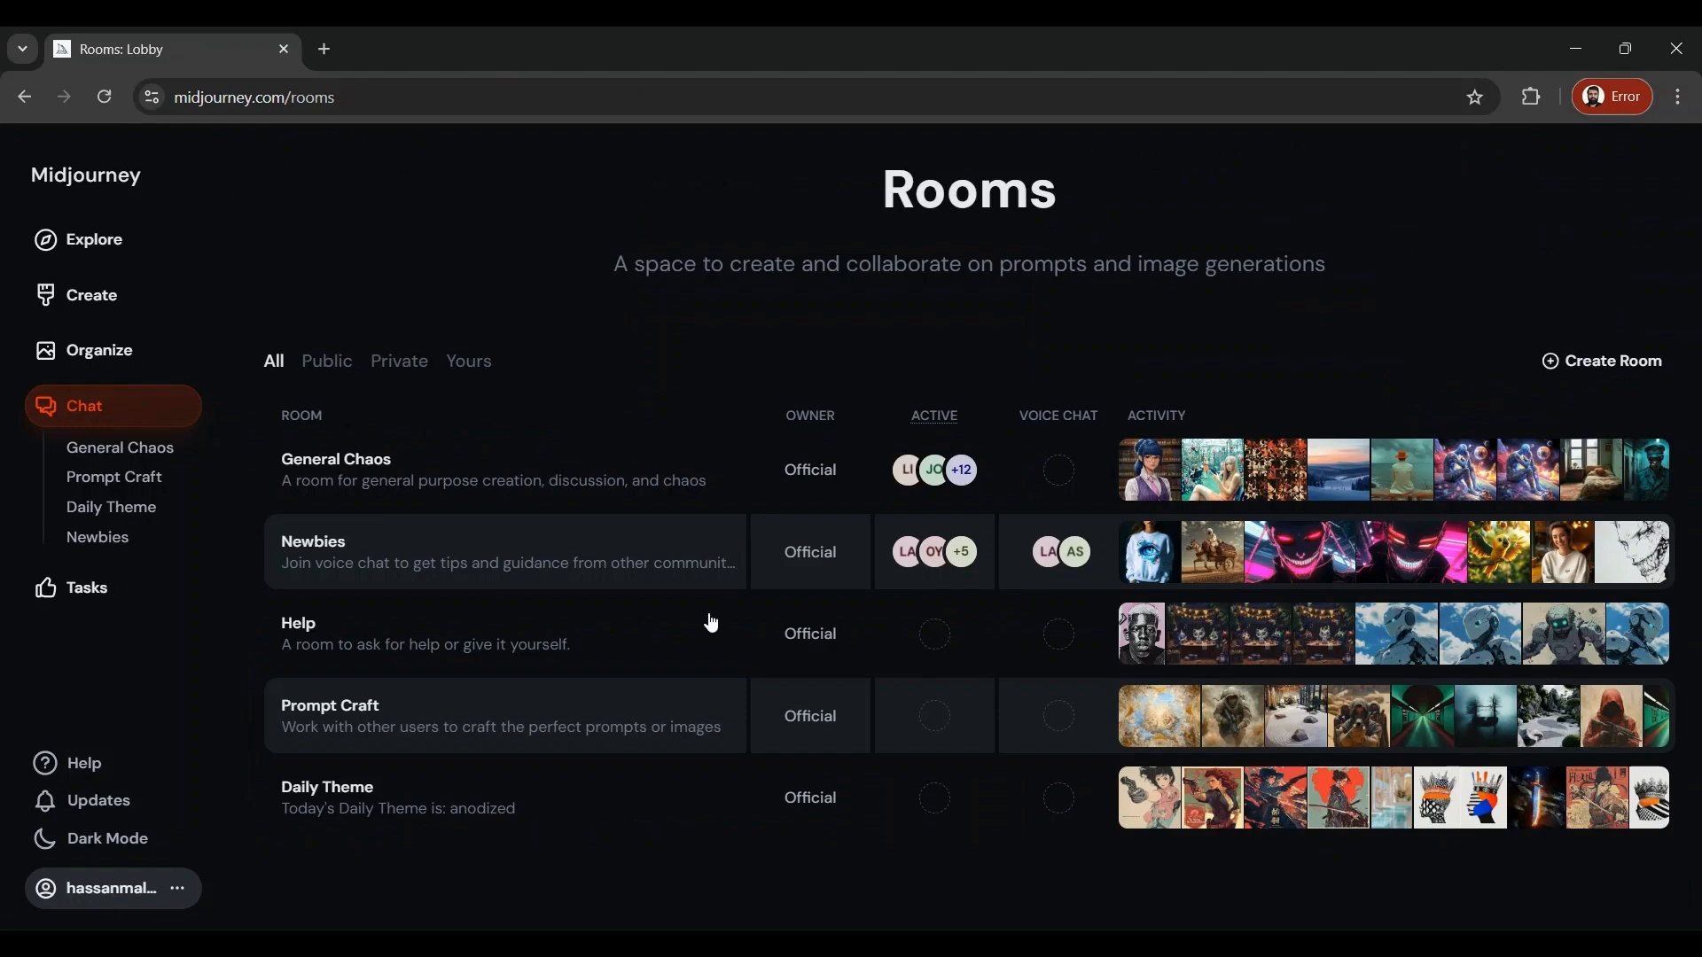
mouse_move(798, 404)
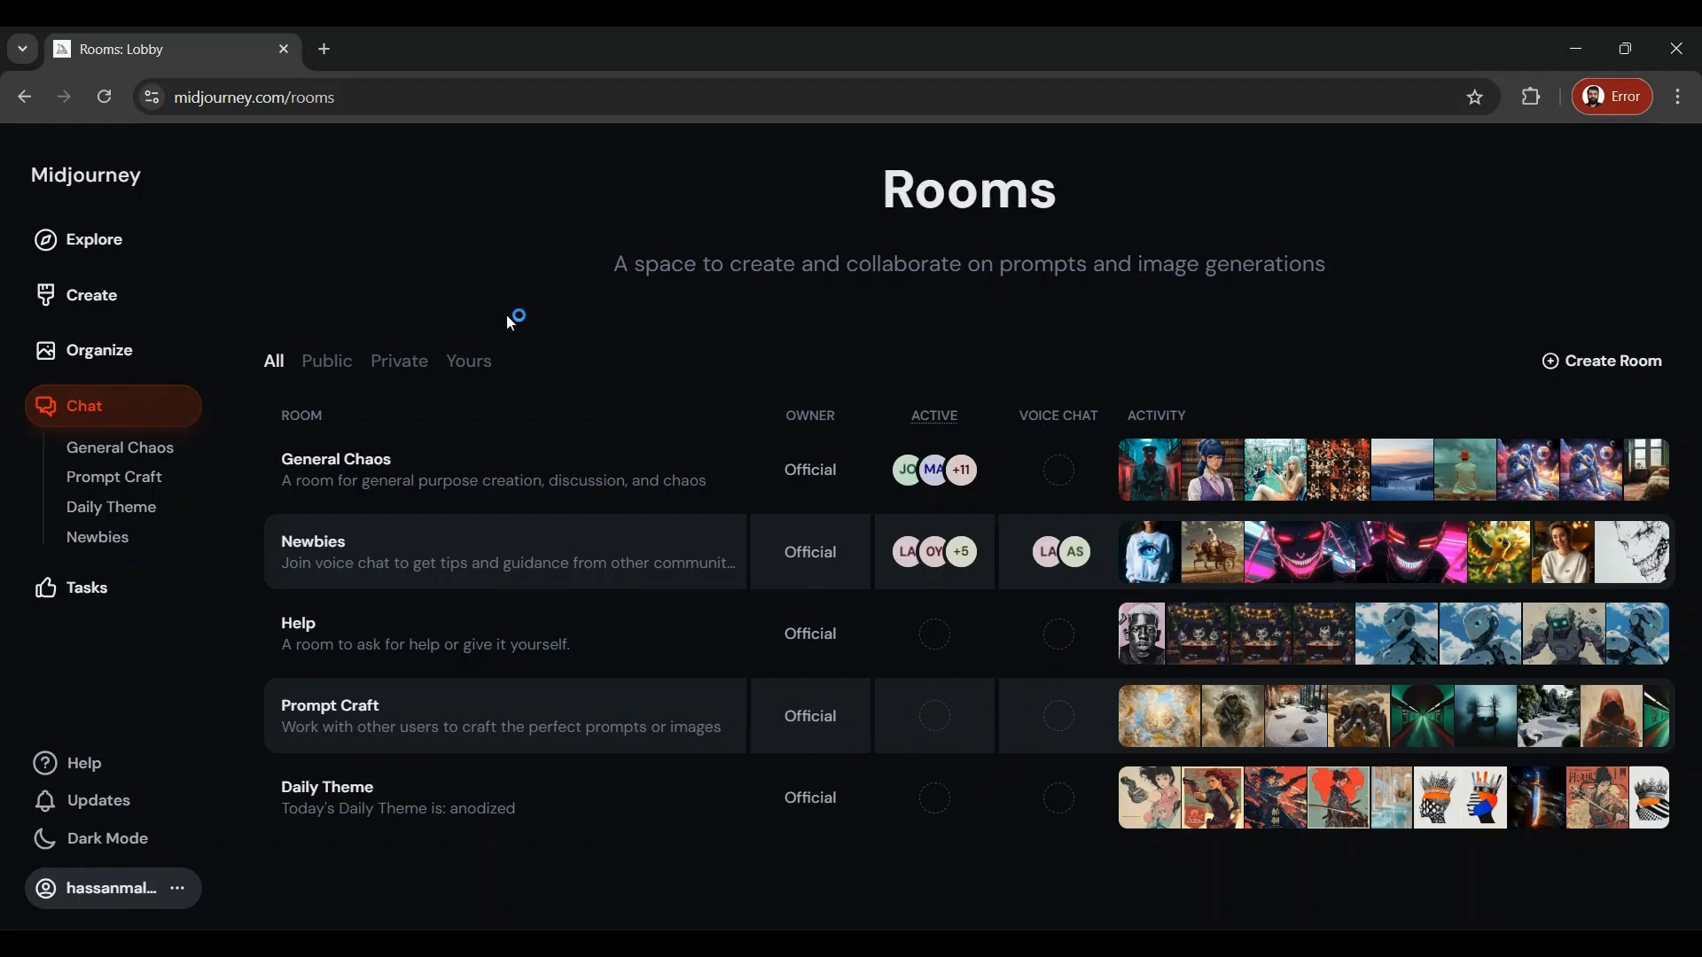
mouse_move(170, 188)
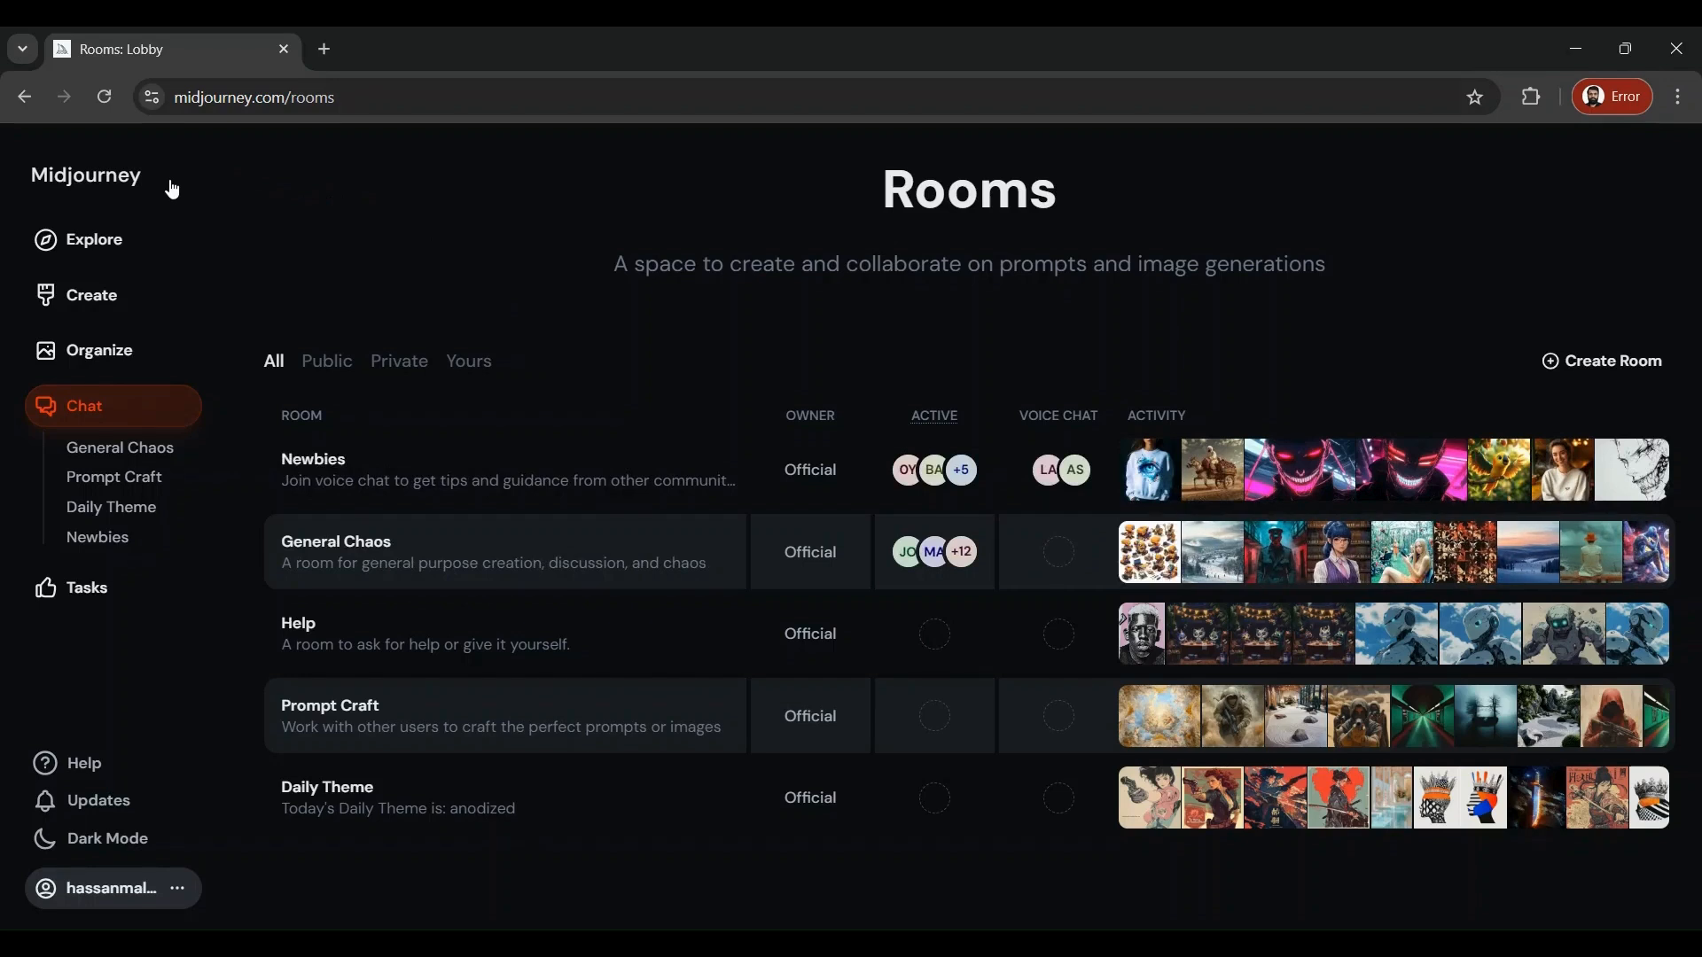
- Return to the Explore feed of top community images and focus the 'What will you imagine?' prompt box
click(94, 239)
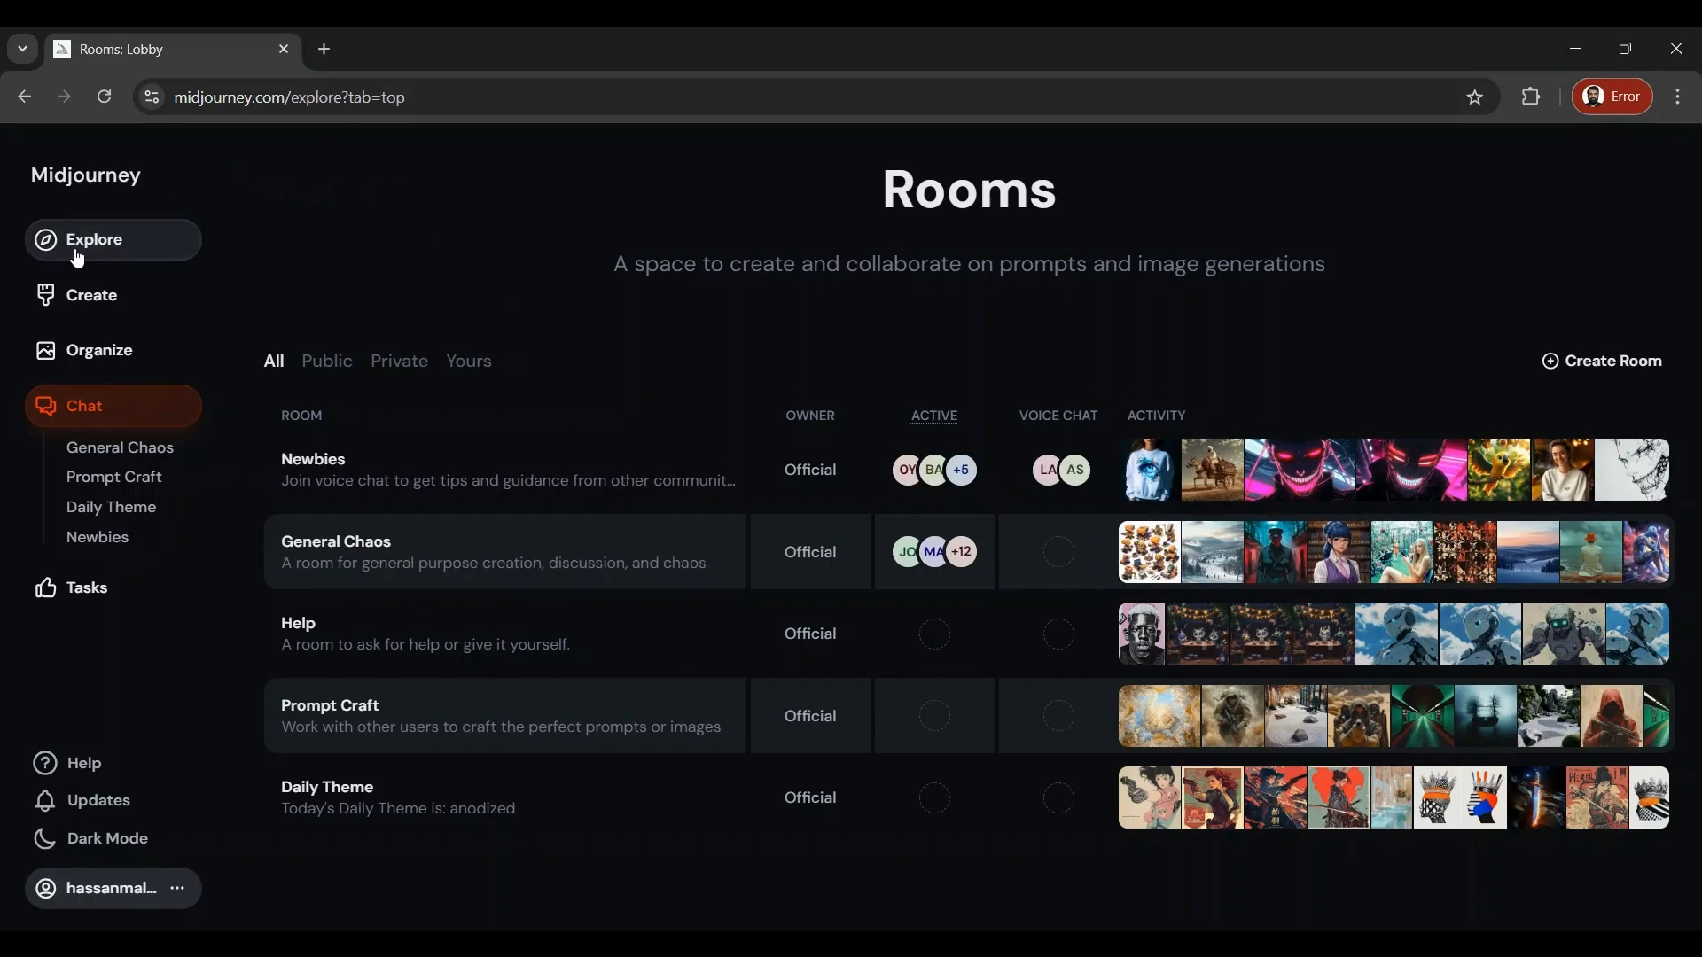
click(93, 239)
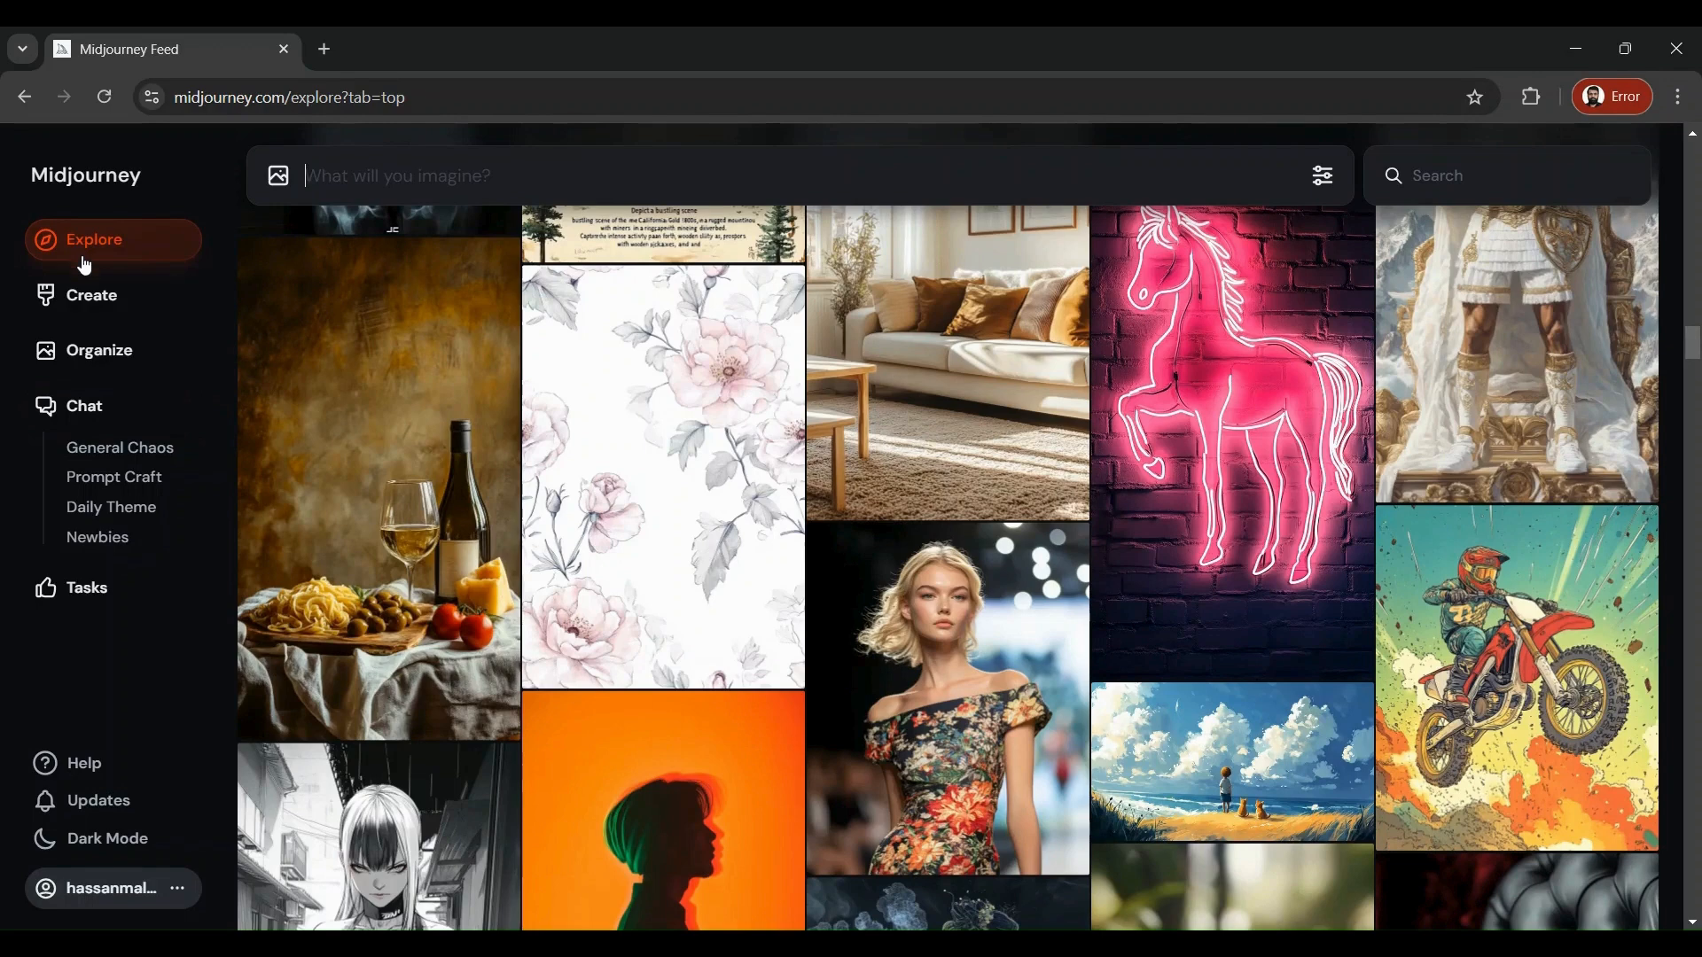
mouse_move(423, 542)
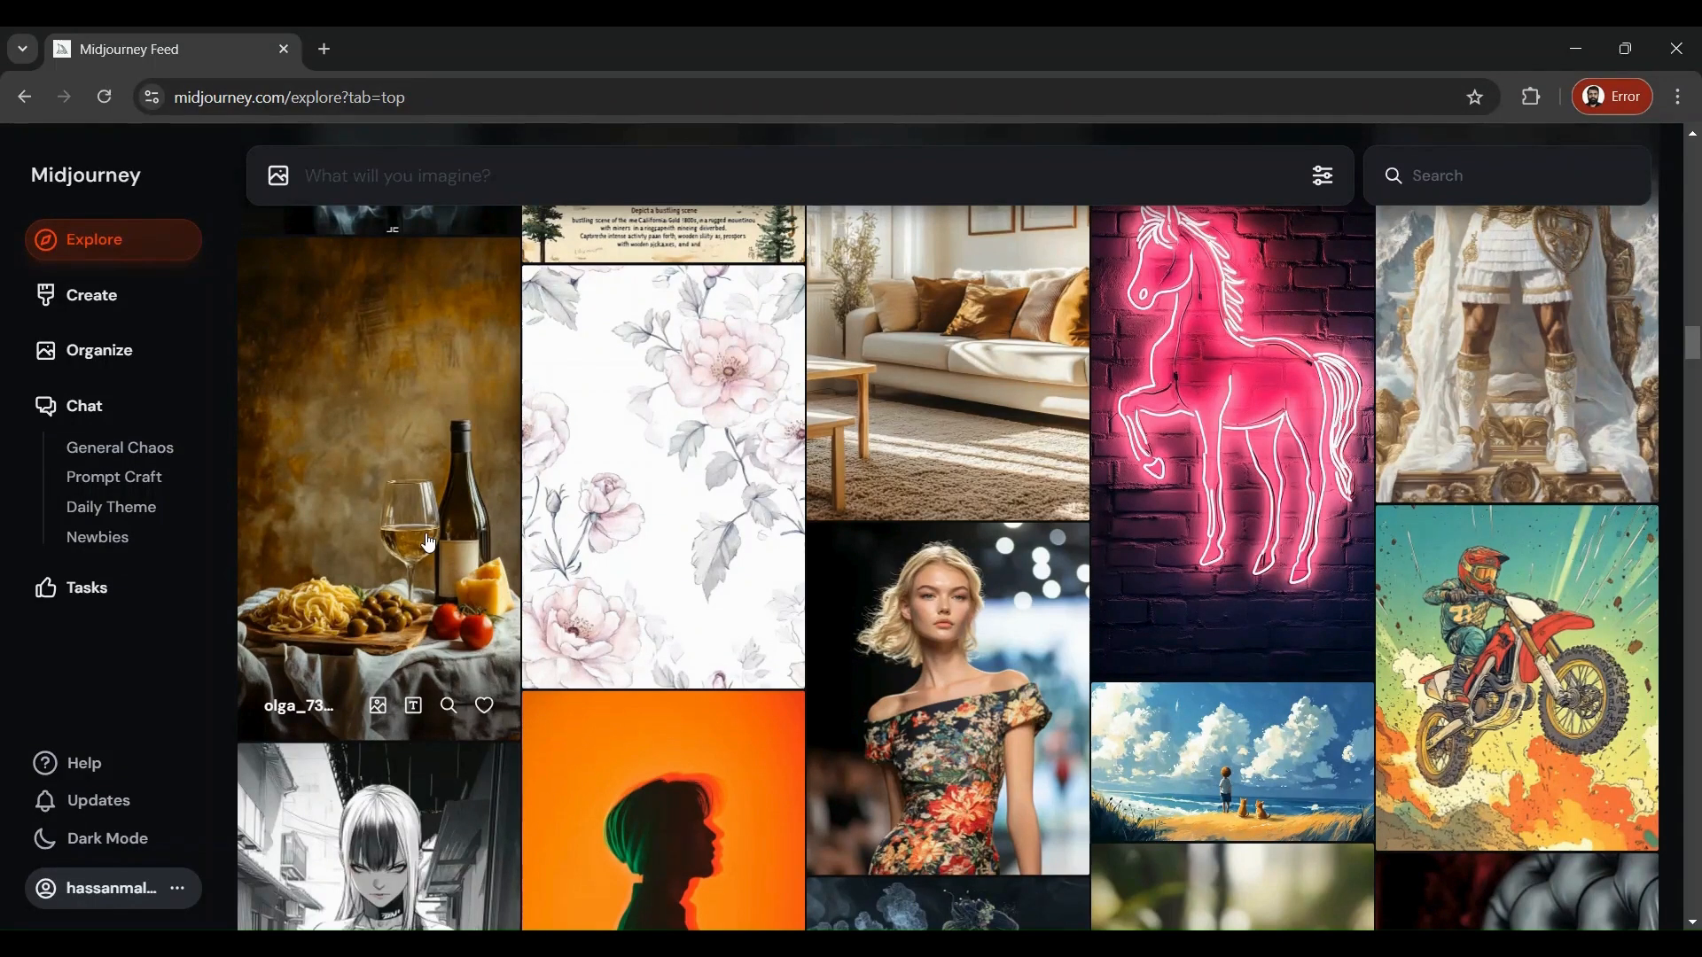
click(434, 175)
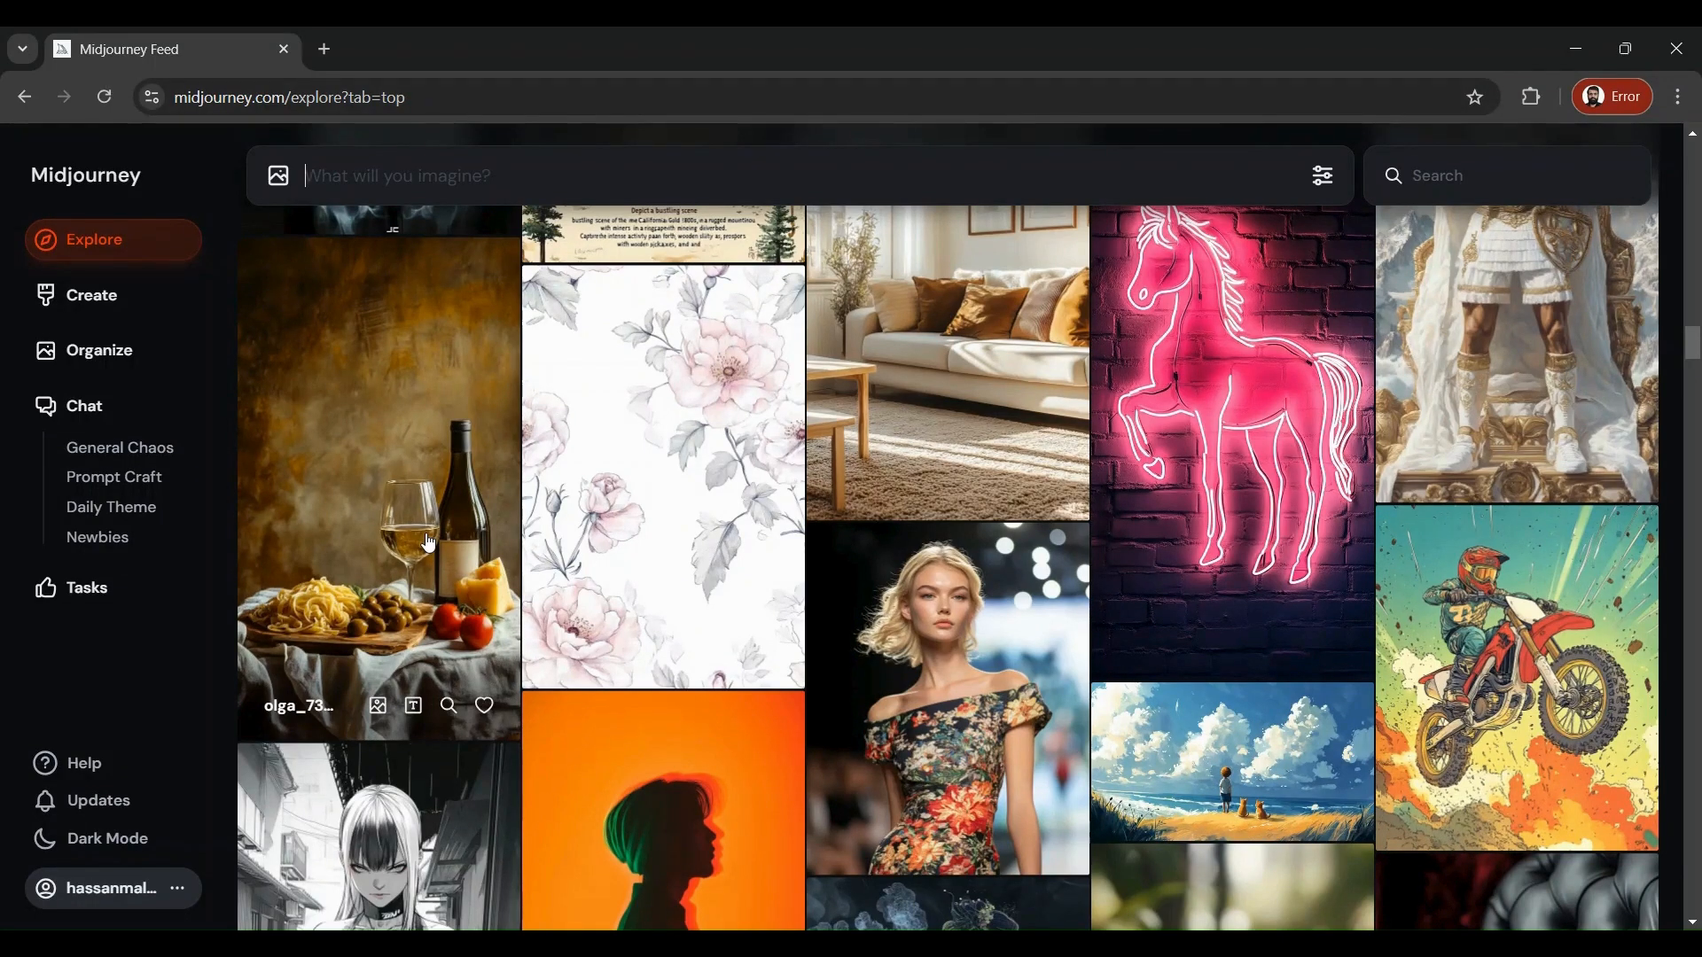